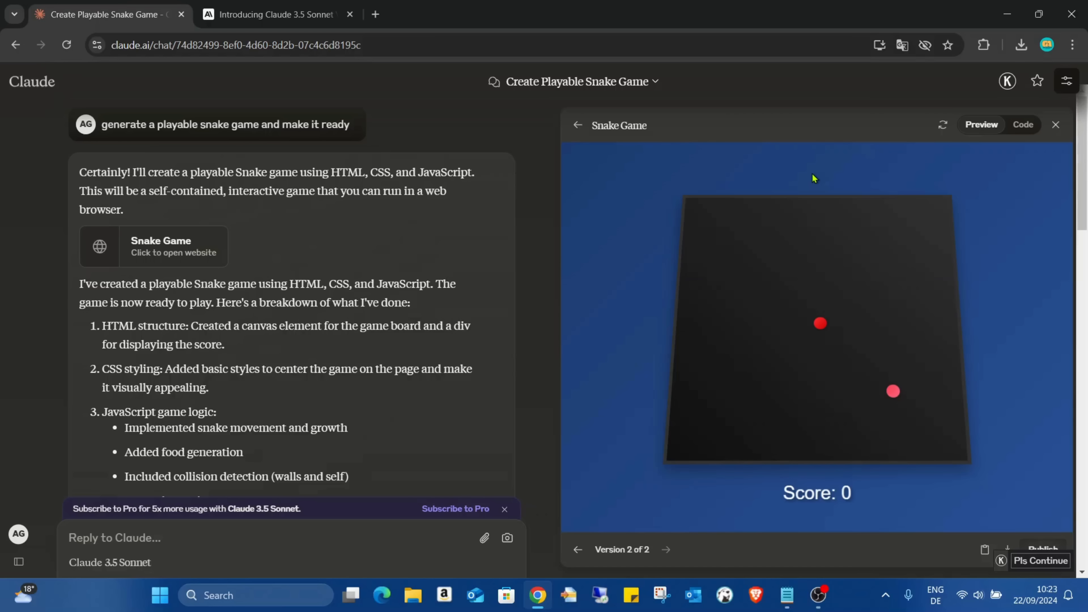
mouse_move(770, 191)
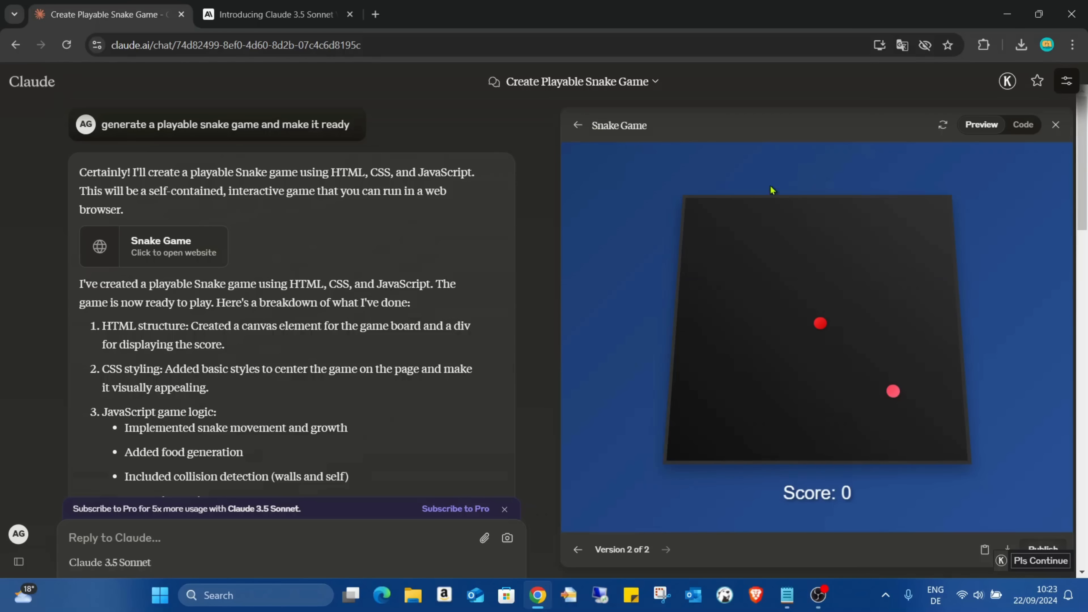
mouse_move(773, 195)
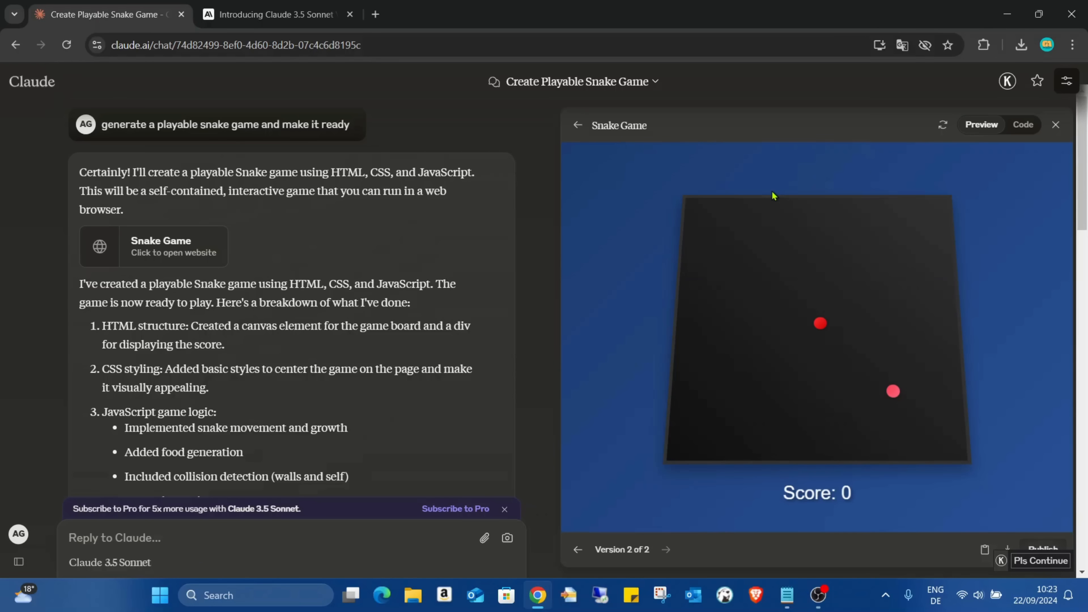
mouse_move(890, 163)
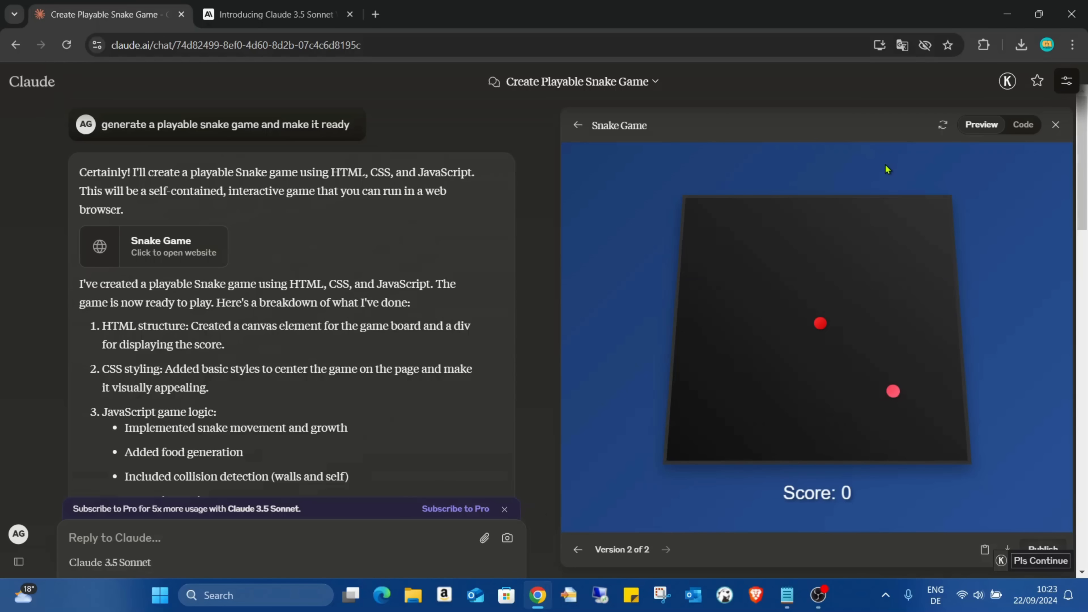
mouse_move(919, 38)
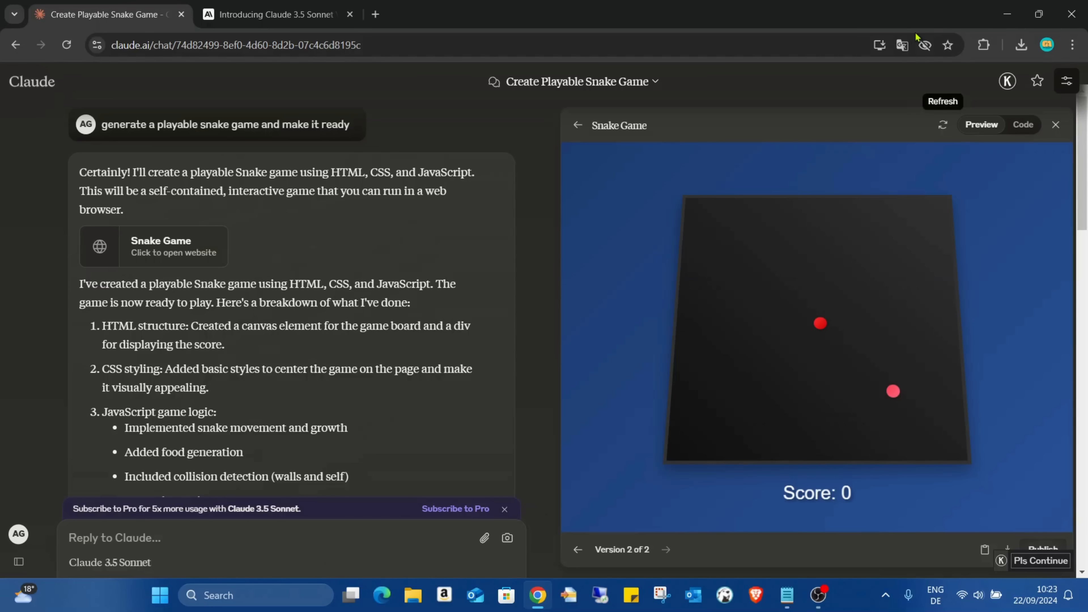
mouse_move(15, 45)
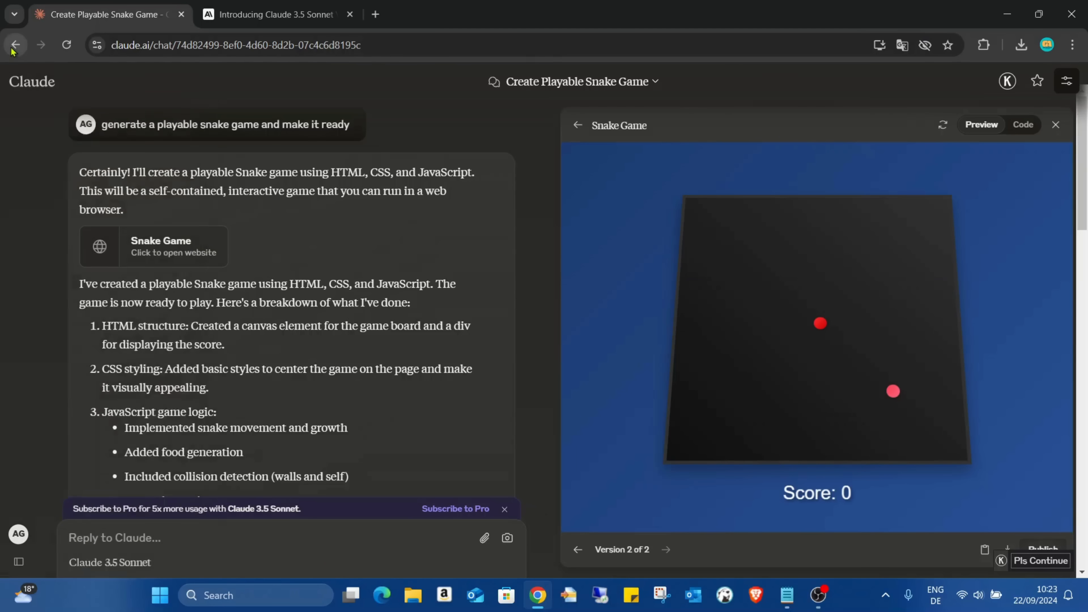
- Go back from the Snake Game chat to the claude.ai/new start page
click(15, 44)
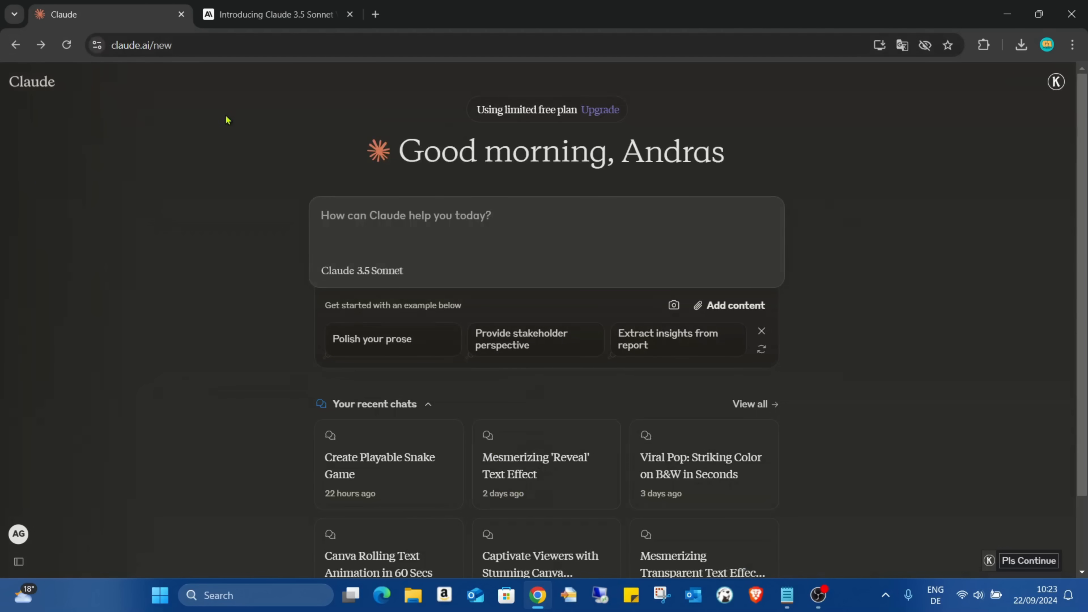
mouse_move(335, 151)
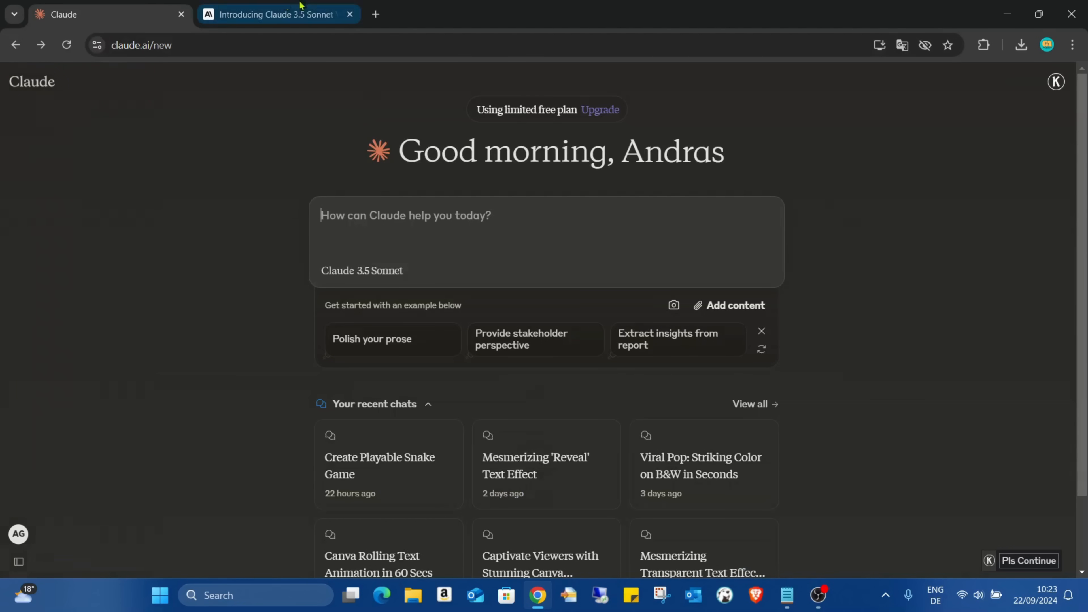
- Read the Claude 3.5 Sonnet announcement down through the Artifacts section and its demo video
click(278, 14)
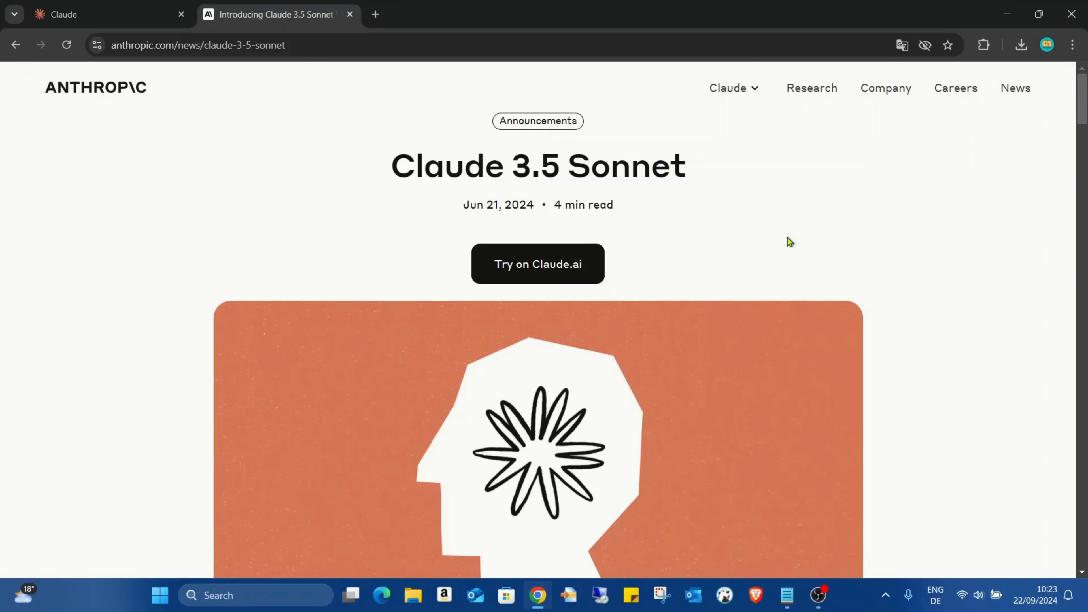
mouse_move(840, 158)
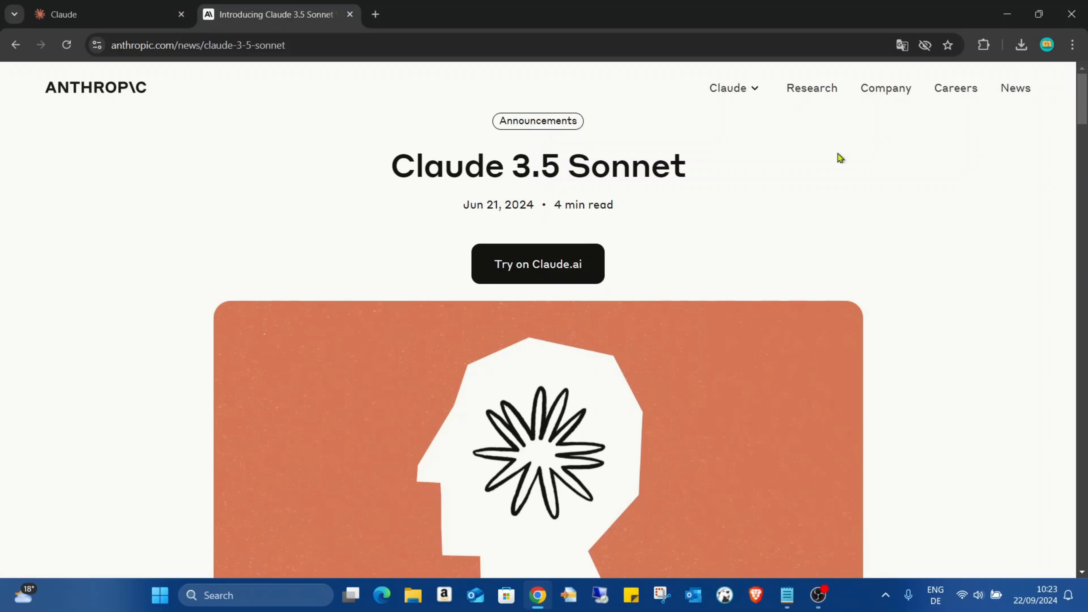
mouse_move(907, 167)
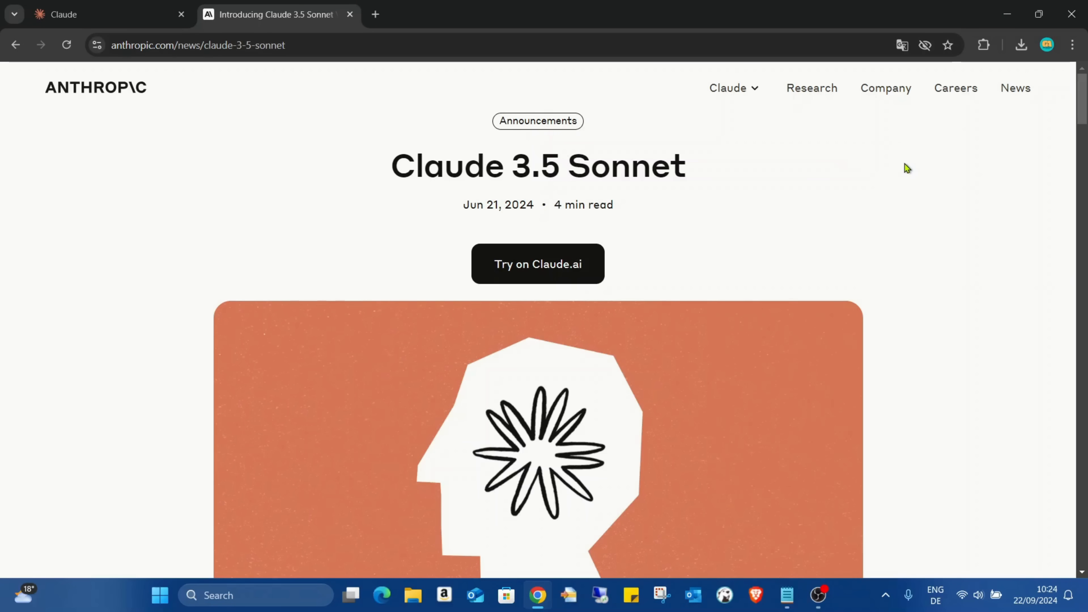
scroll(down, 3)
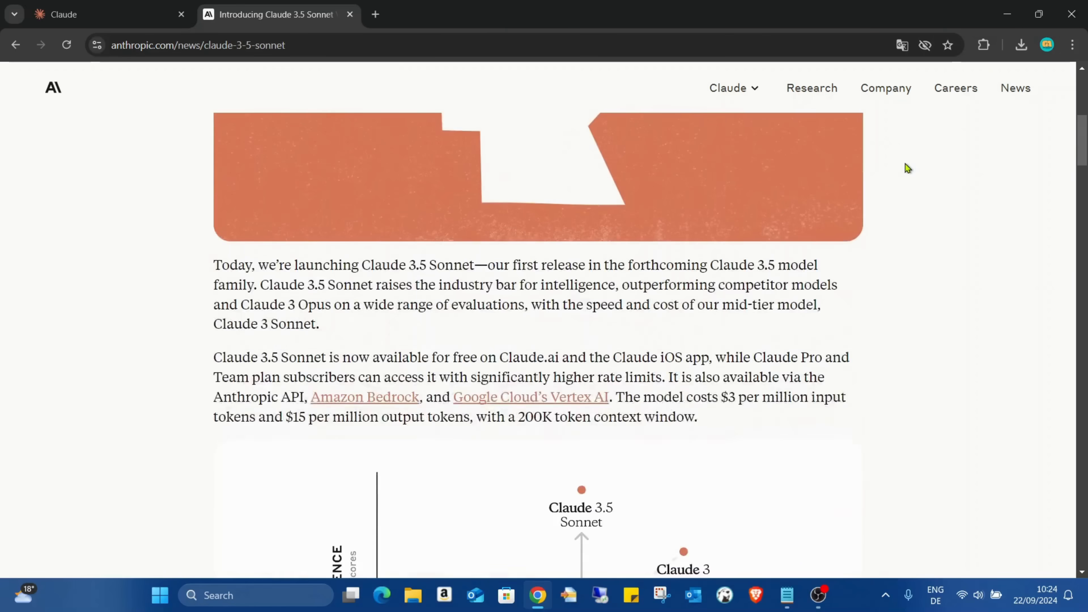
scroll(down, 3)
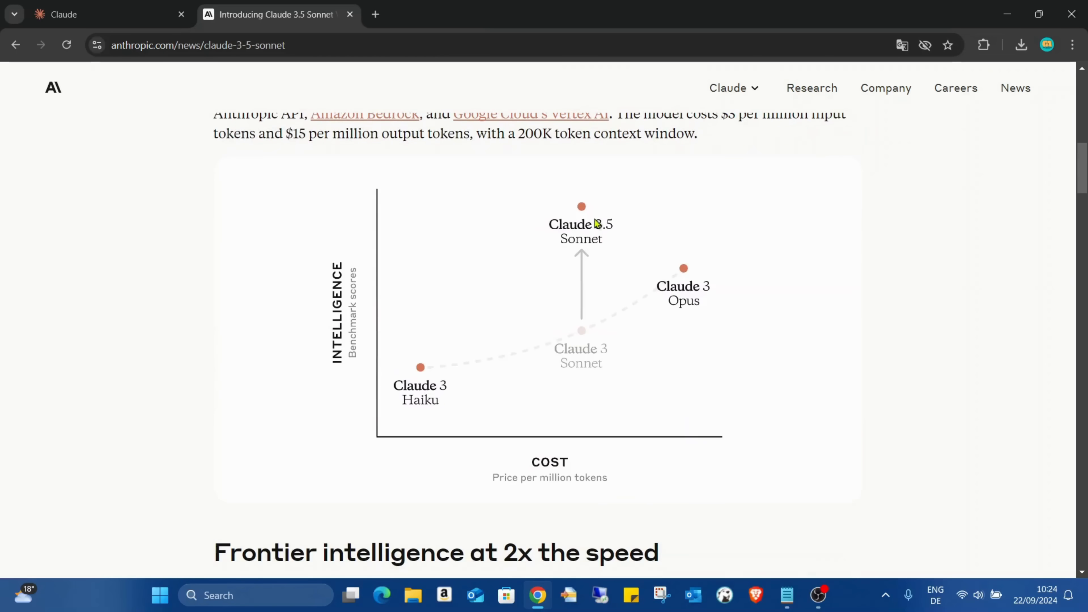
mouse_move(494, 385)
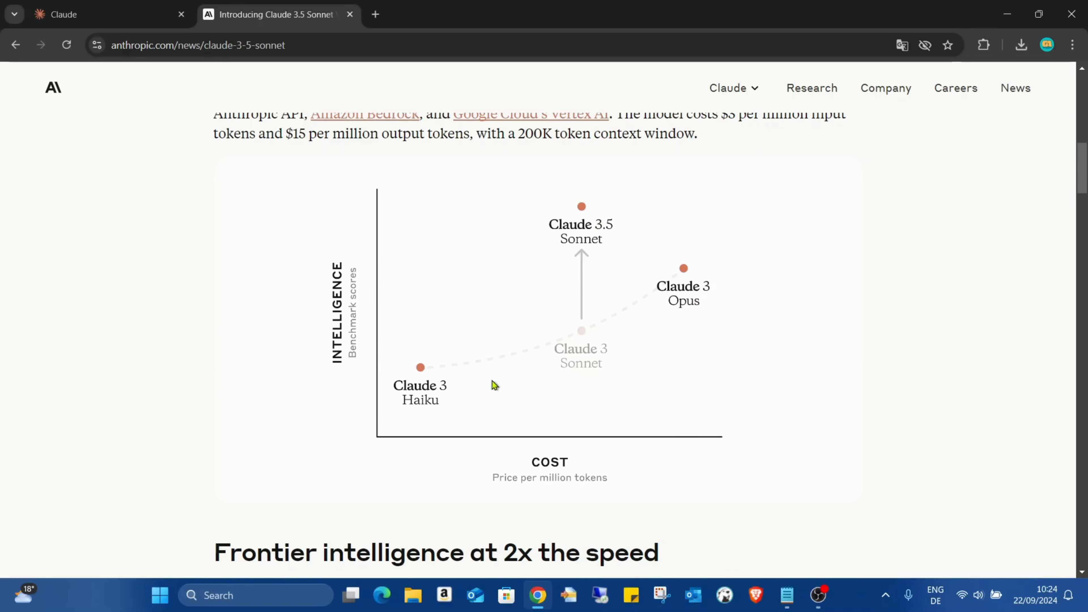
mouse_move(637, 360)
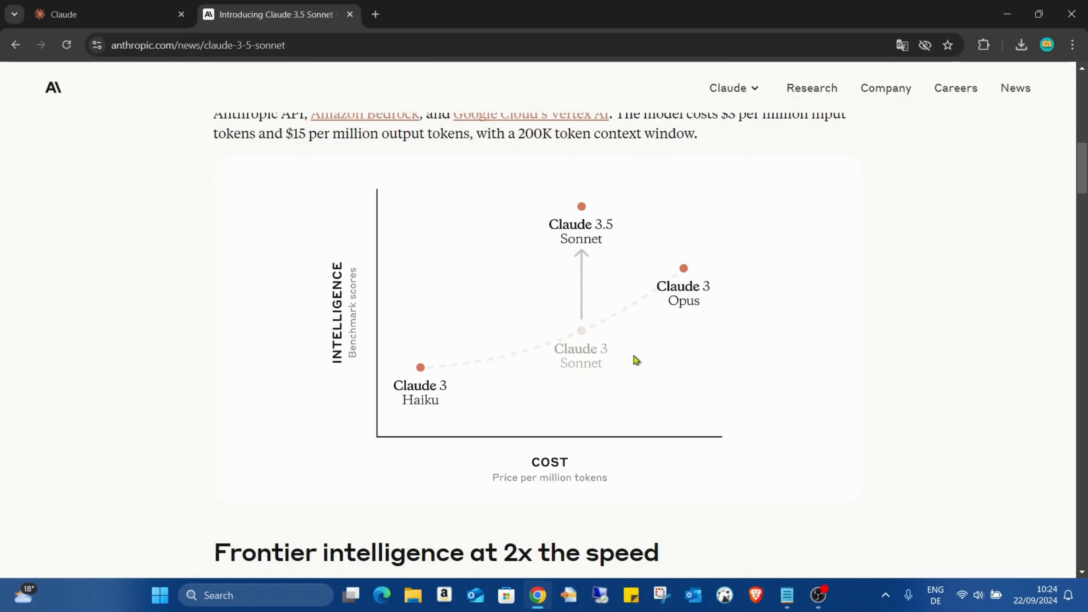
mouse_move(471, 429)
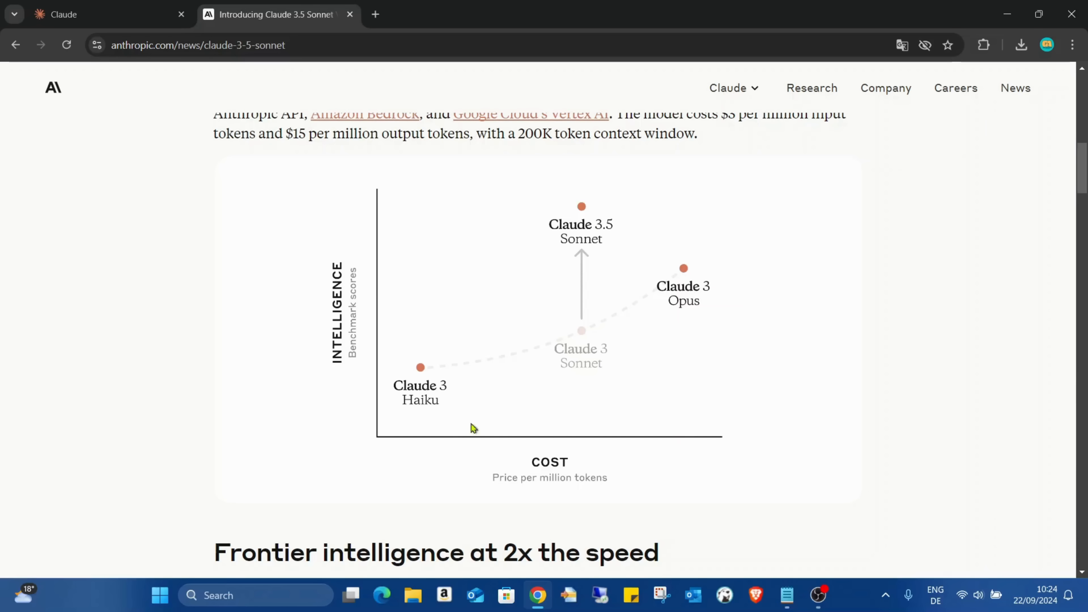
mouse_move(691, 326)
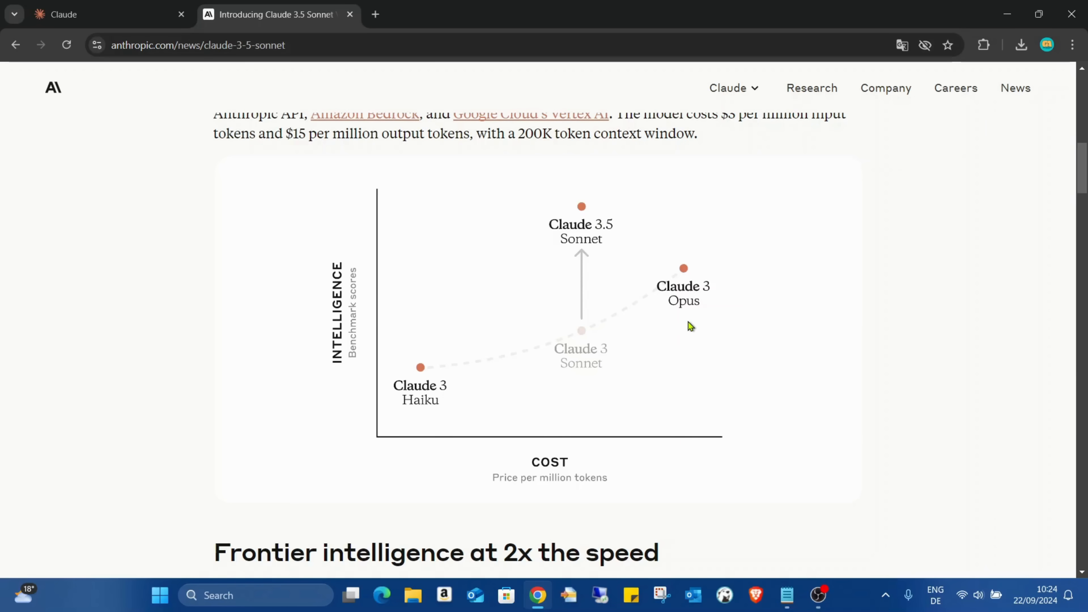
mouse_move(603, 261)
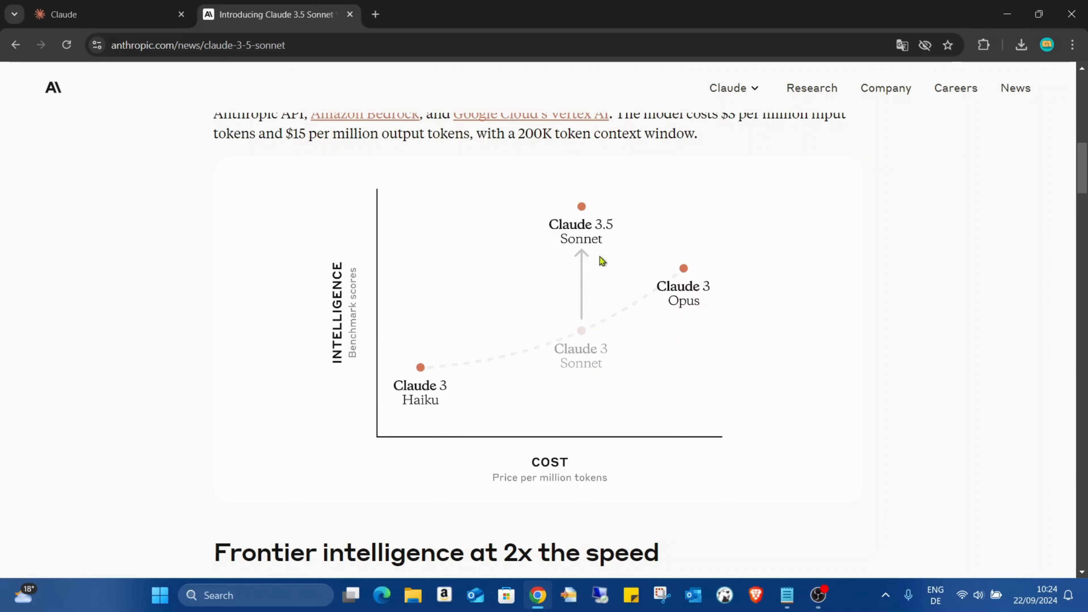
mouse_move(595, 248)
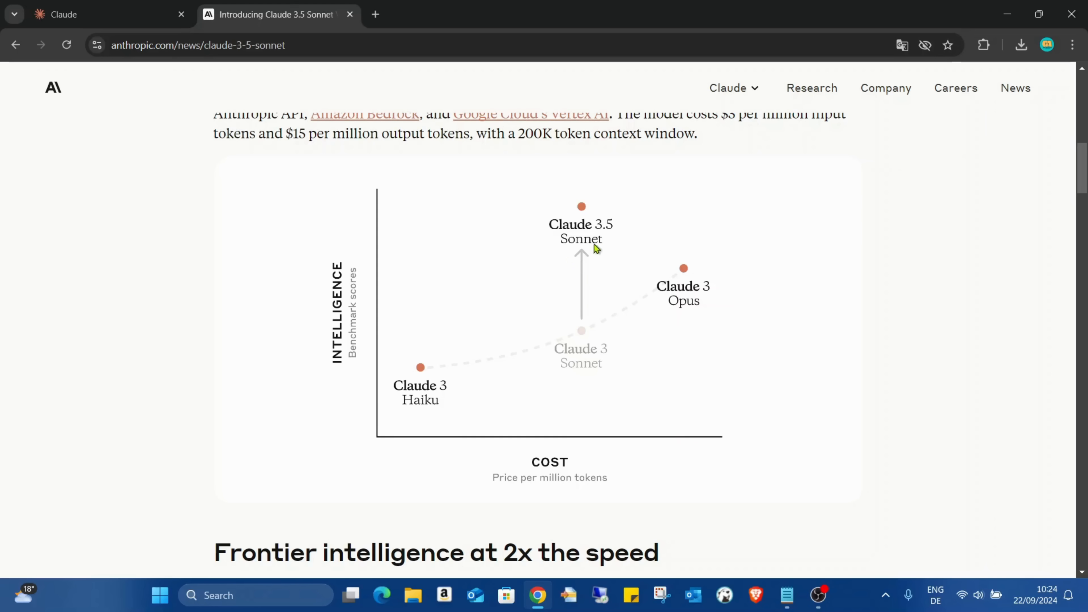
mouse_move(598, 250)
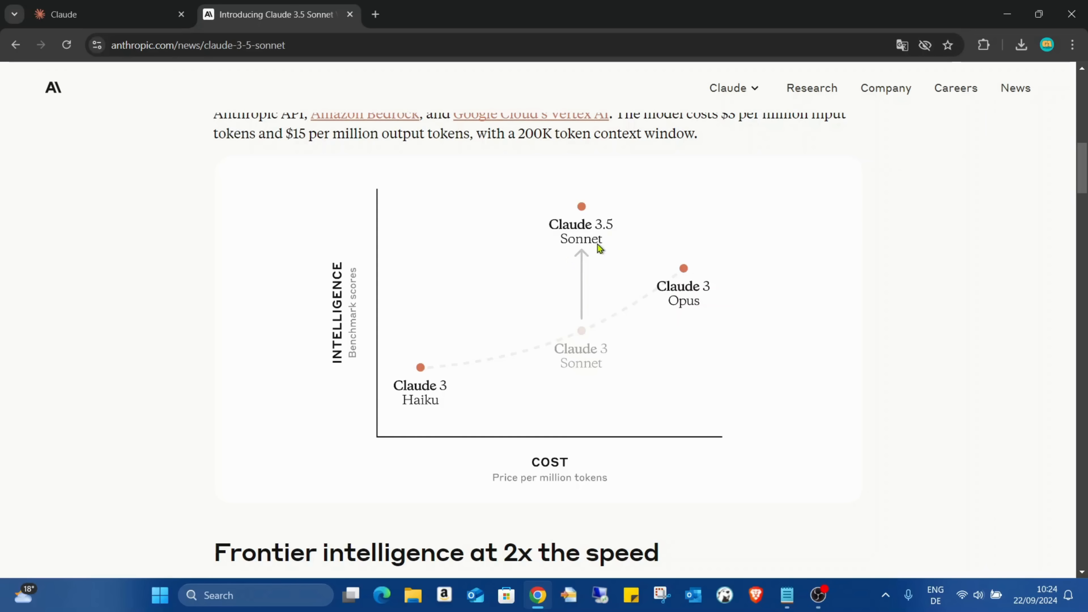
mouse_move(607, 239)
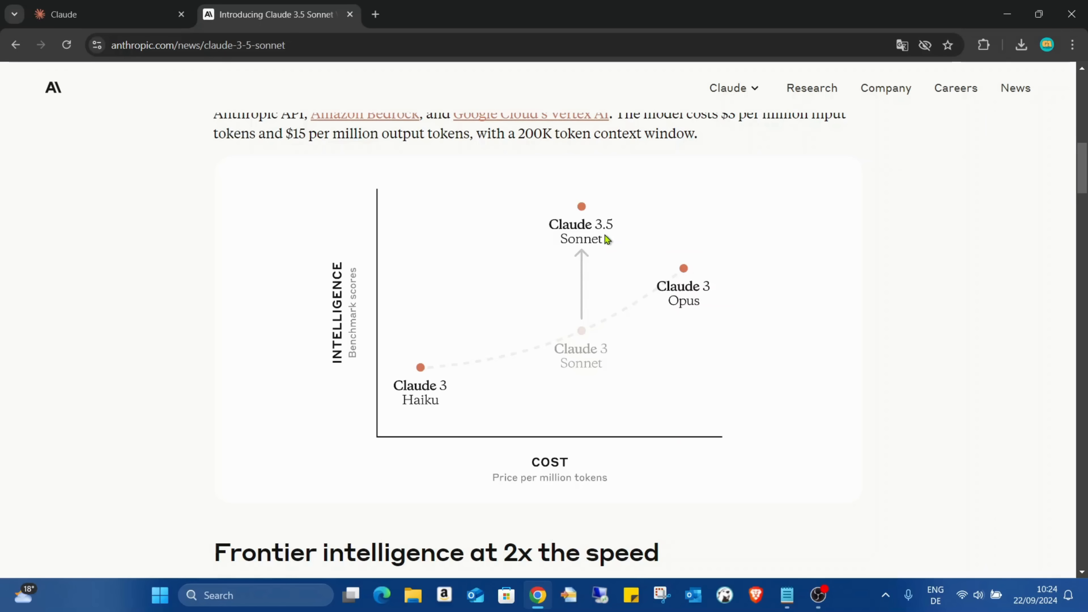
scroll(down, 3)
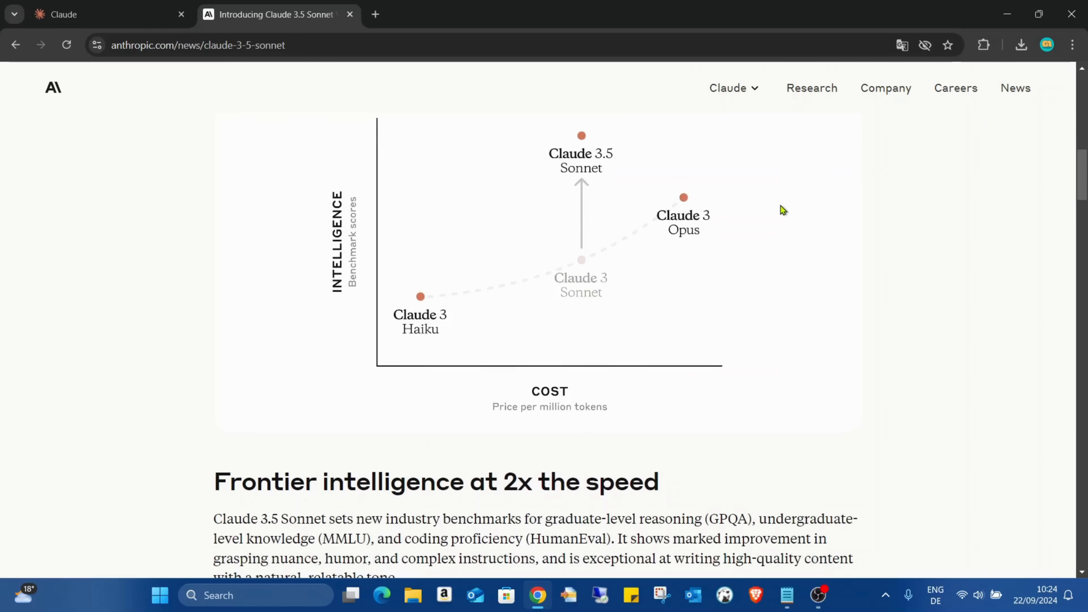
scroll(down, 3)
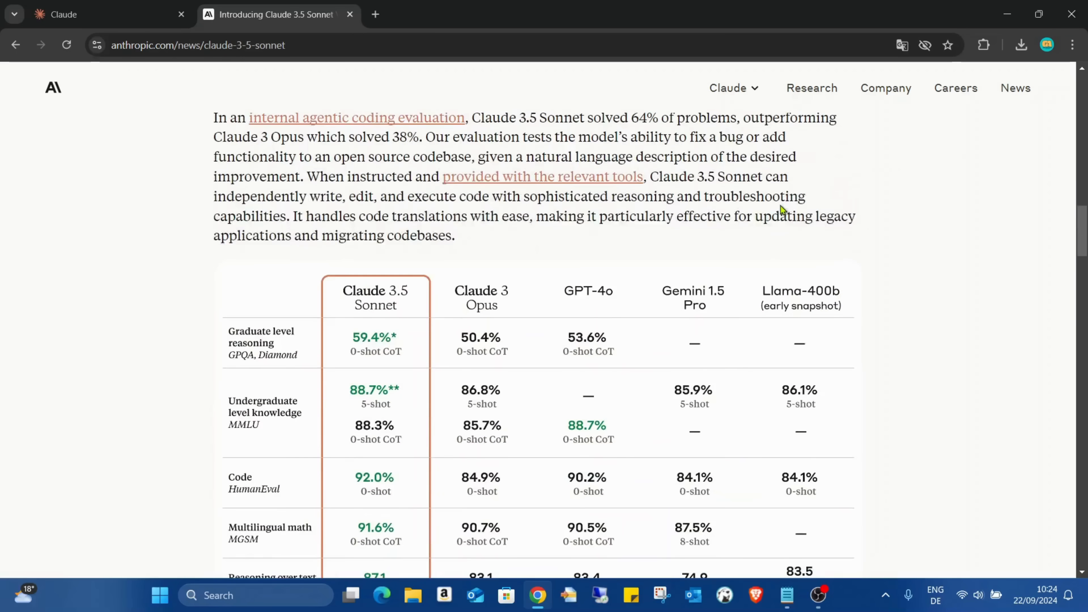
scroll(down, 3)
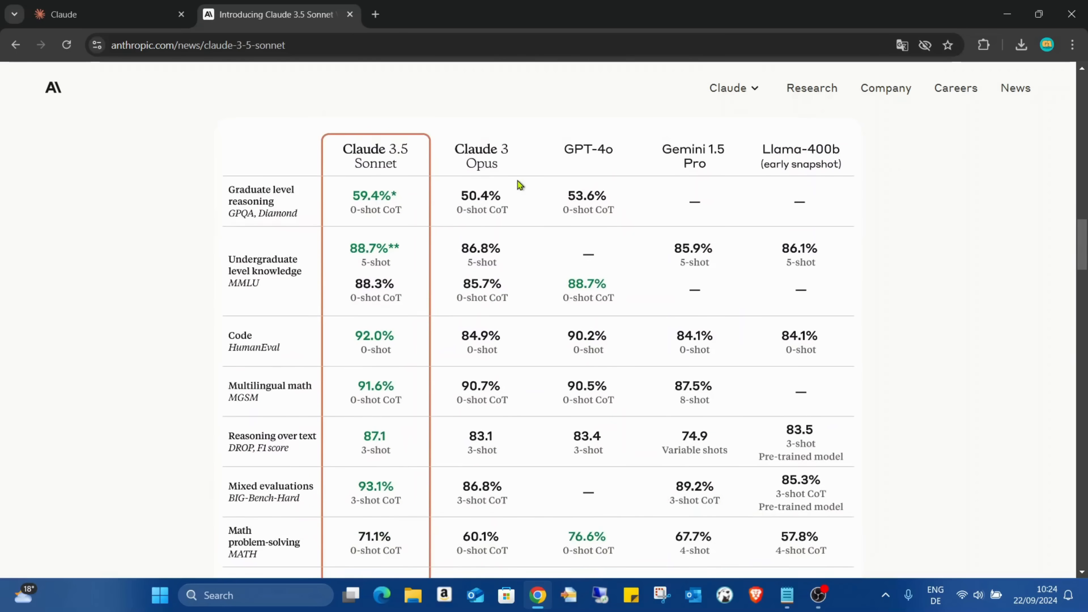
scroll(down, 3)
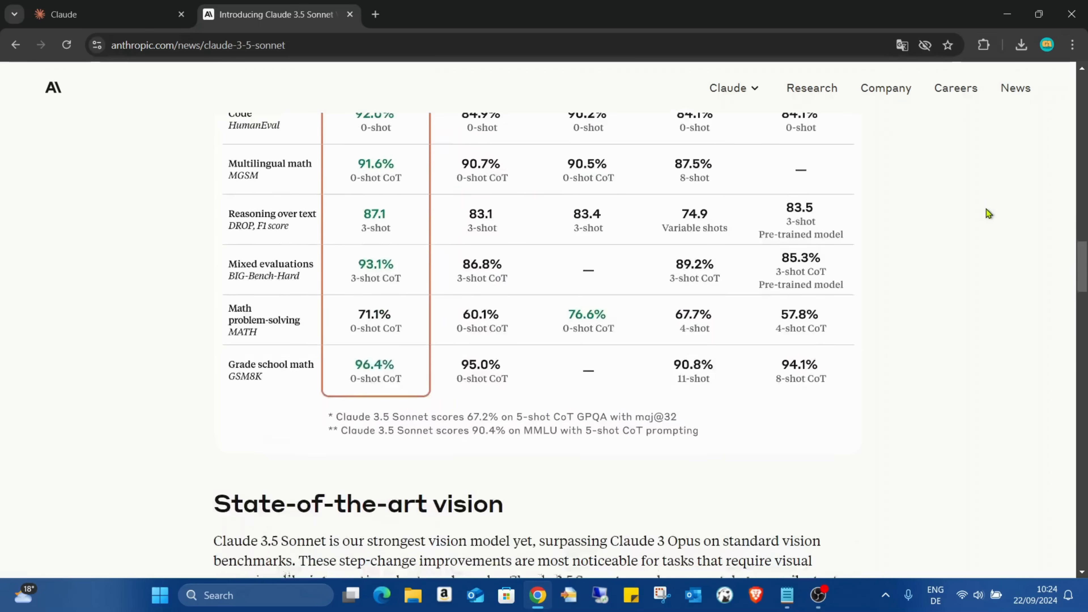
scroll(down, 3)
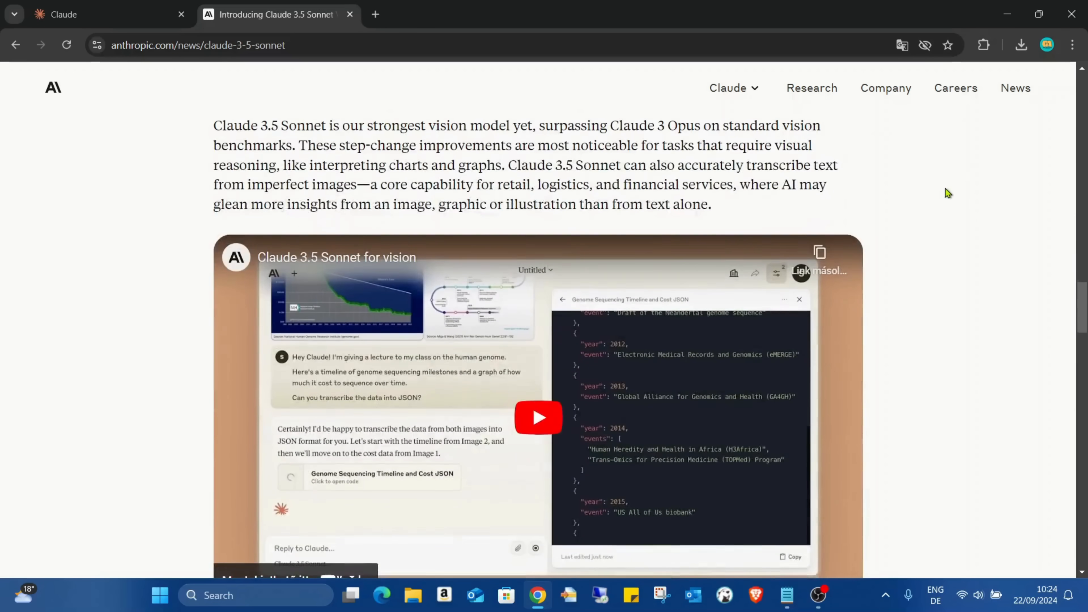
scroll(down, 3)
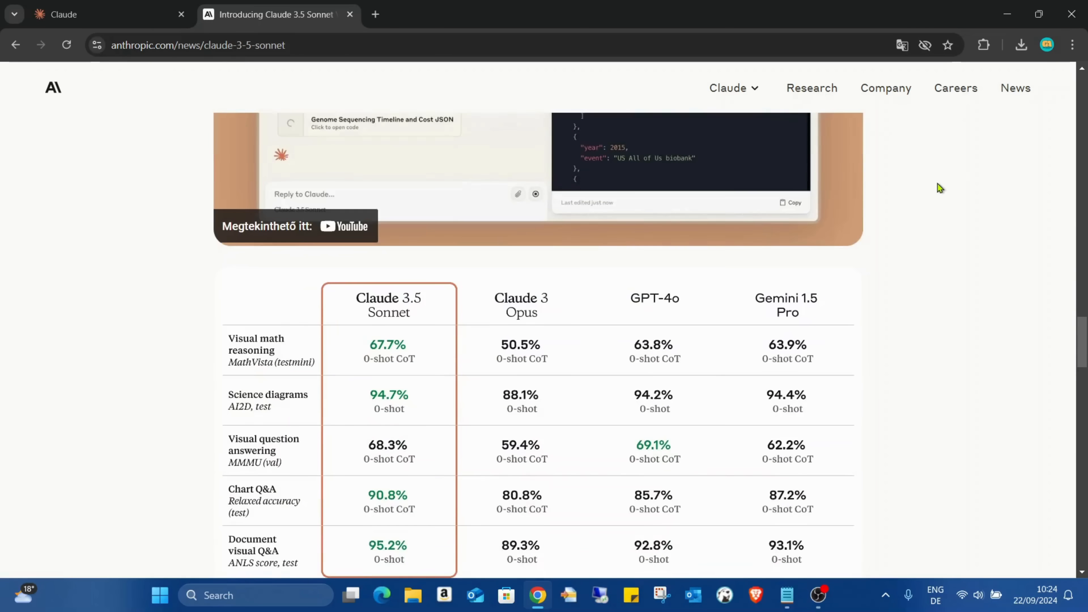
scroll(down, 3)
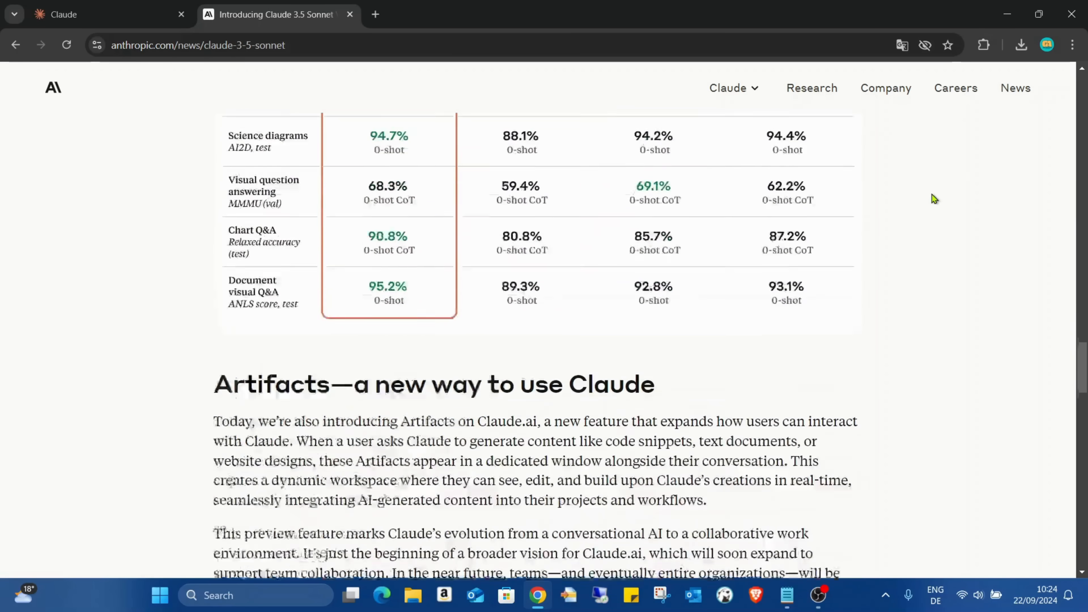
scroll(down, 3)
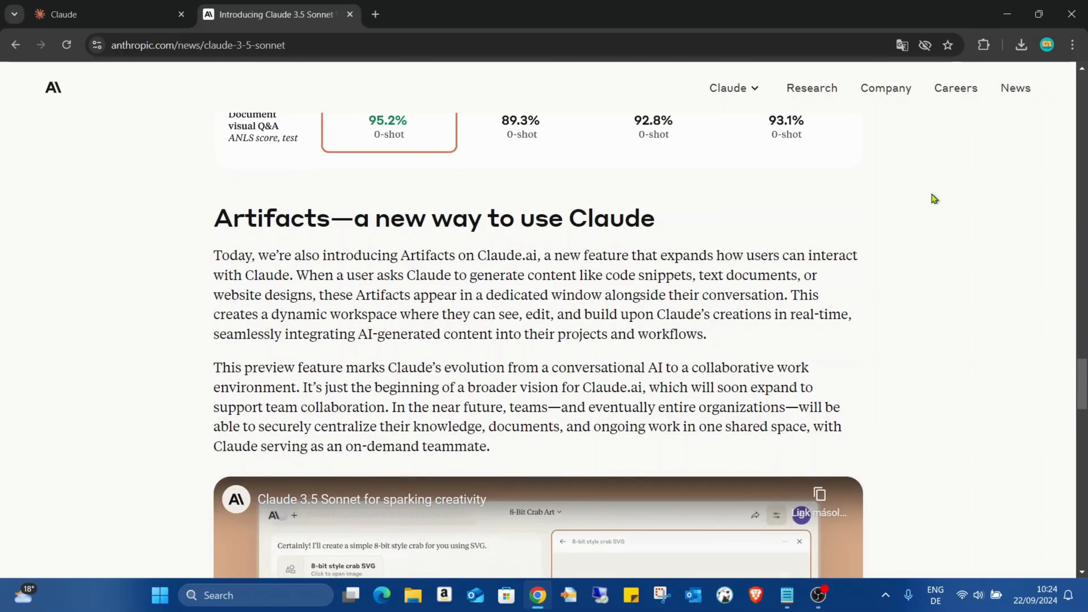
mouse_move(310, 225)
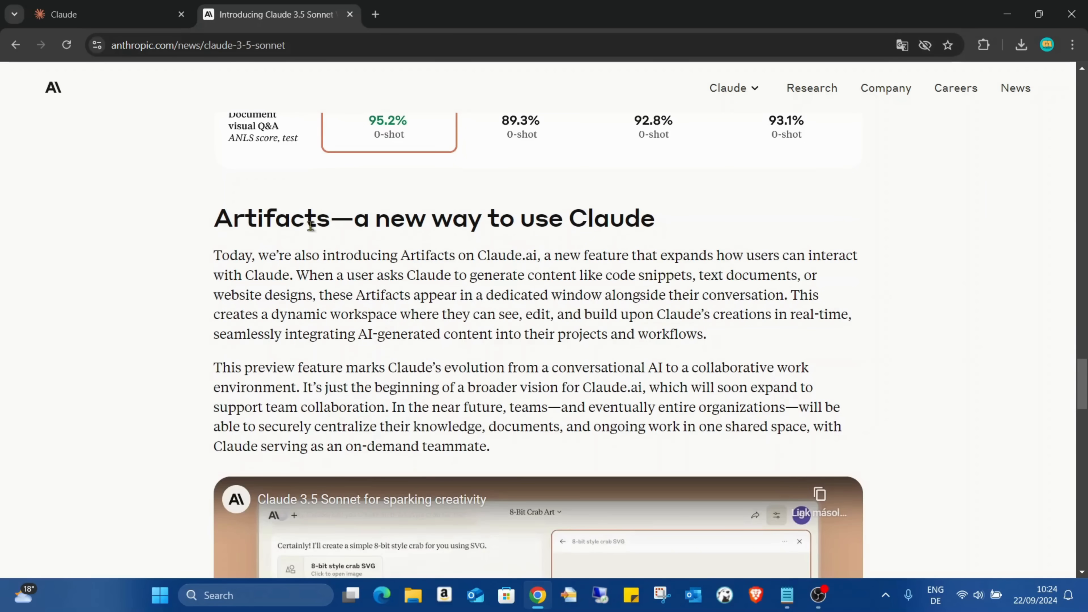
mouse_move(1066, 229)
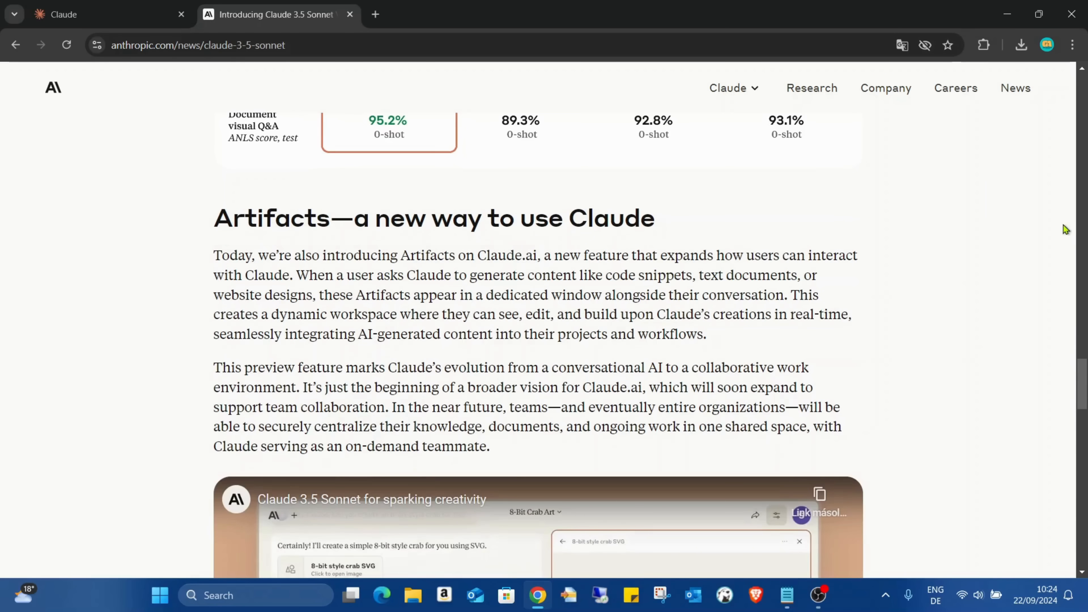
mouse_move(986, 239)
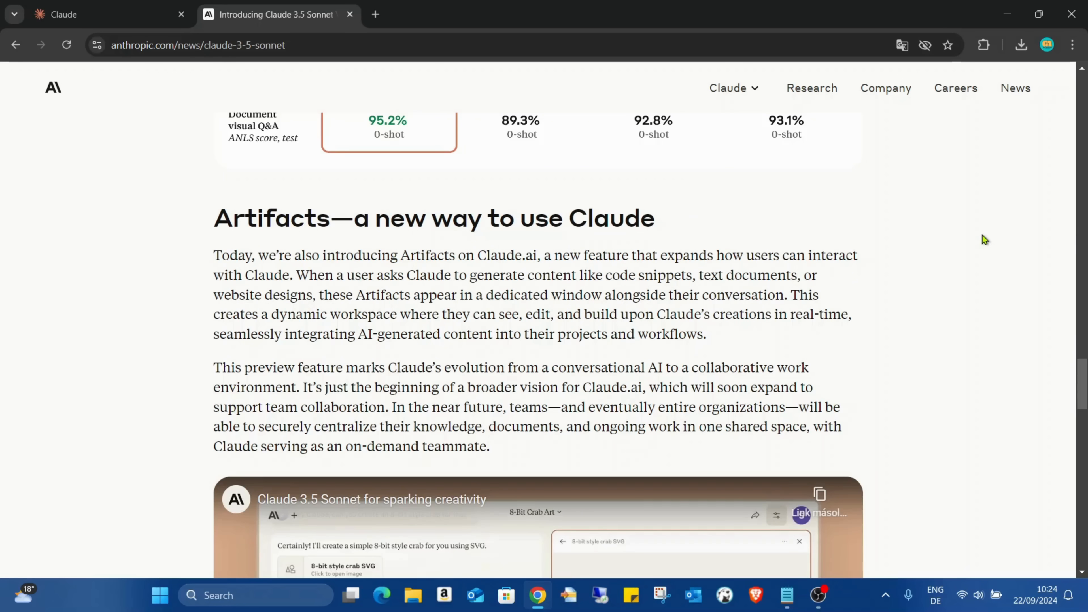
mouse_move(596, 269)
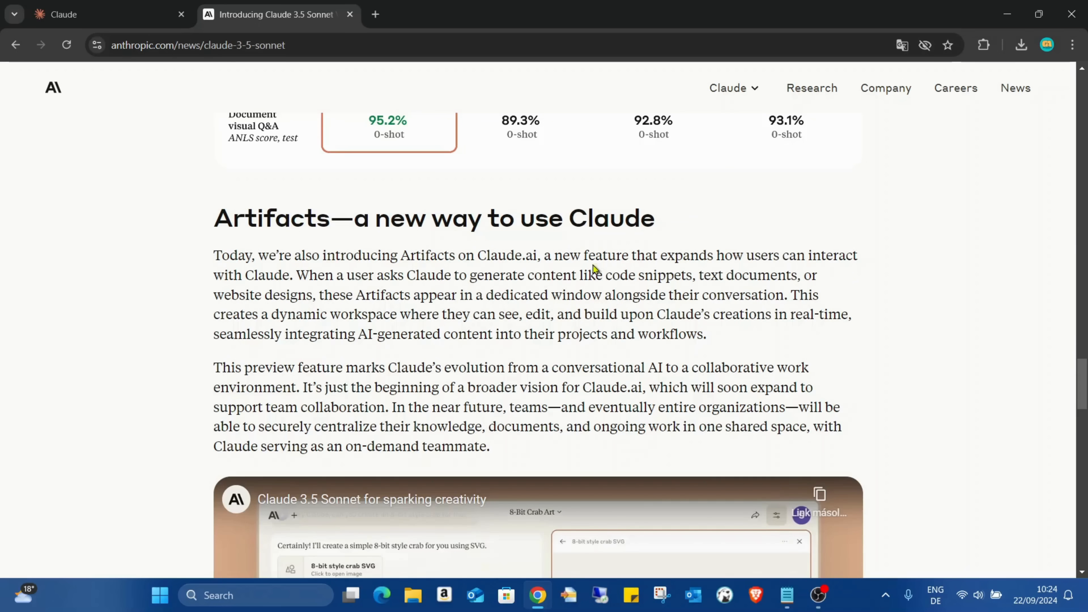
scroll(down, 3)
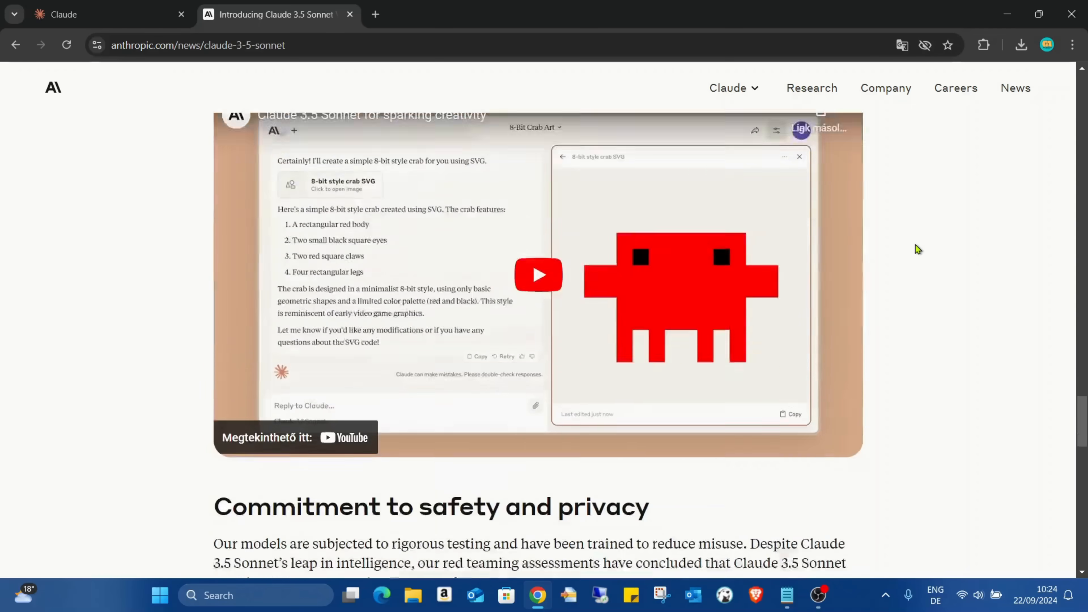
scroll(down, 3)
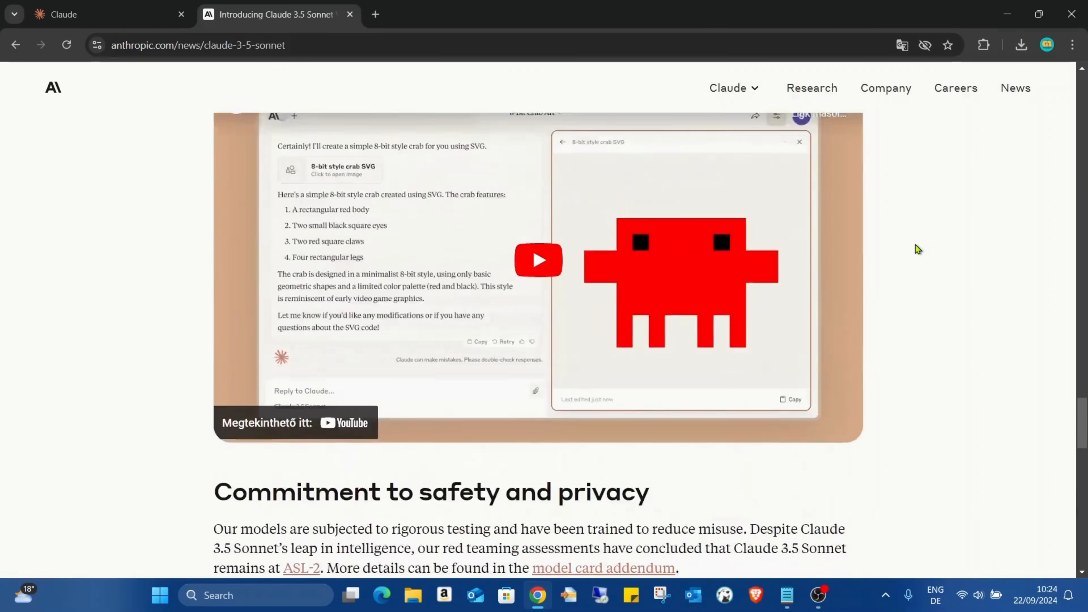
scroll(up, 3)
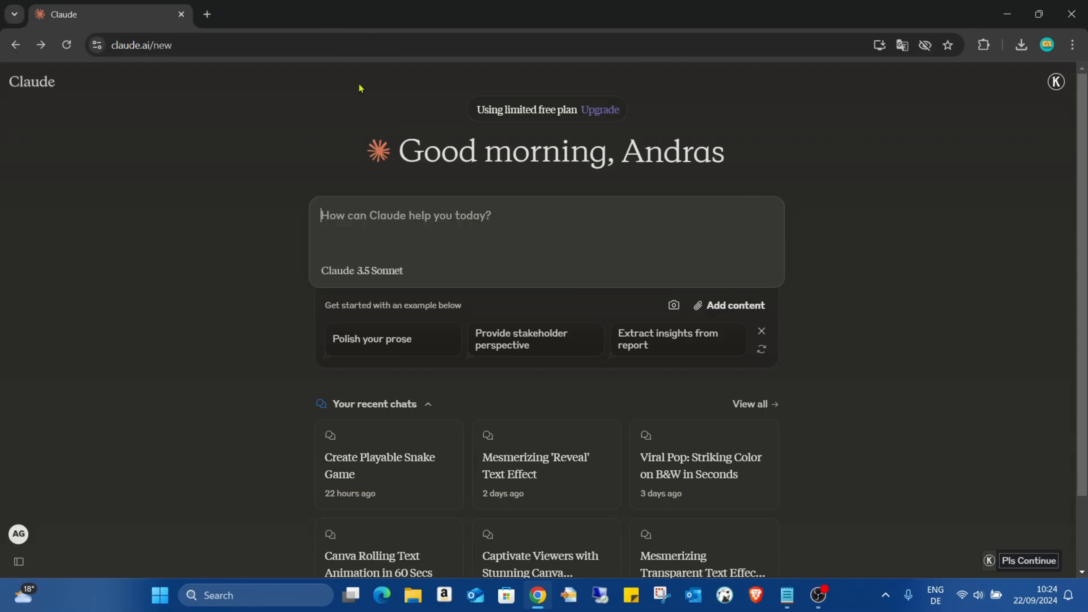
mouse_move(1058, 292)
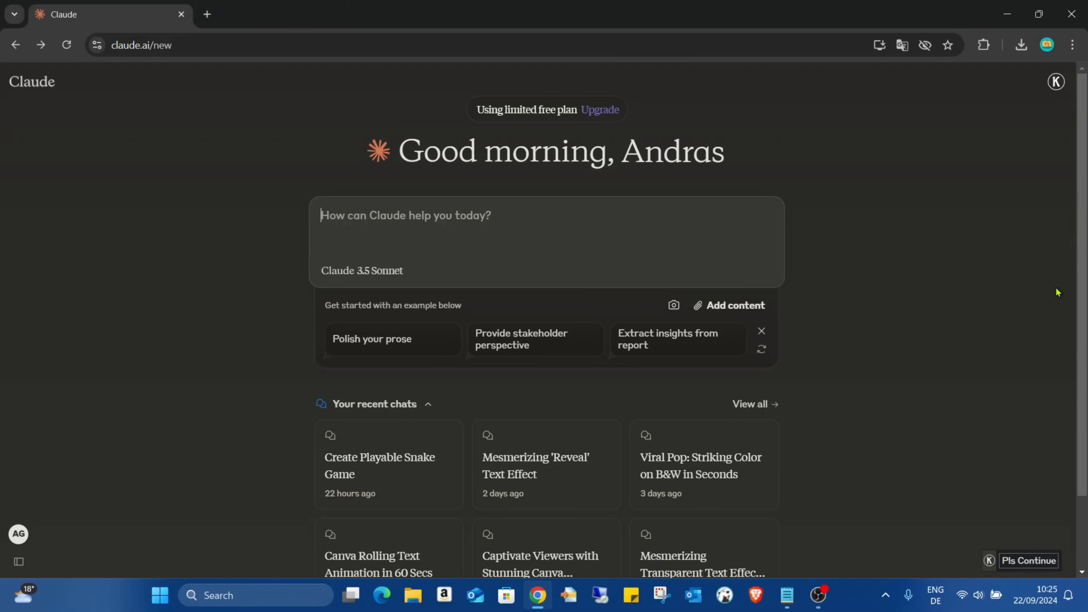
mouse_move(756, 596)
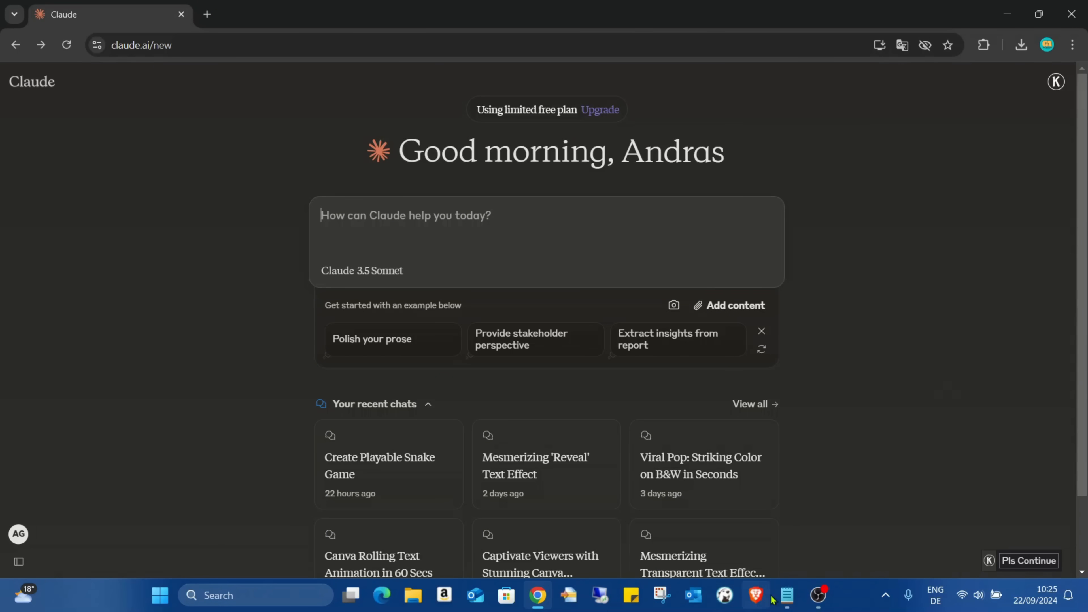
- Copy 'generate a playable snake game and make it ready' from Notepad and send it as a new Claude chat
click(787, 595)
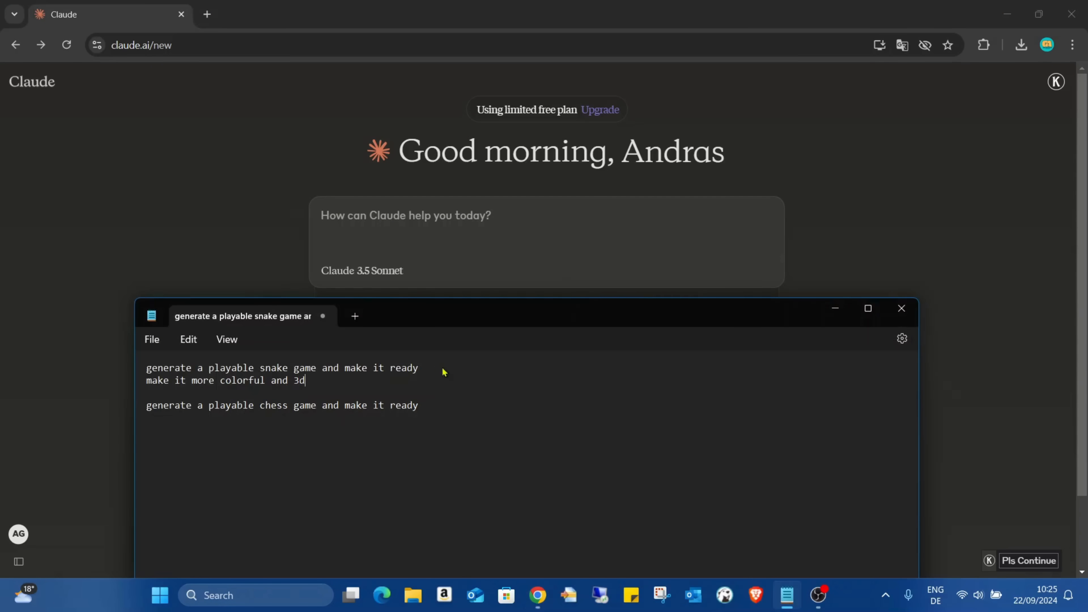
triple_click(281, 368)
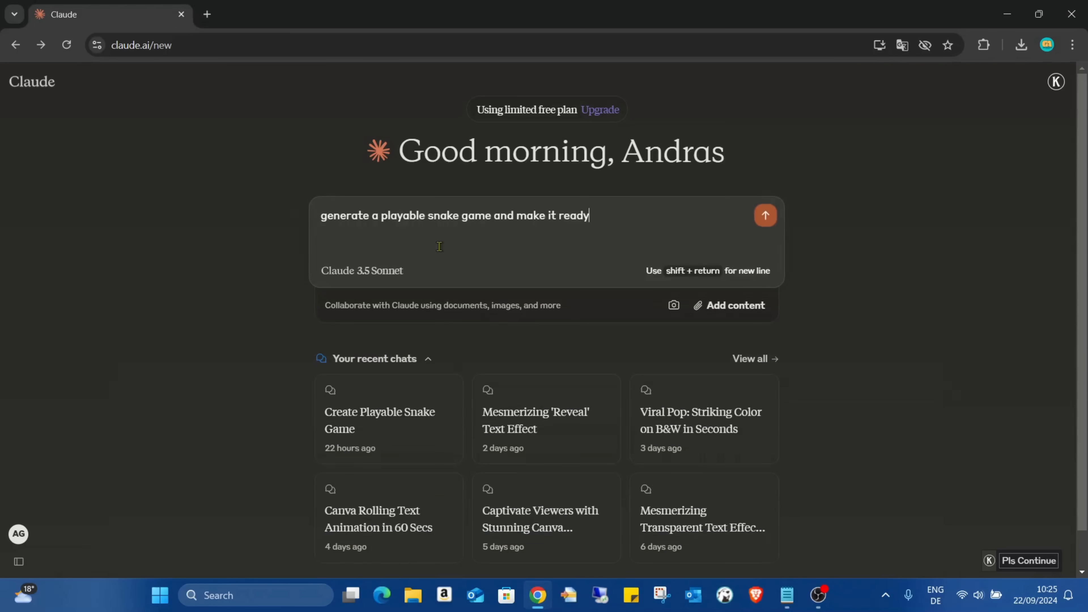
mouse_move(613, 222)
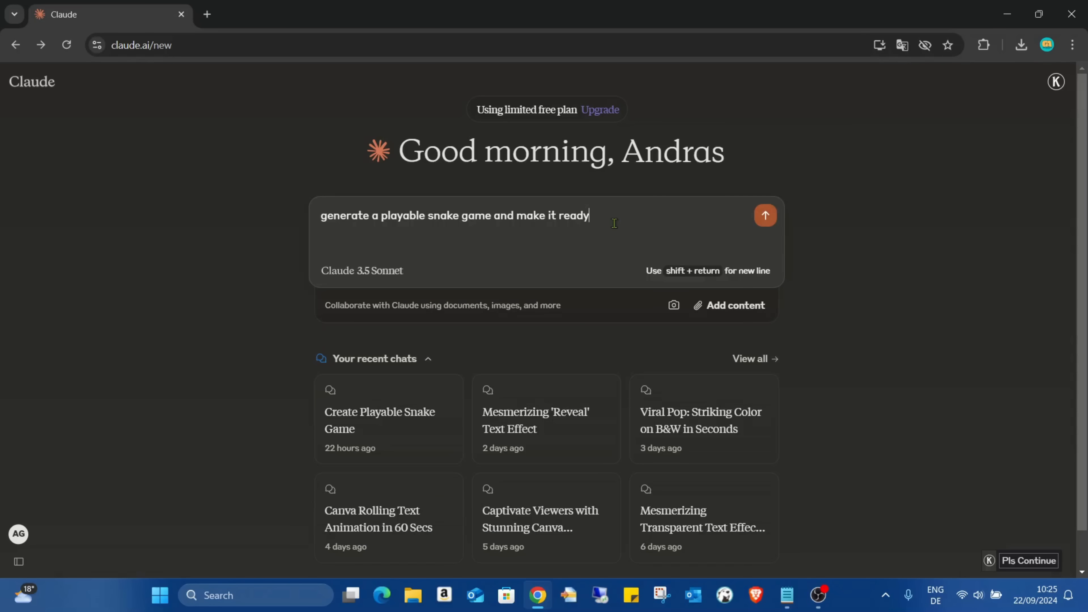
click(765, 215)
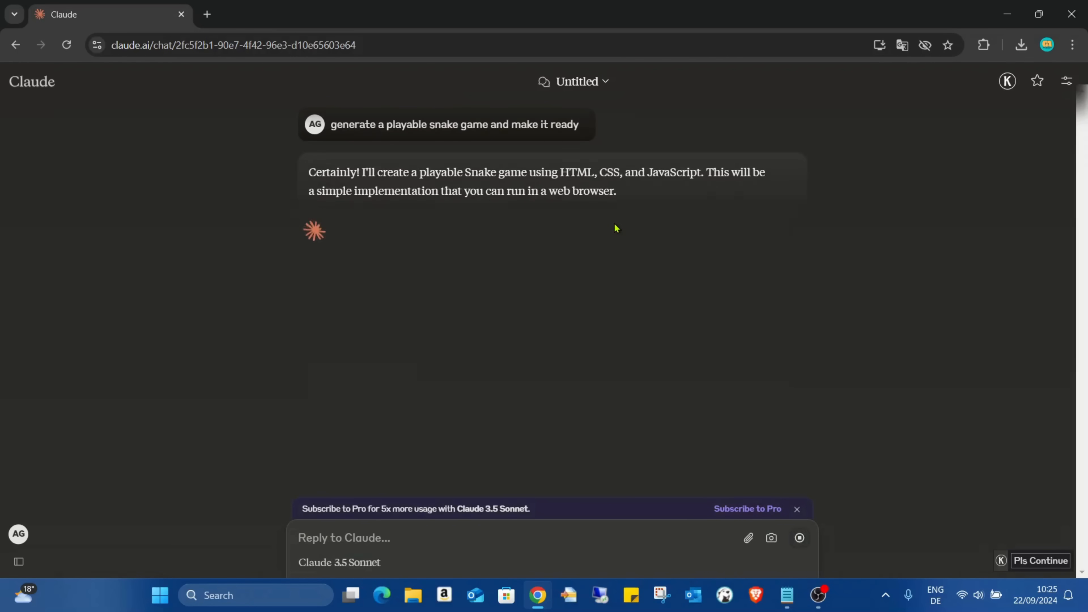
- Open the Snake Game artifact and review its generated code until the playable preview renders
click(154, 228)
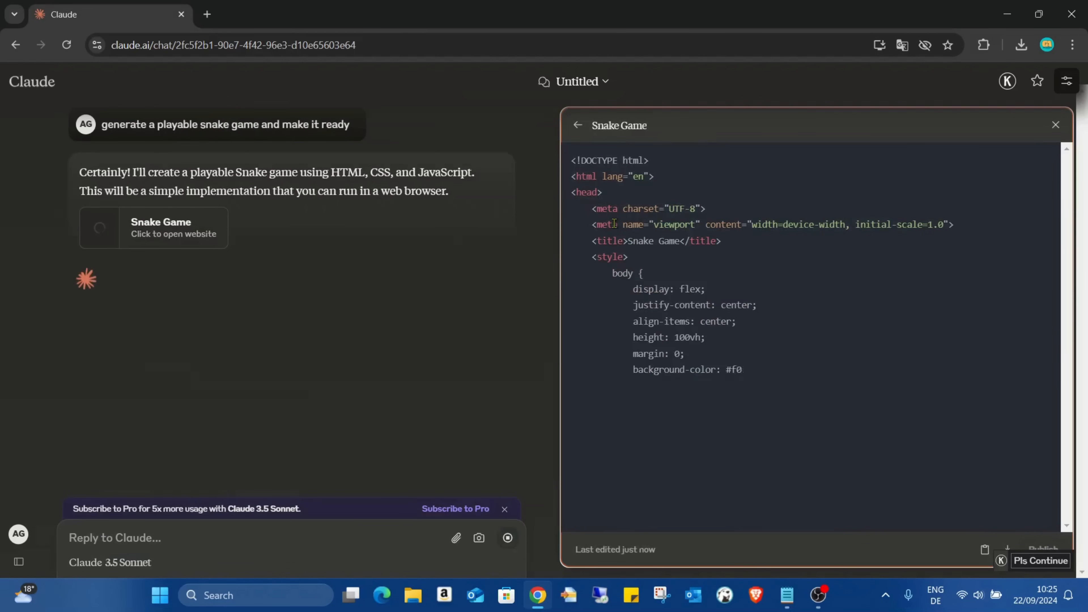
scroll(down, 3)
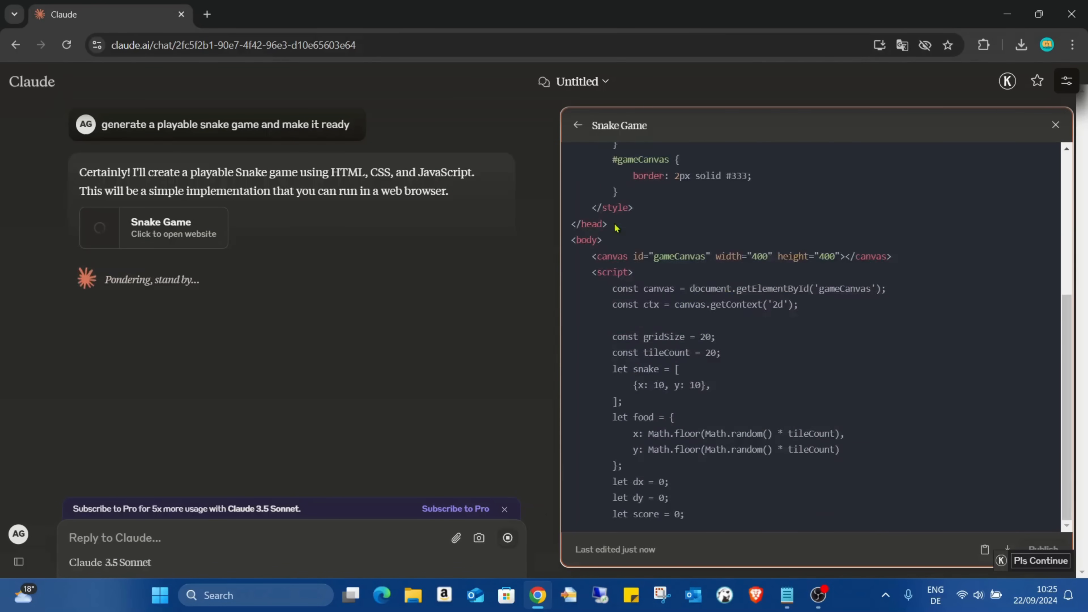
scroll(down, 3)
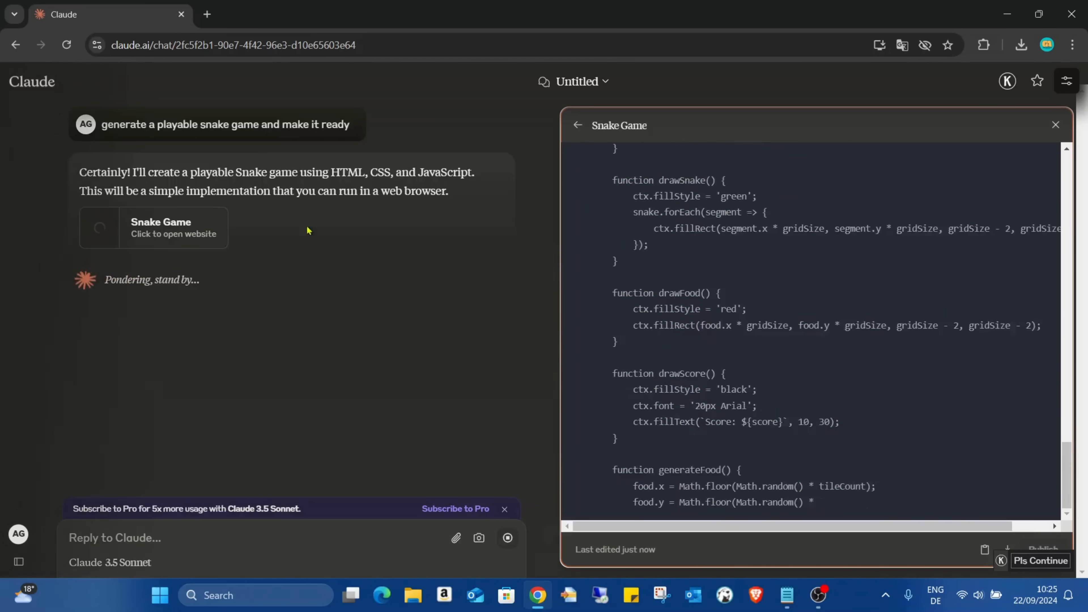
scroll(down, 3)
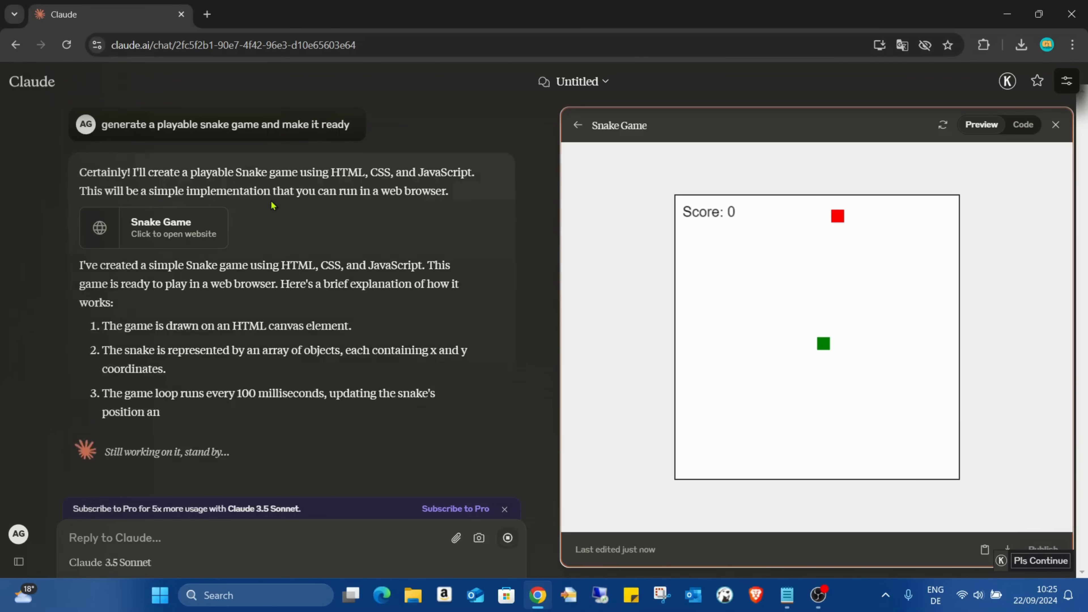
- Follow Claude's play instructions while the Snake Game preview runs to Game Over at score 8
scroll(down, 3)
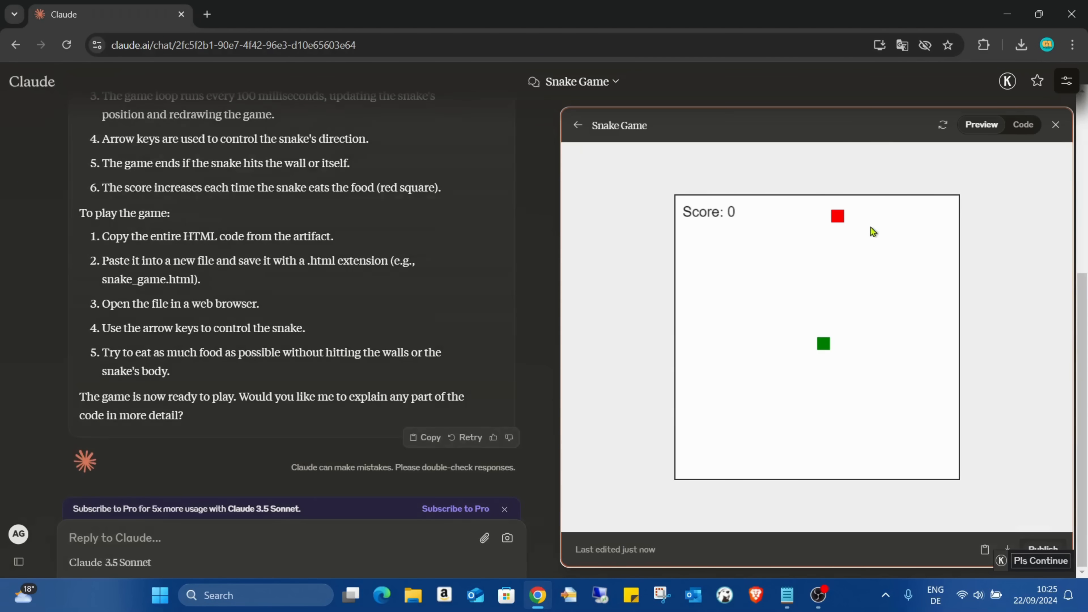
mouse_move(734, 259)
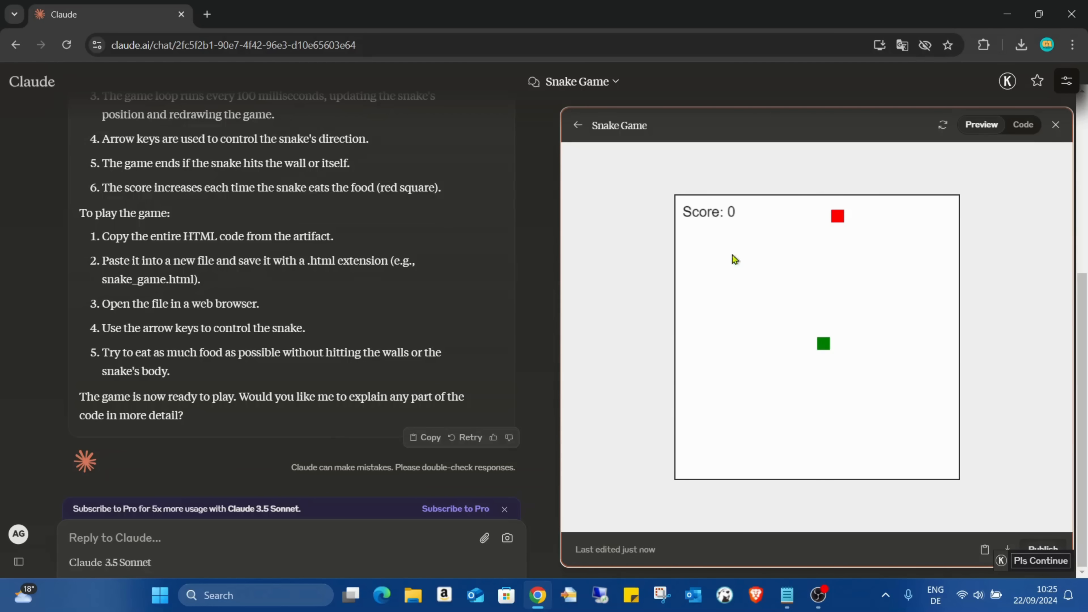
mouse_move(1010, 249)
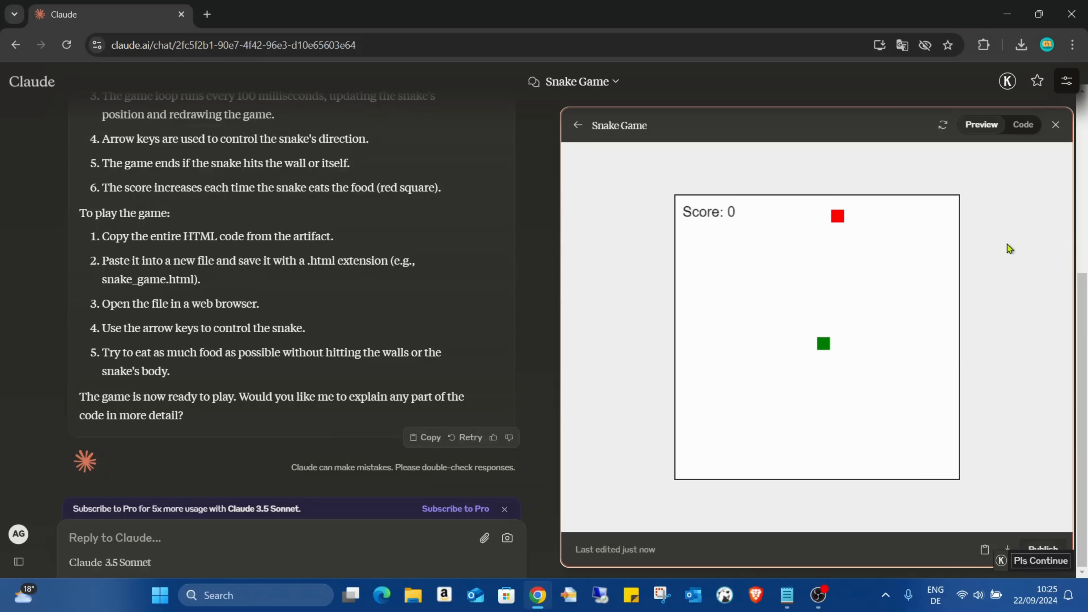
mouse_move(1014, 246)
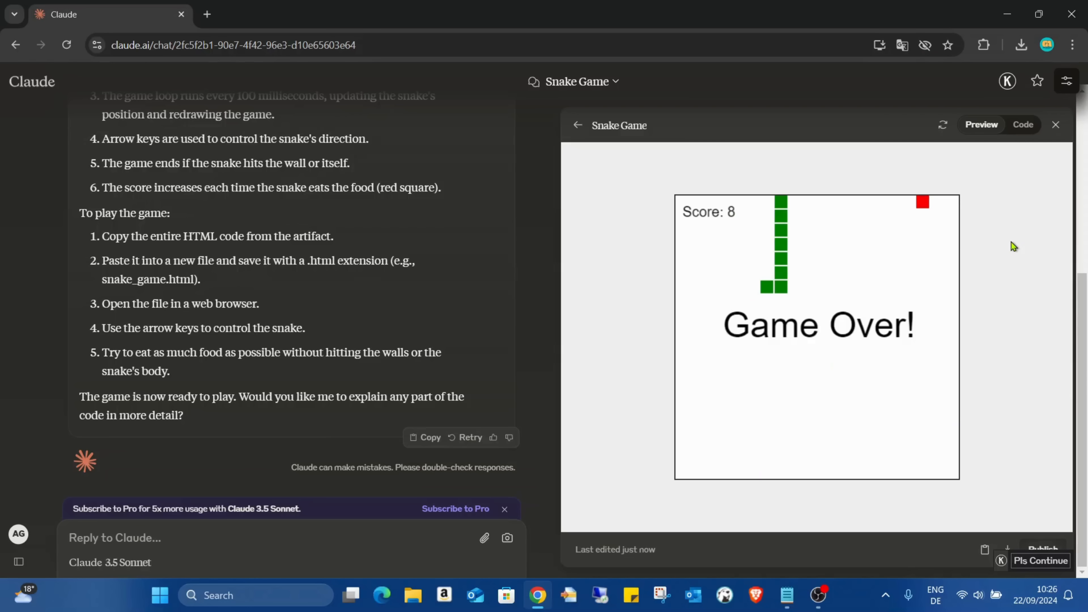
mouse_move(743, 429)
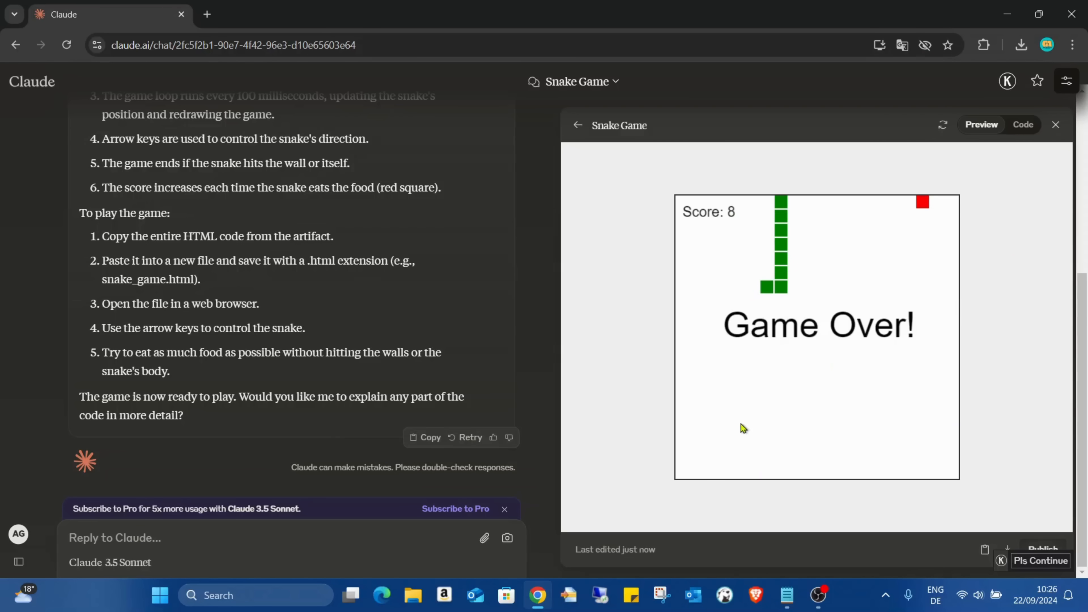
mouse_move(837, 609)
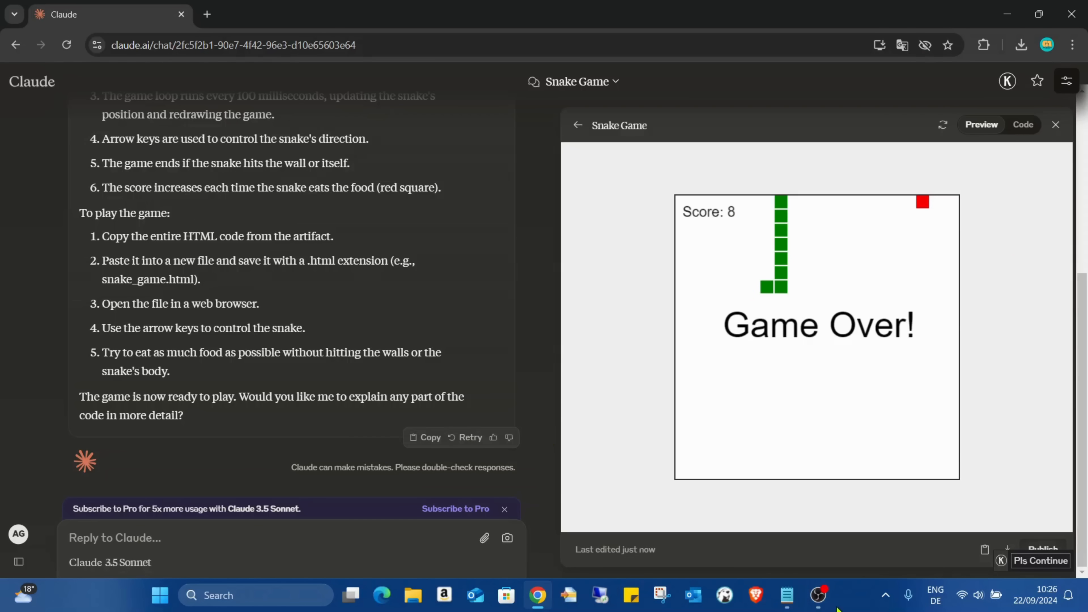
- Select the 'make it more colorful and 3d' prompt line in Notepad for Claude's reply box
click(786, 596)
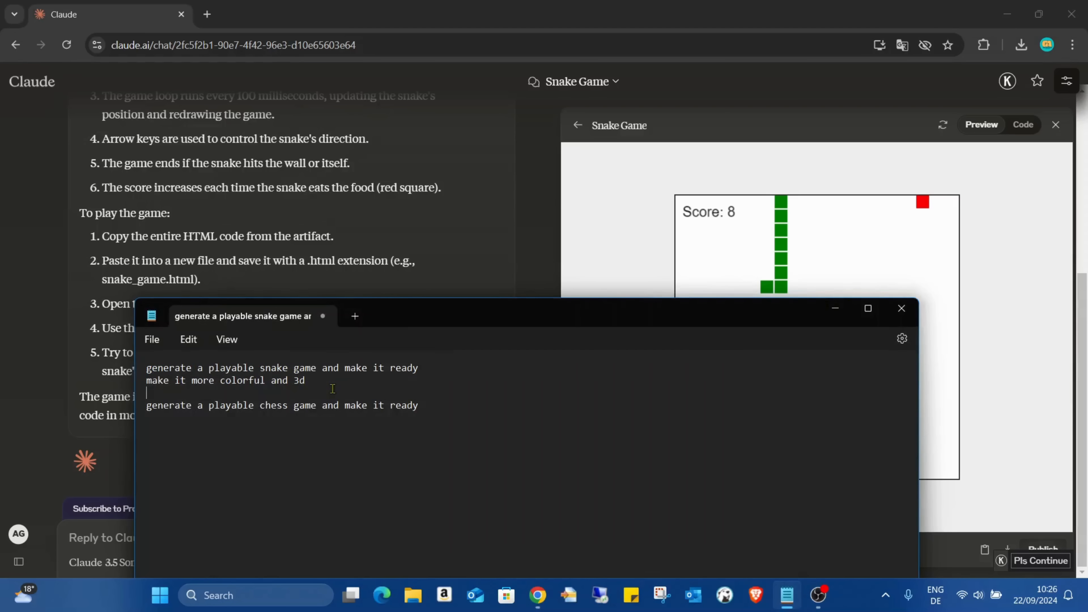
triple_click(226, 381)
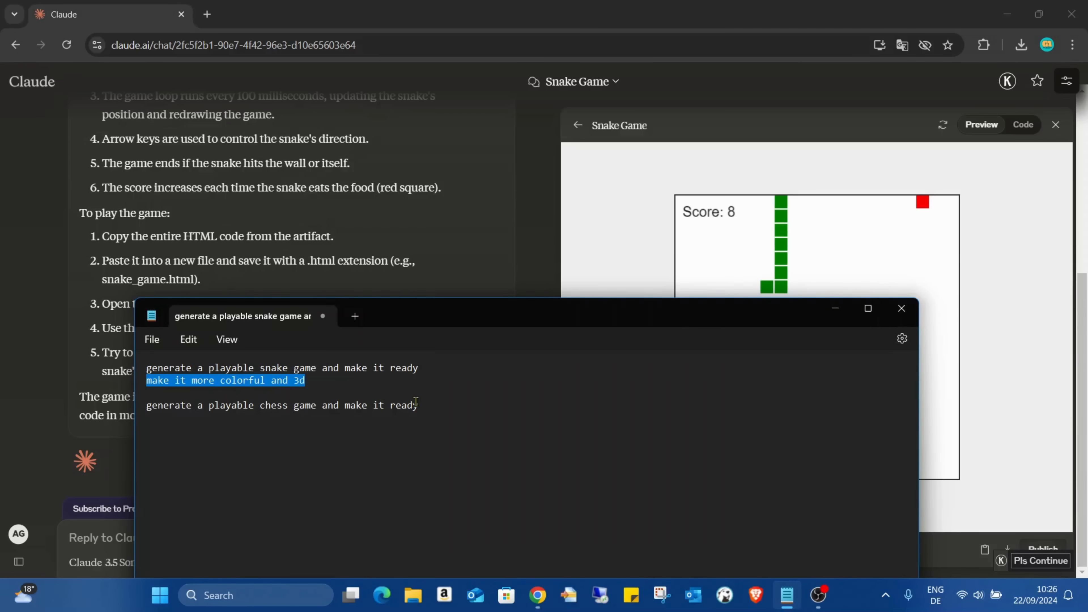
mouse_move(428, 242)
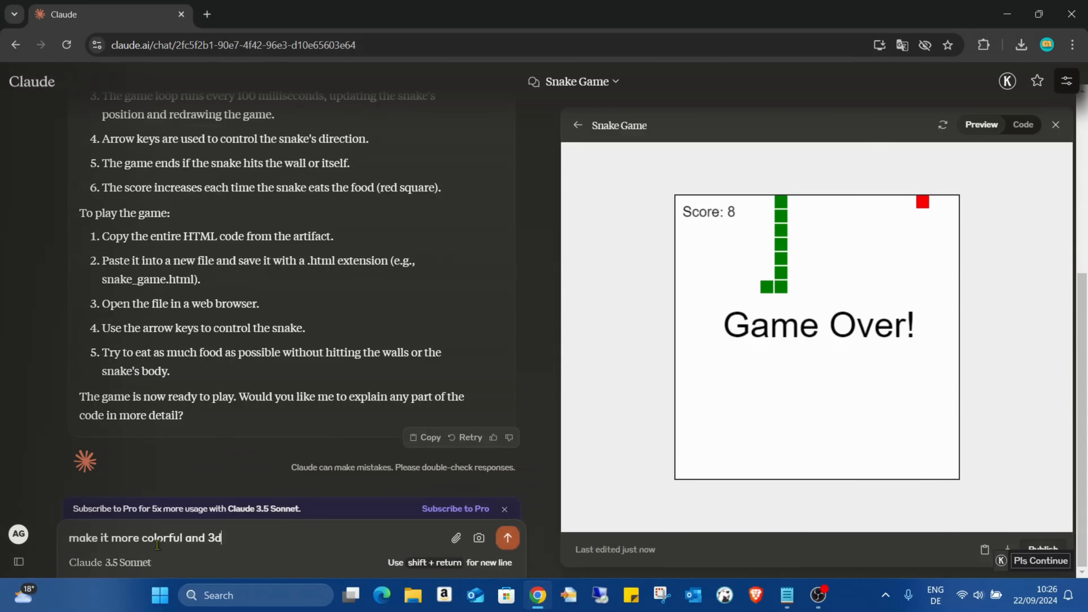
- Send 'make it more colorful and 3d', review the Version 2 code, and focus the tilted 3D board preview
click(507, 538)
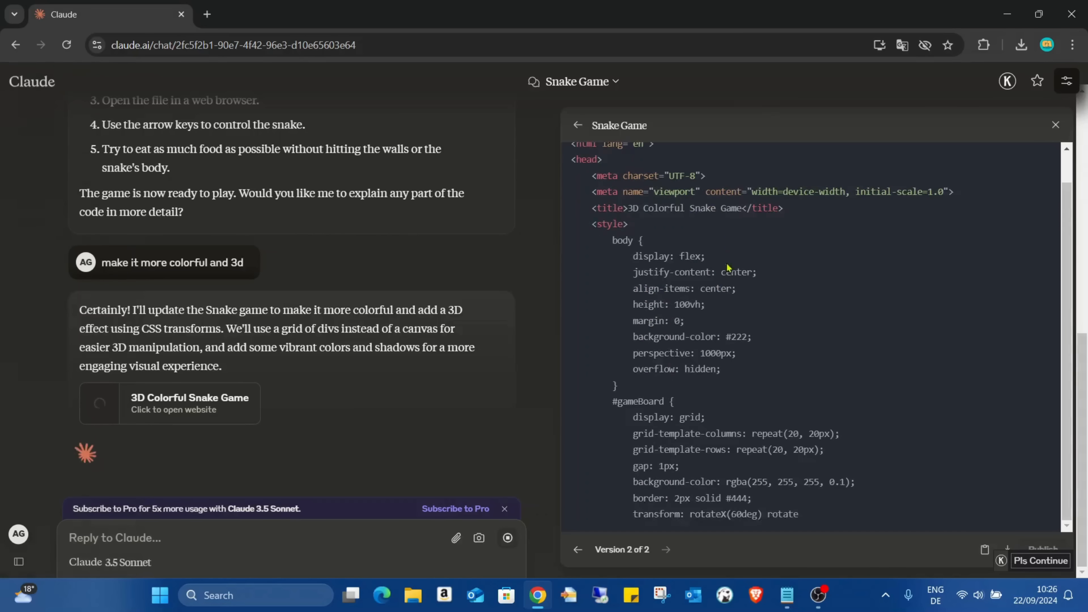
scroll(down, 3)
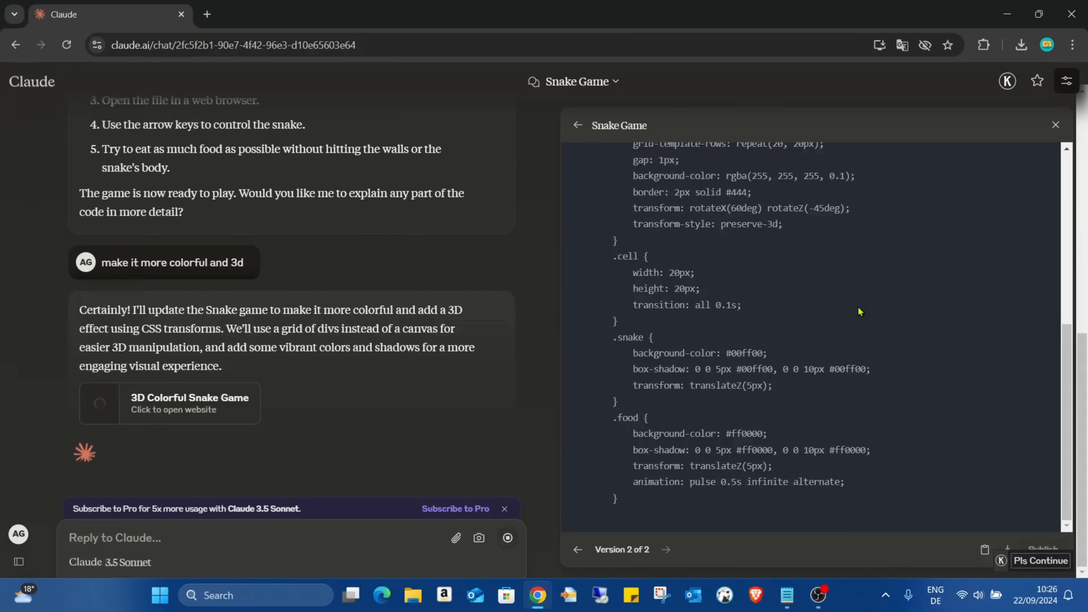
scroll(down, 3)
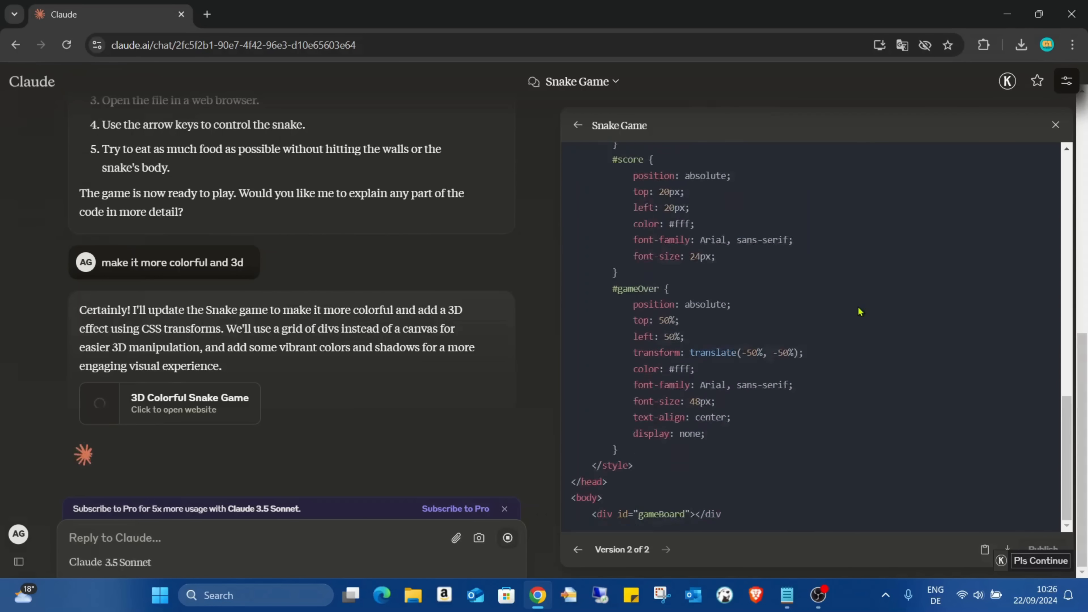
scroll(down, 3)
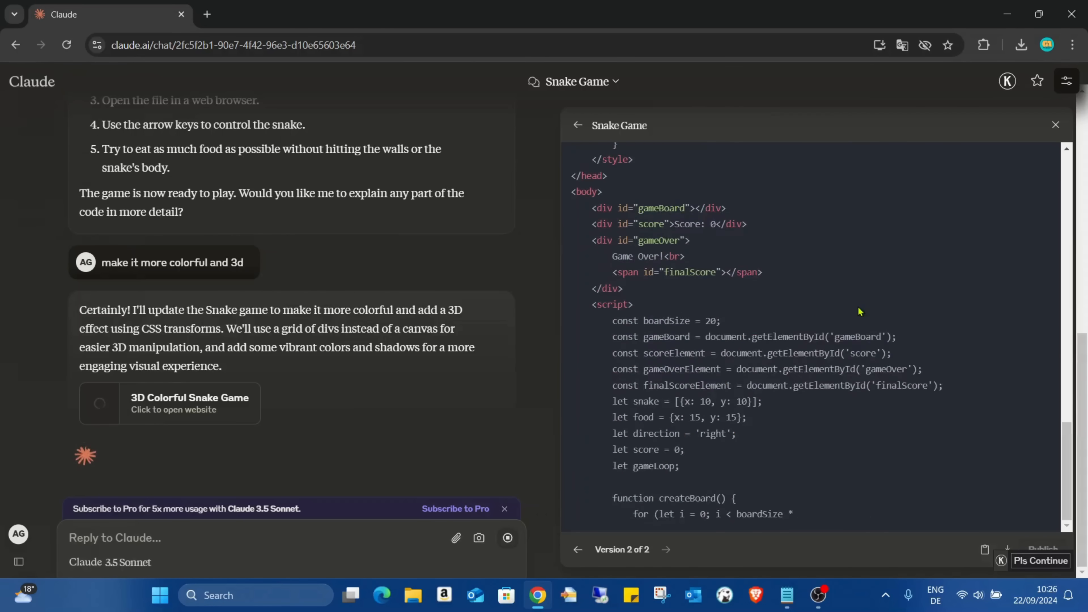
scroll(down, 3)
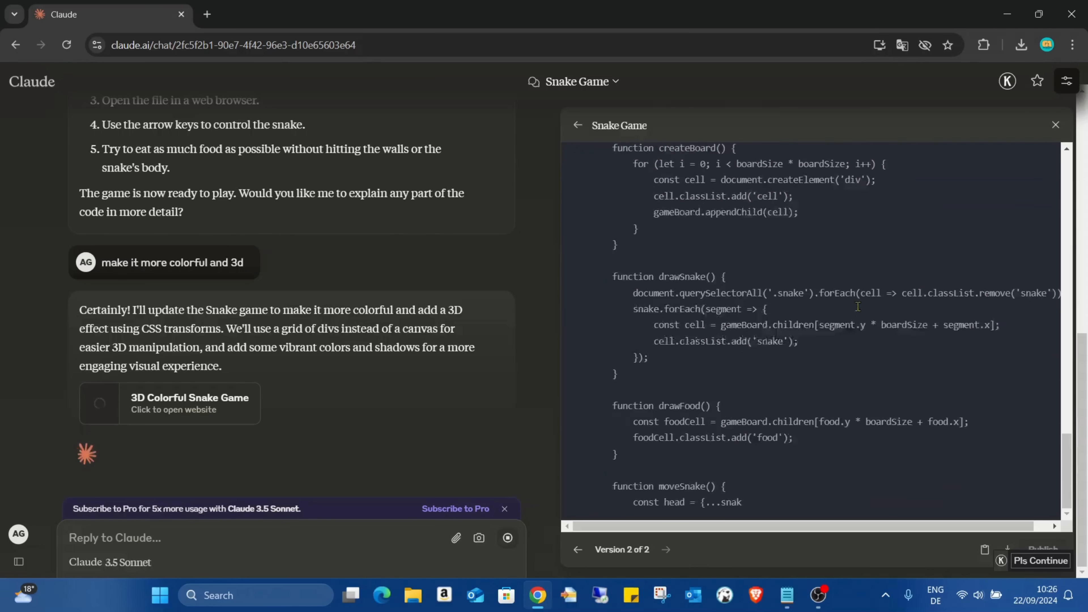
scroll(down, 3)
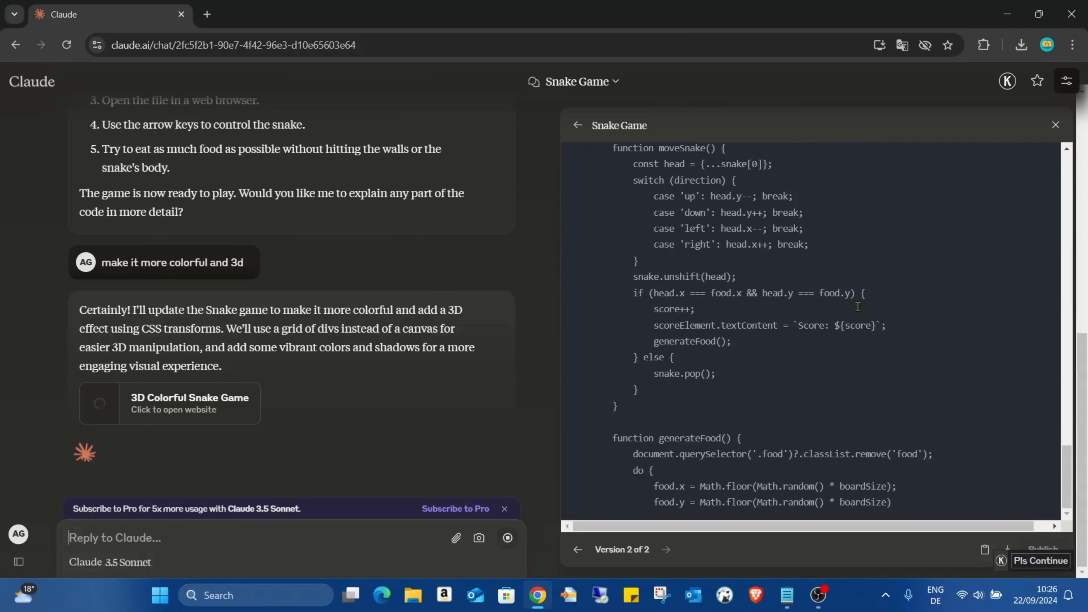
scroll(down, 3)
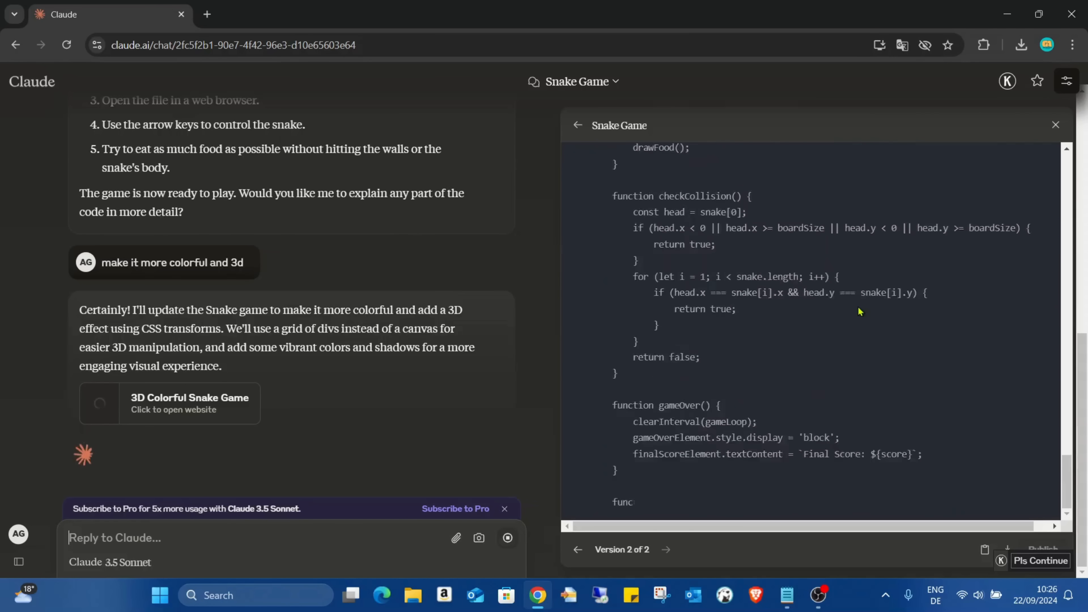
scroll(down, 3)
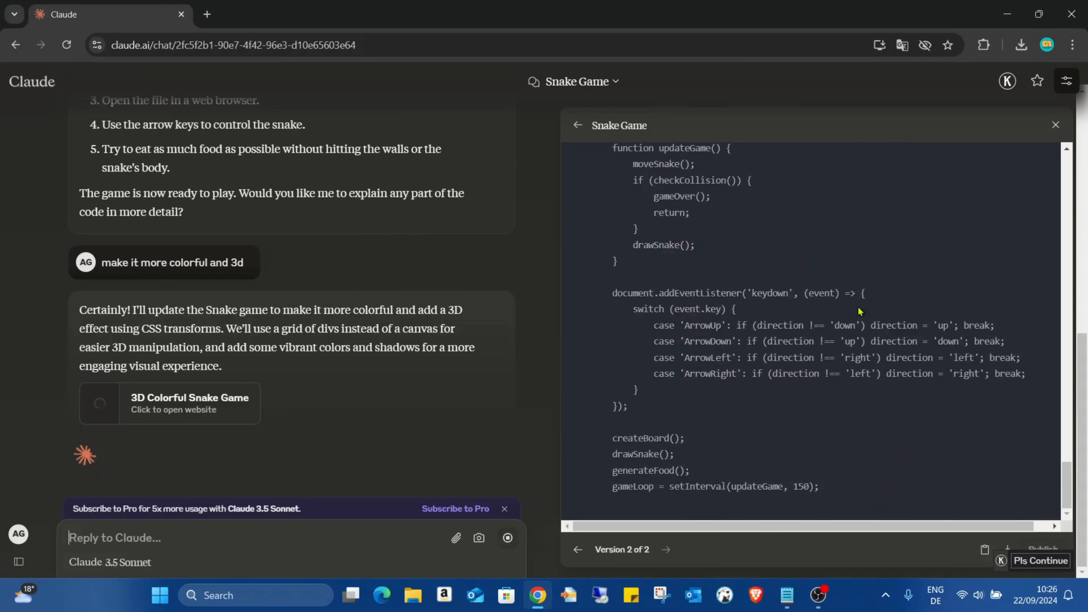
click(981, 124)
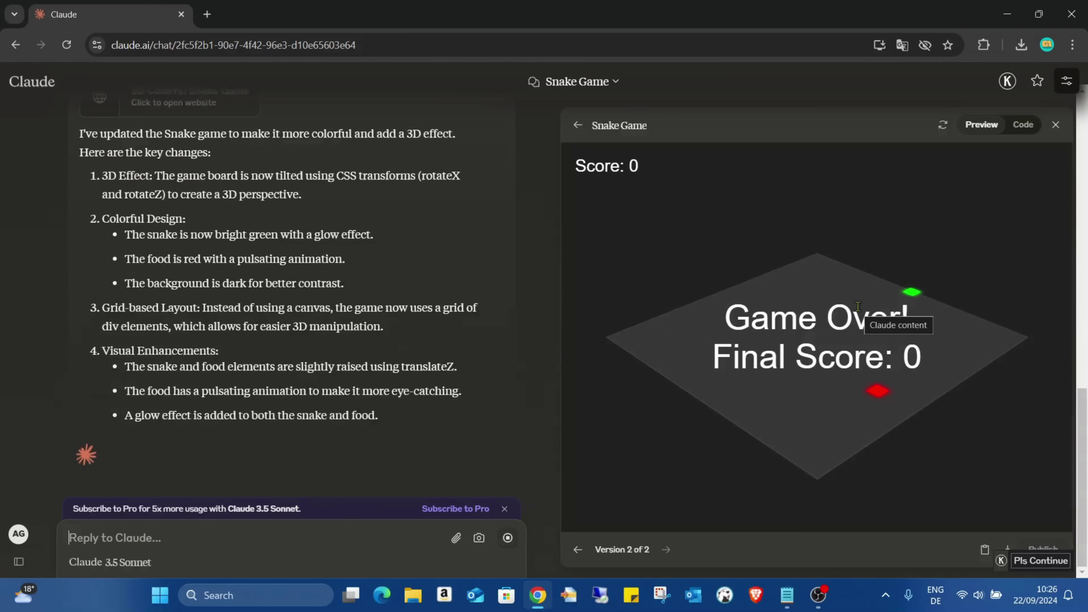
scroll(down, 3)
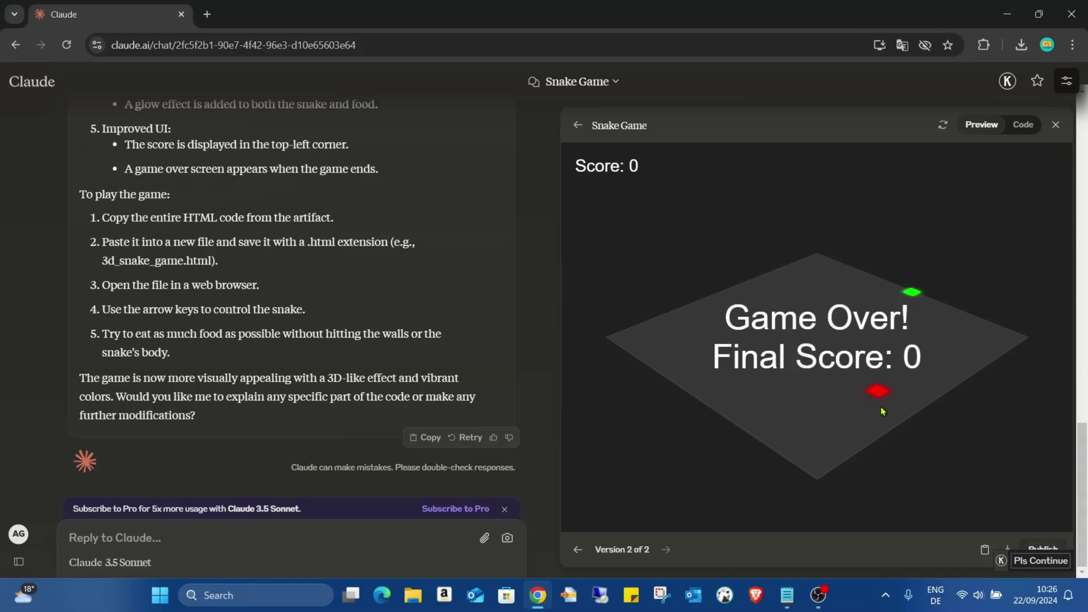
mouse_move(900, 393)
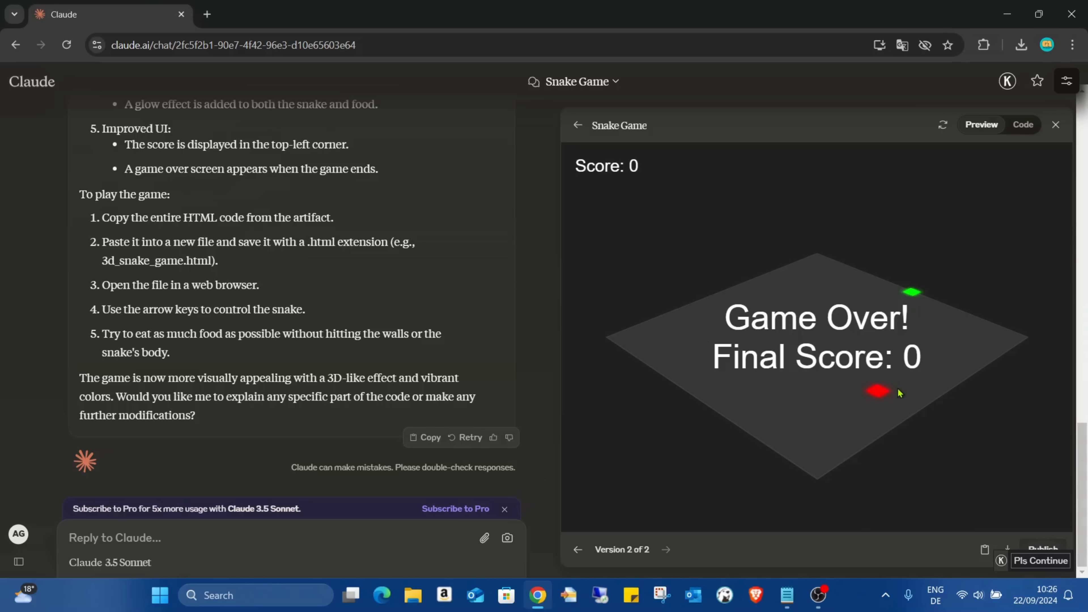
mouse_move(899, 325)
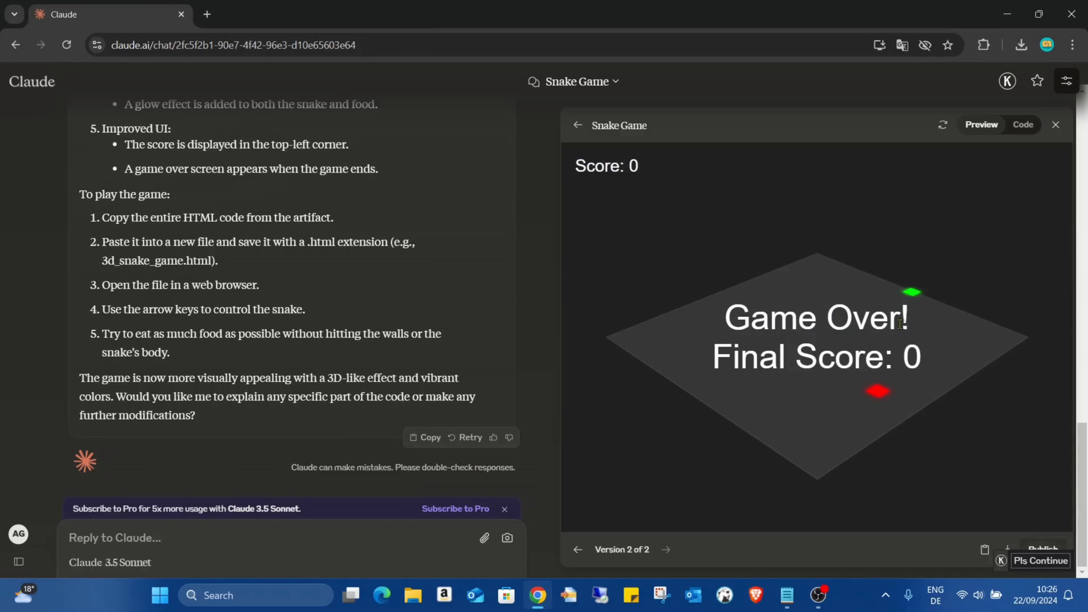
mouse_move(984, 110)
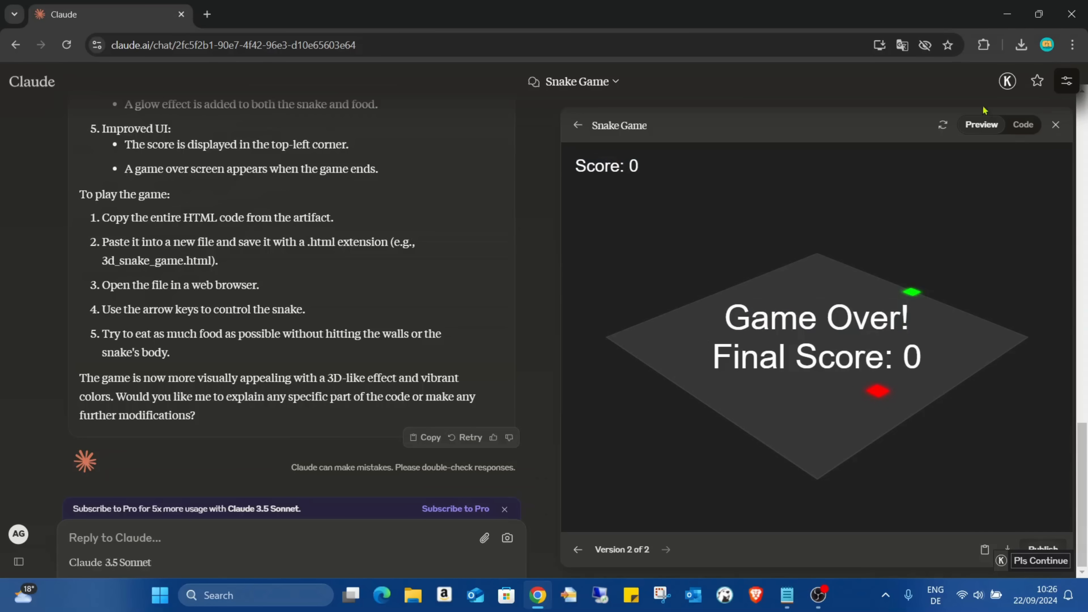
mouse_move(896, 409)
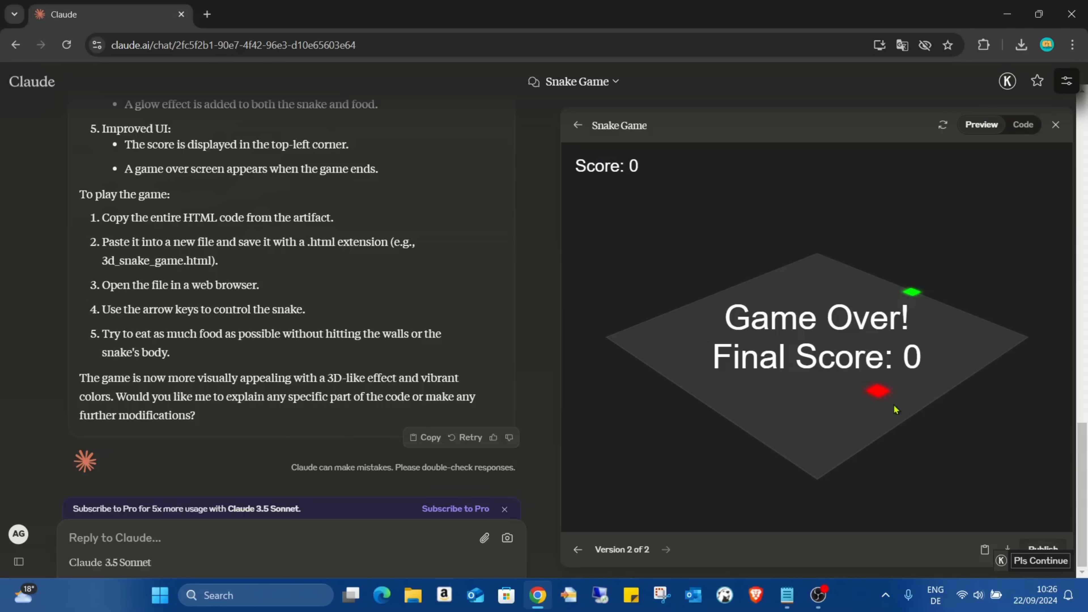
mouse_move(805, 343)
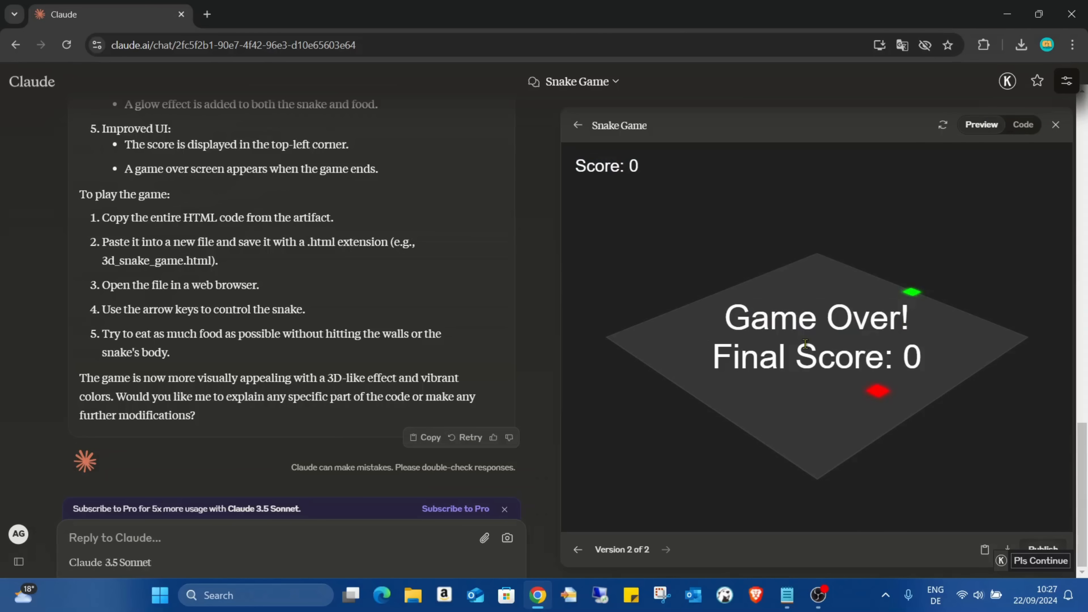
mouse_move(913, 176)
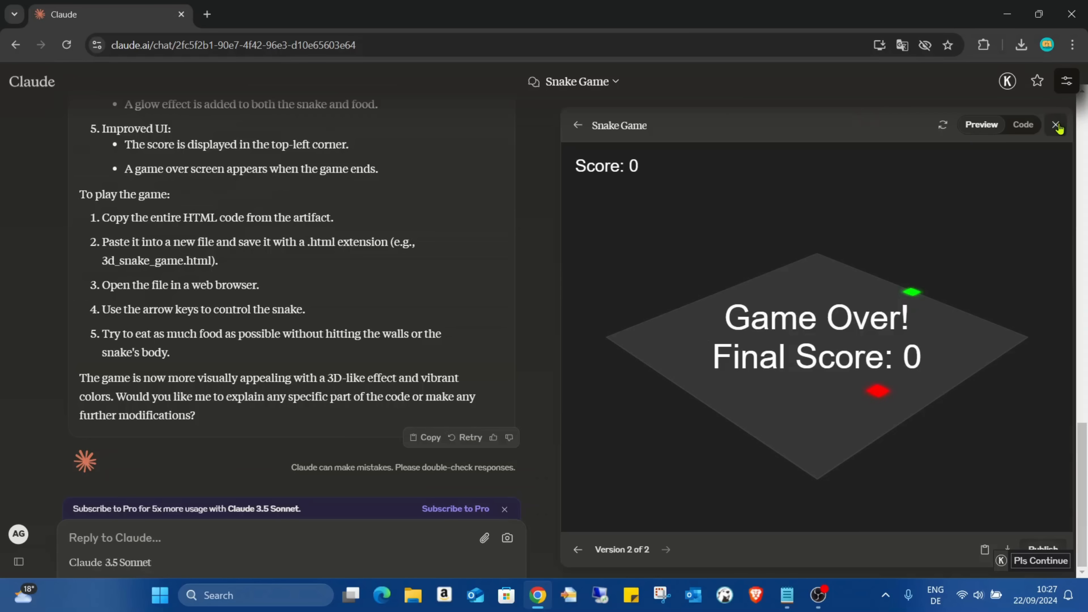
click(1057, 126)
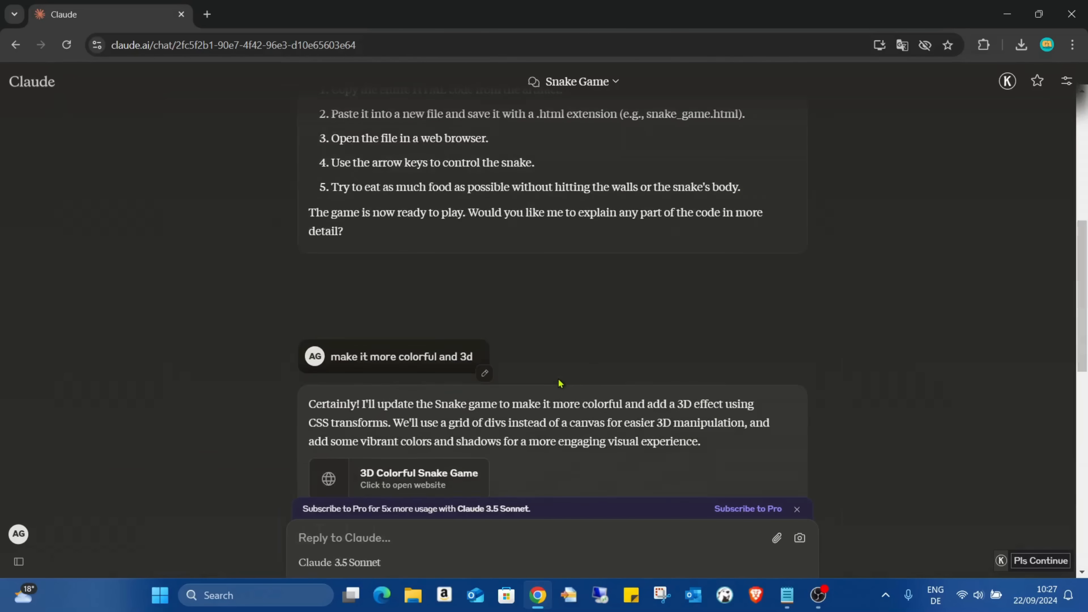
click(395, 479)
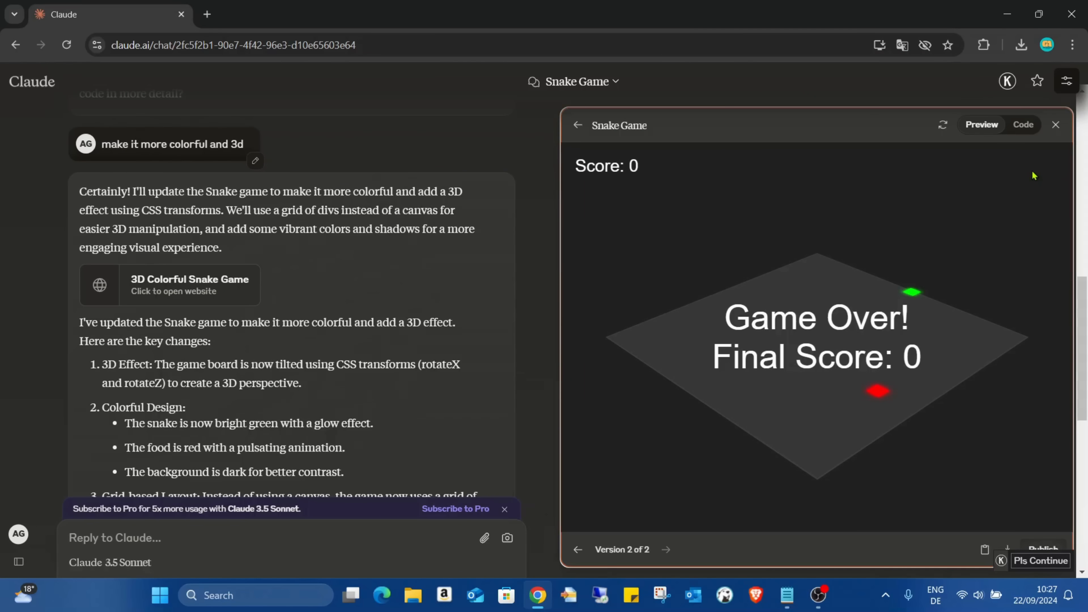
mouse_move(869, 398)
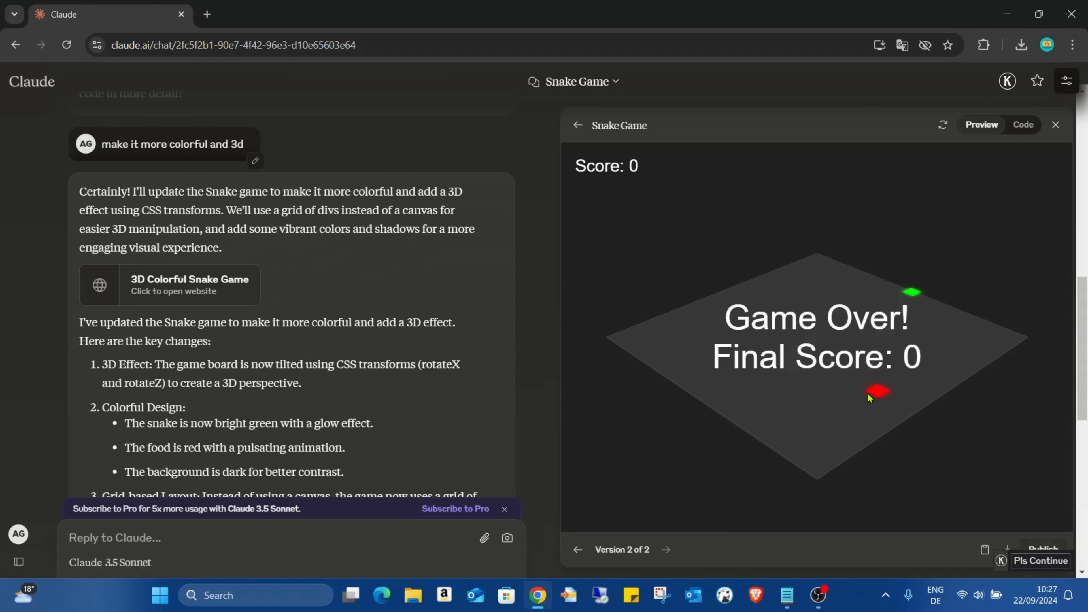
scroll(down, 3)
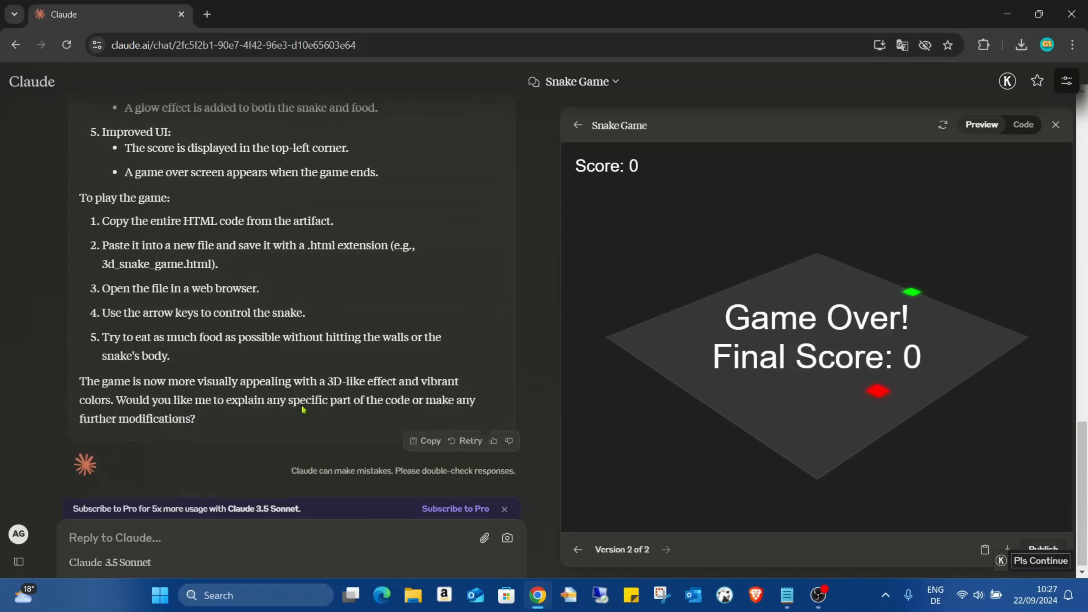
- Send the follow-up 'make it playeble' to Claude
text(mo)
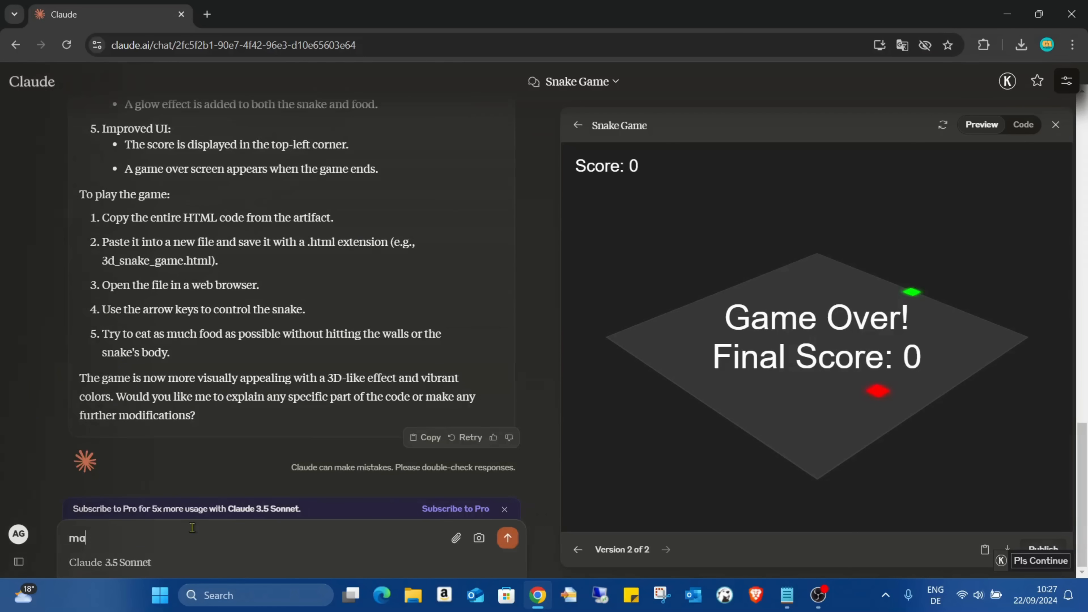
text(make it pla)
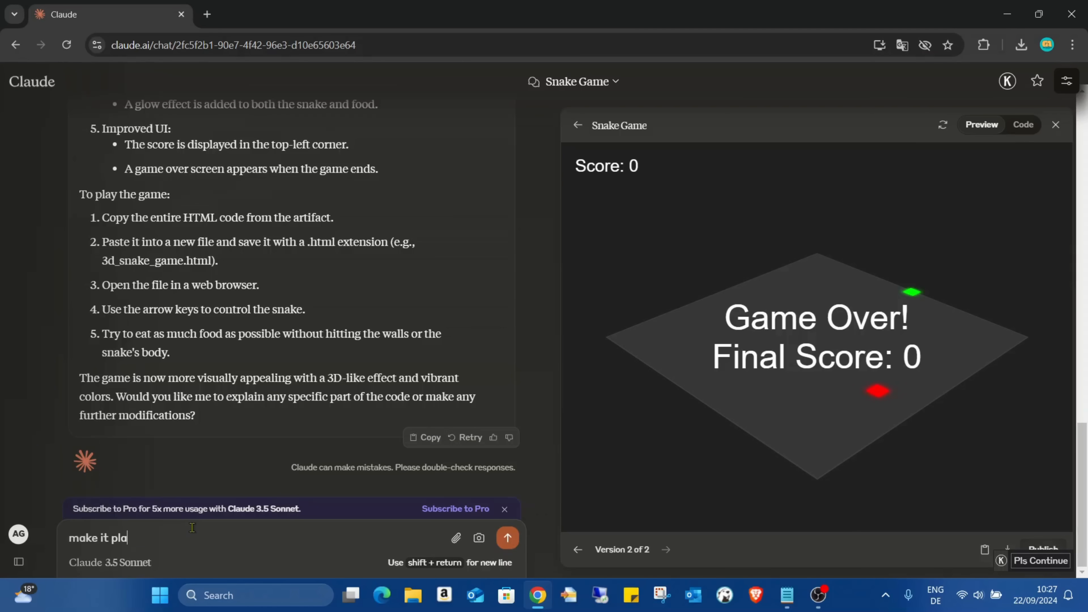
text(yeble)
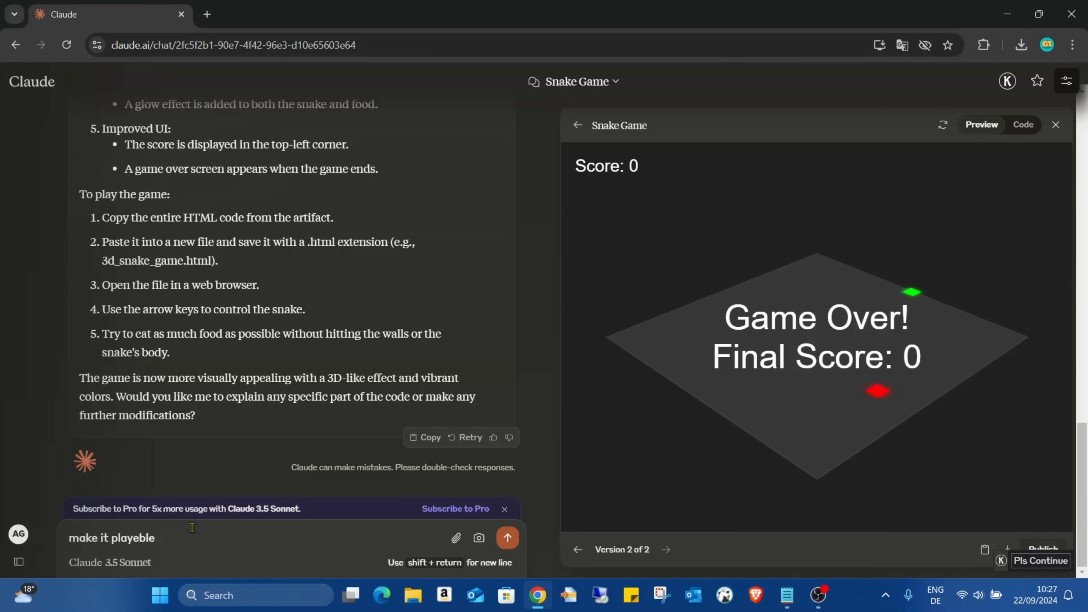
click(508, 538)
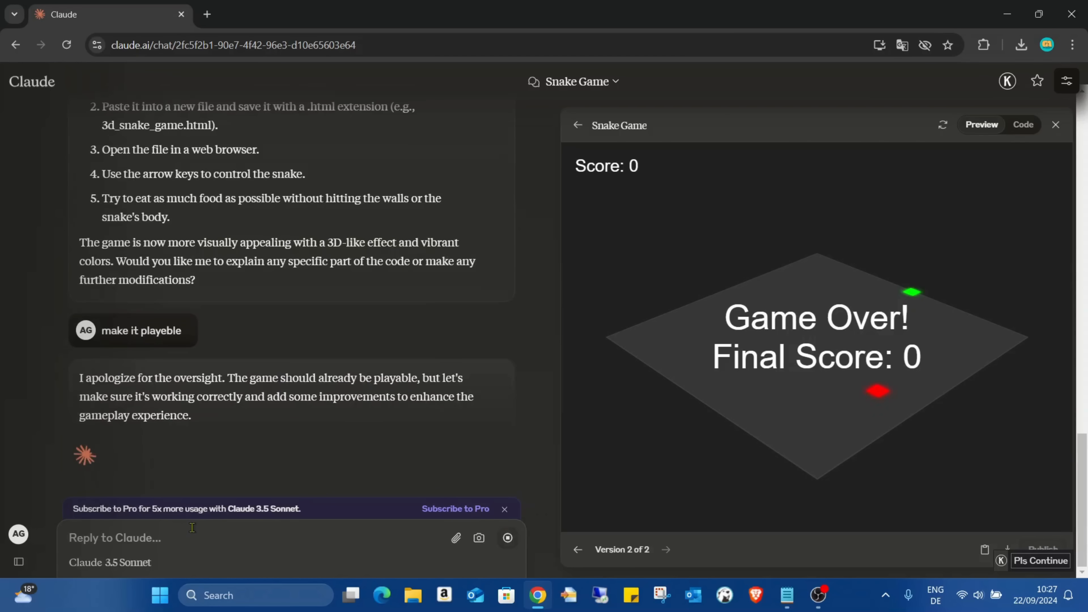
- Review the 3D Colorful Snake Game - Playable Version code as it generates, then focus its preview
click(1021, 124)
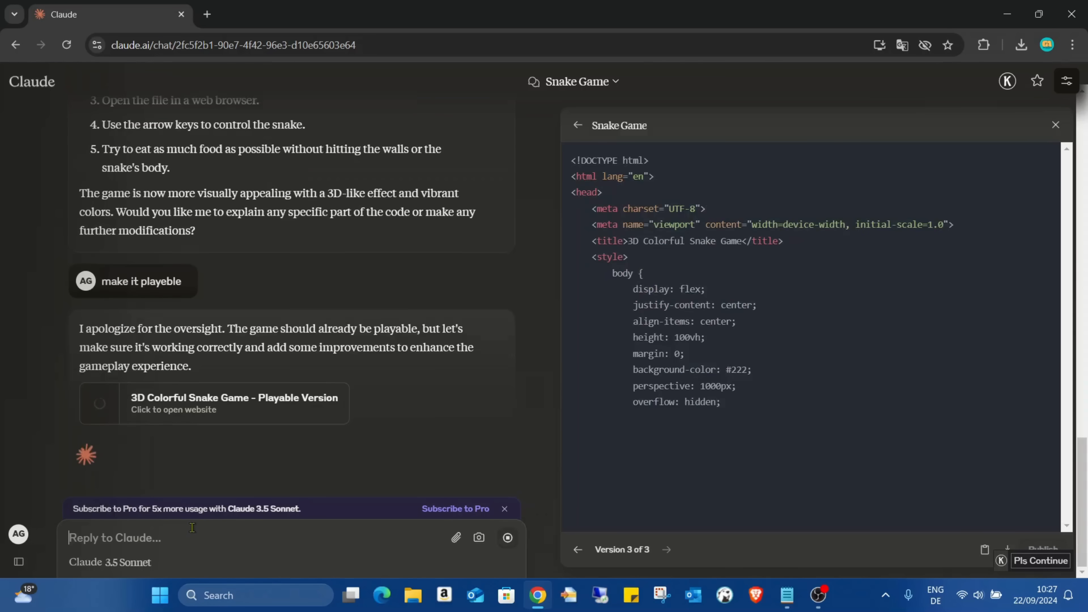
scroll(down, 3)
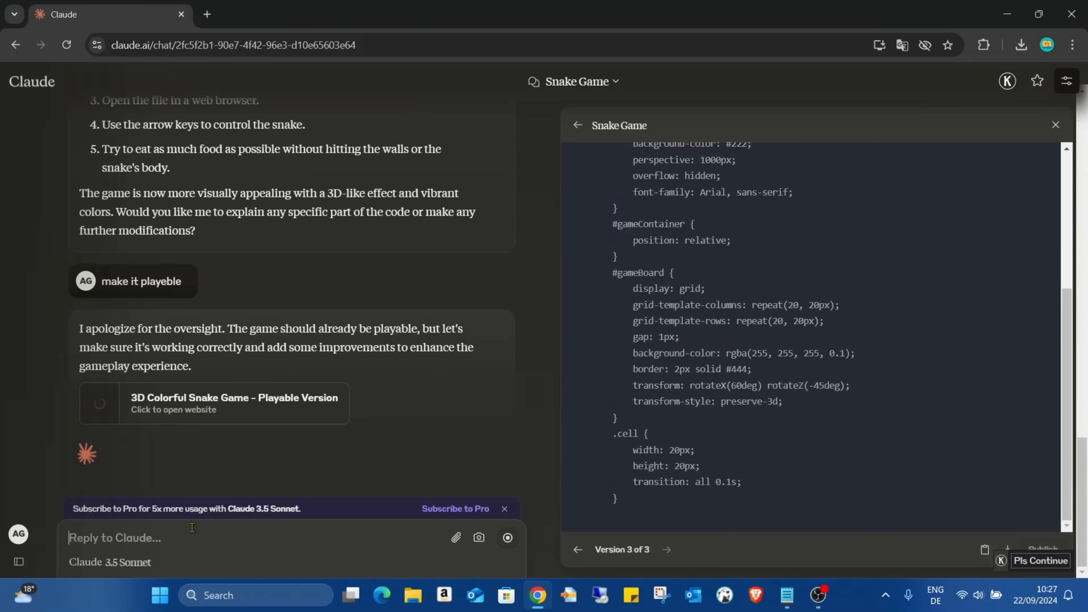
scroll(down, 3)
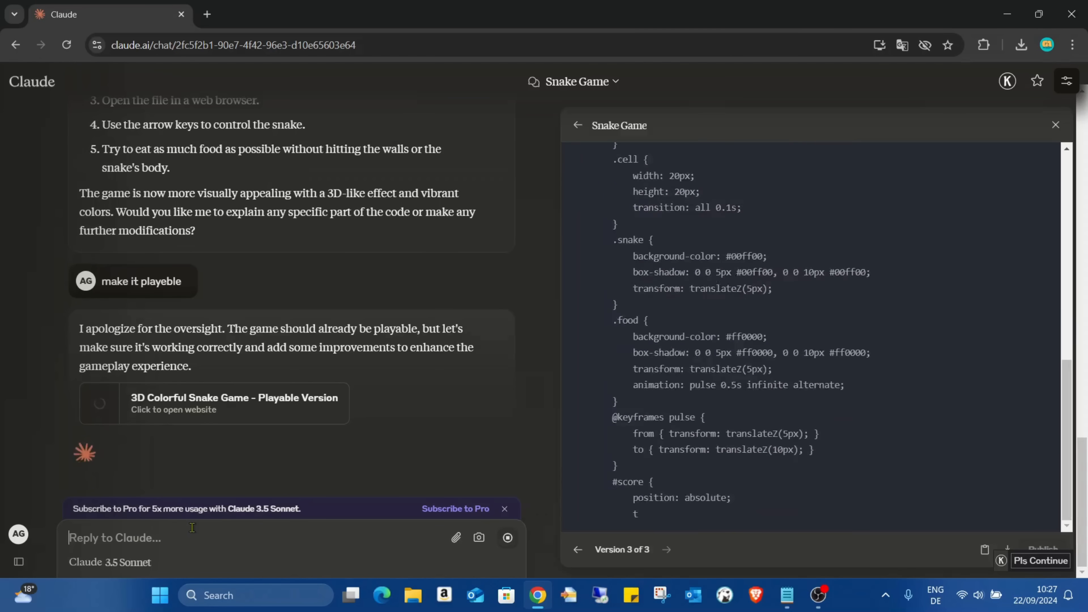
scroll(down, 3)
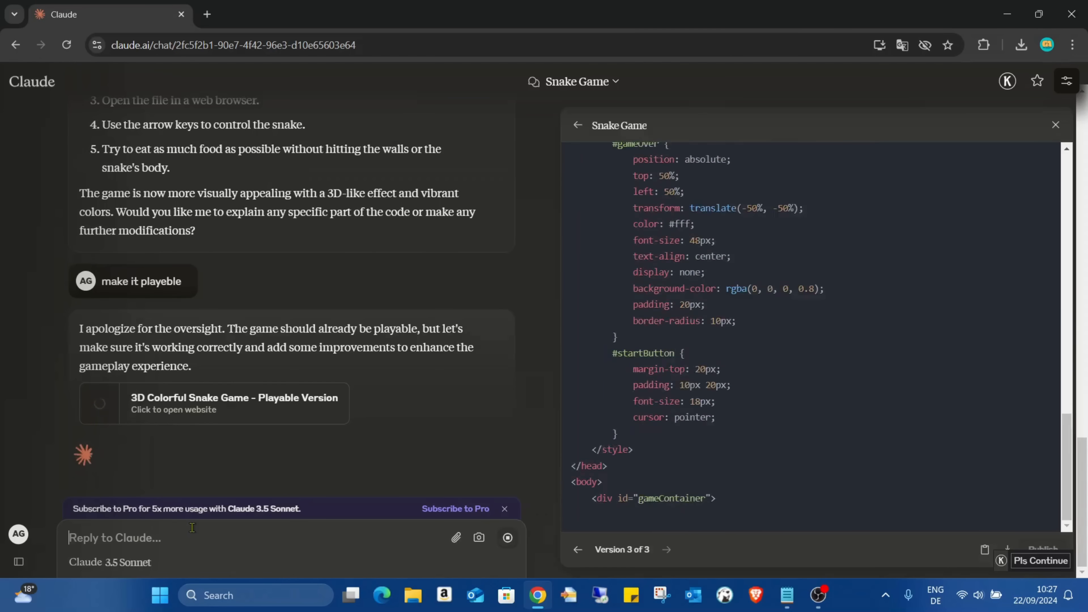
scroll(down, 3)
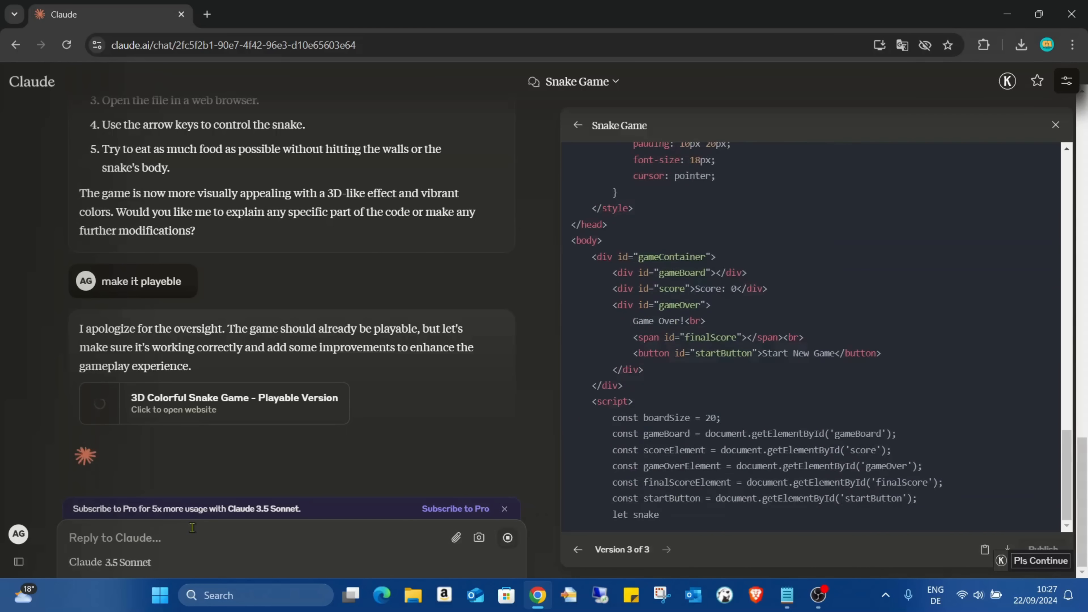
scroll(down, 3)
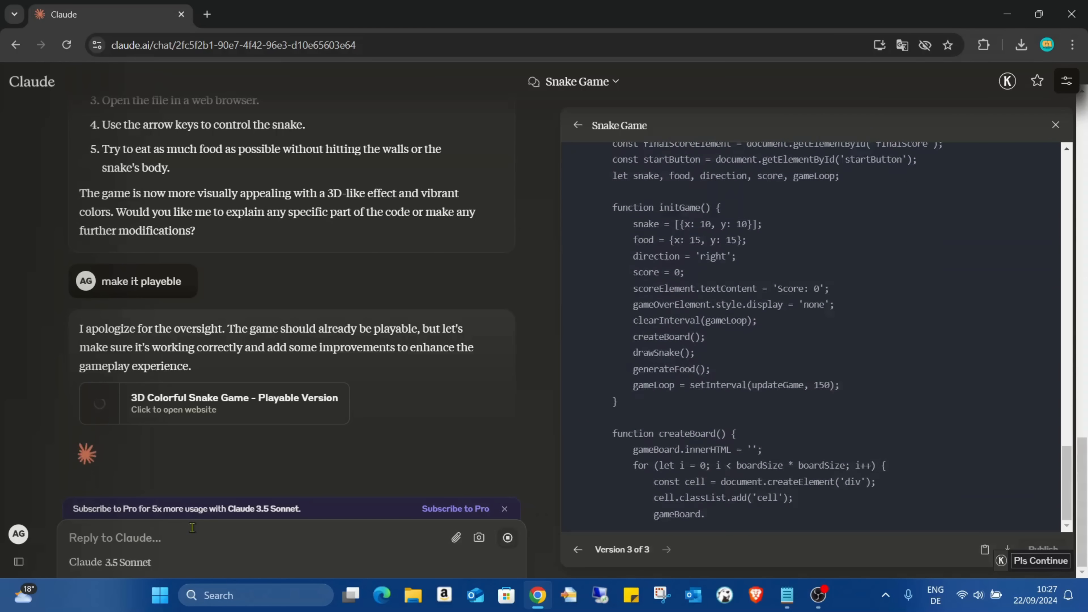
scroll(down, 3)
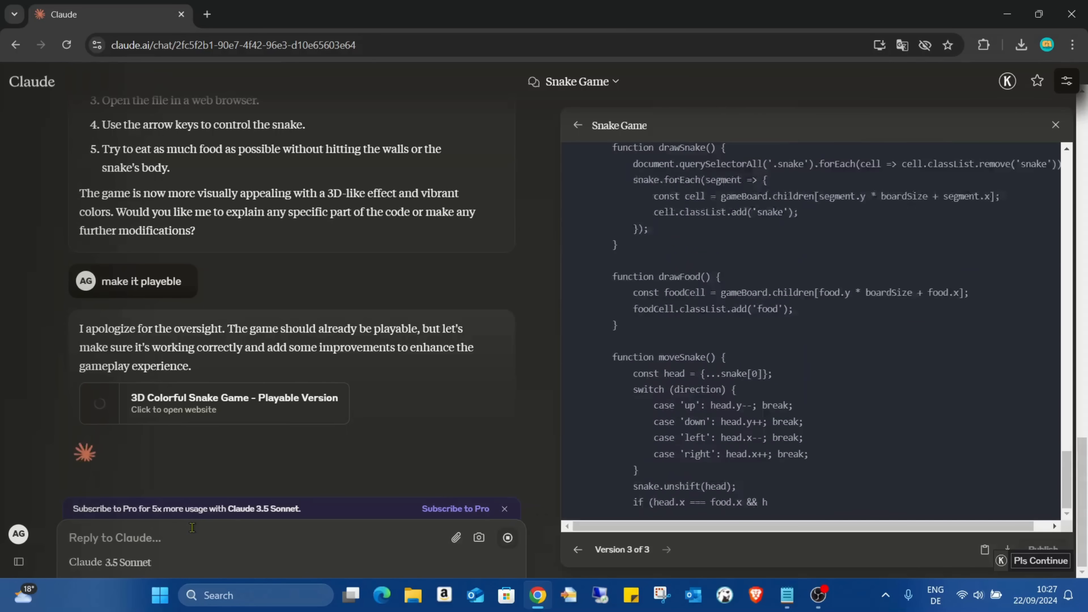
scroll(down, 3)
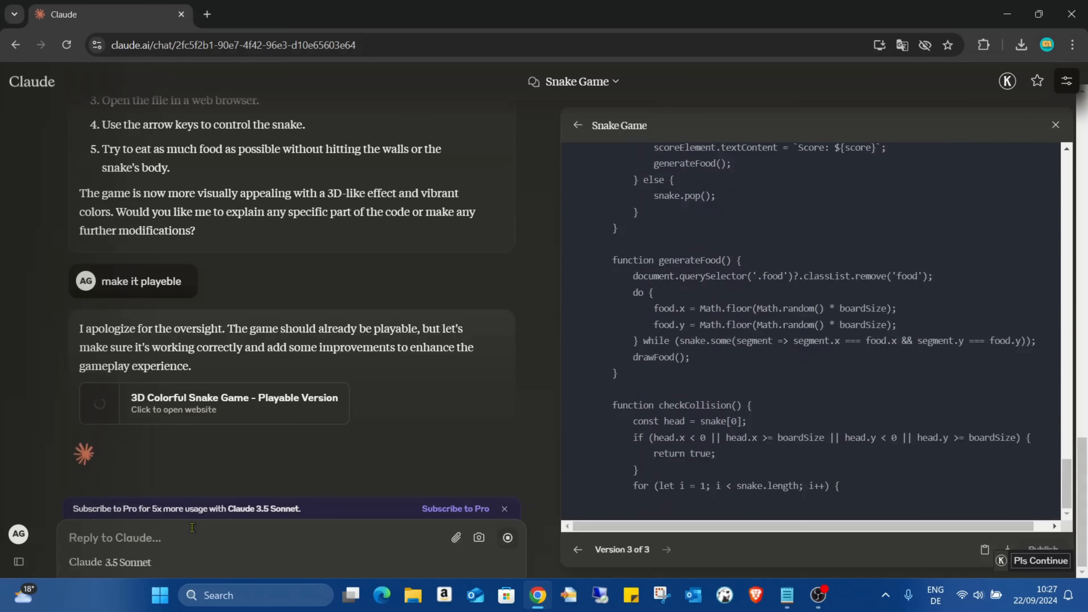
scroll(down, 3)
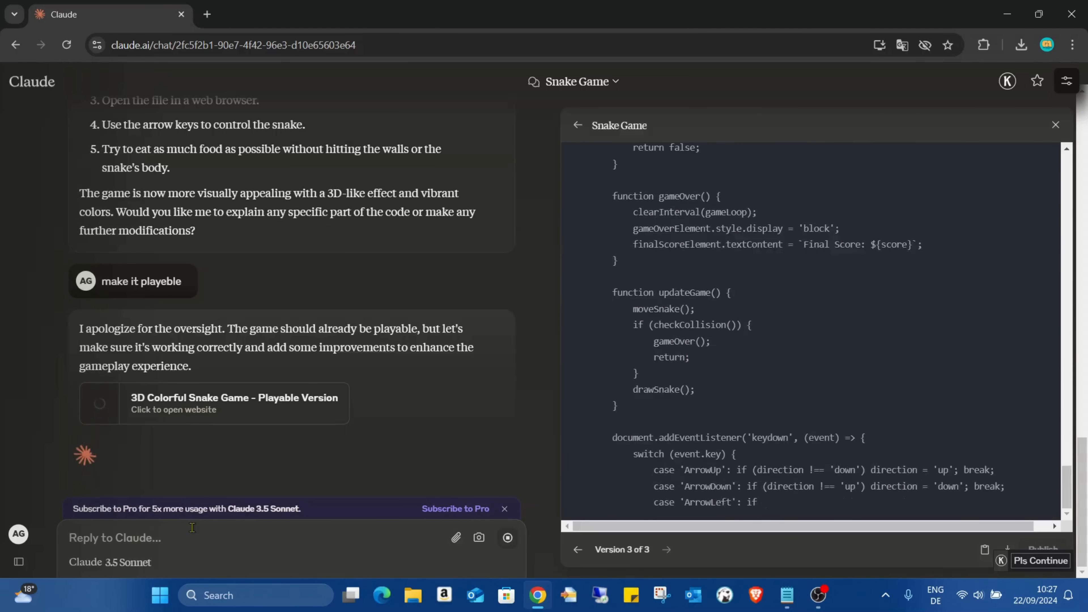
click(982, 124)
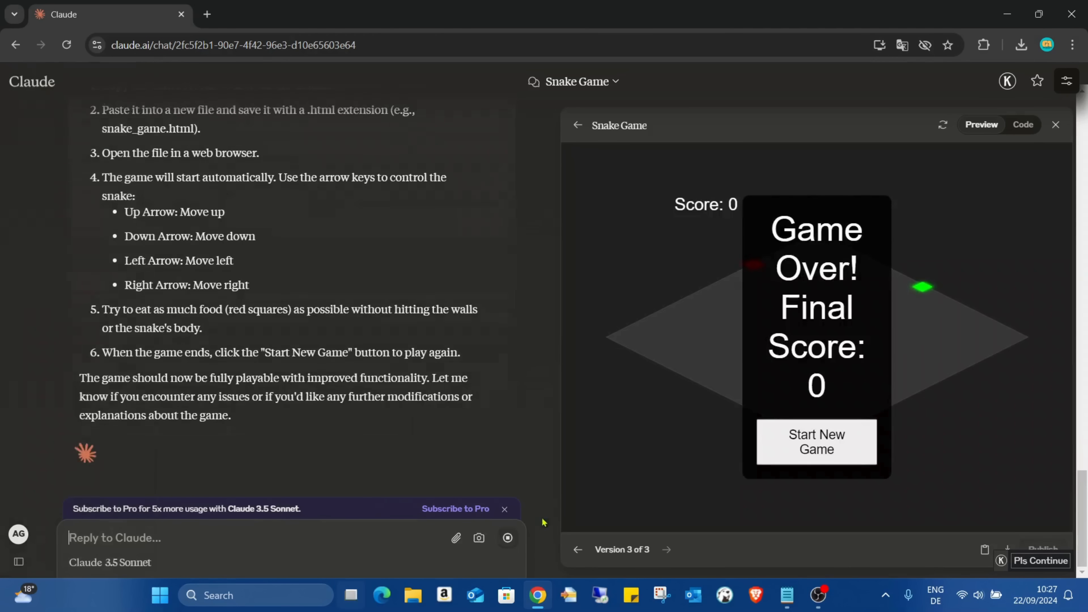
click(816, 442)
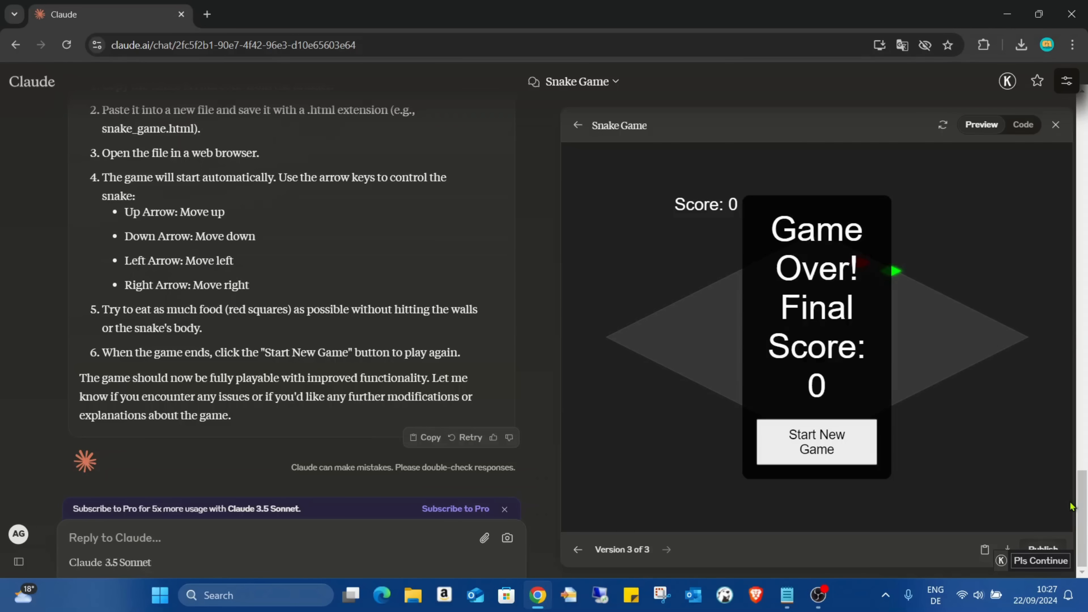
mouse_move(769, 477)
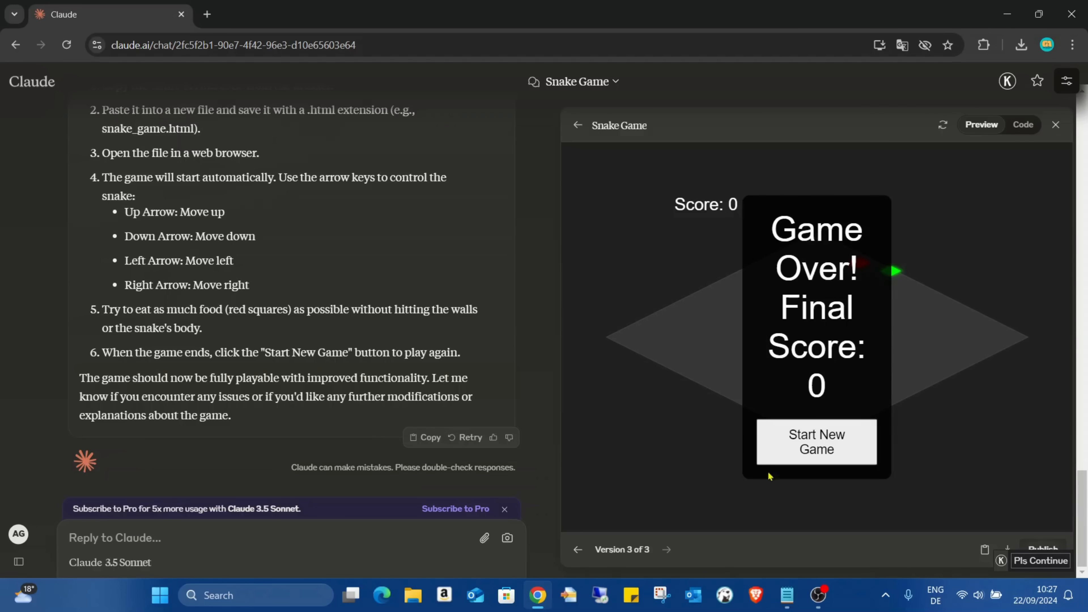
click(816, 441)
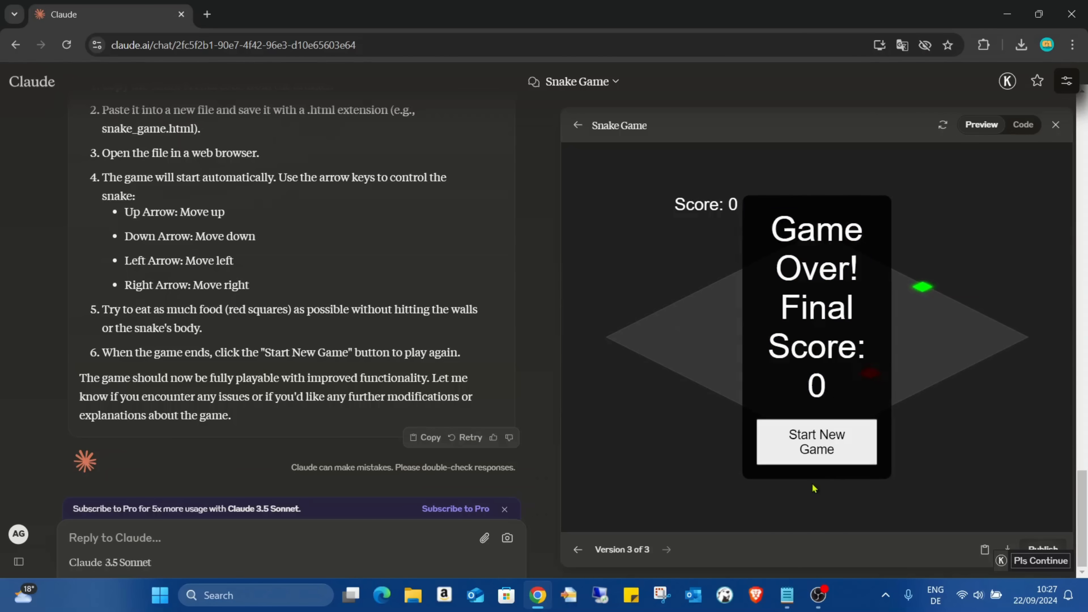
click(816, 441)
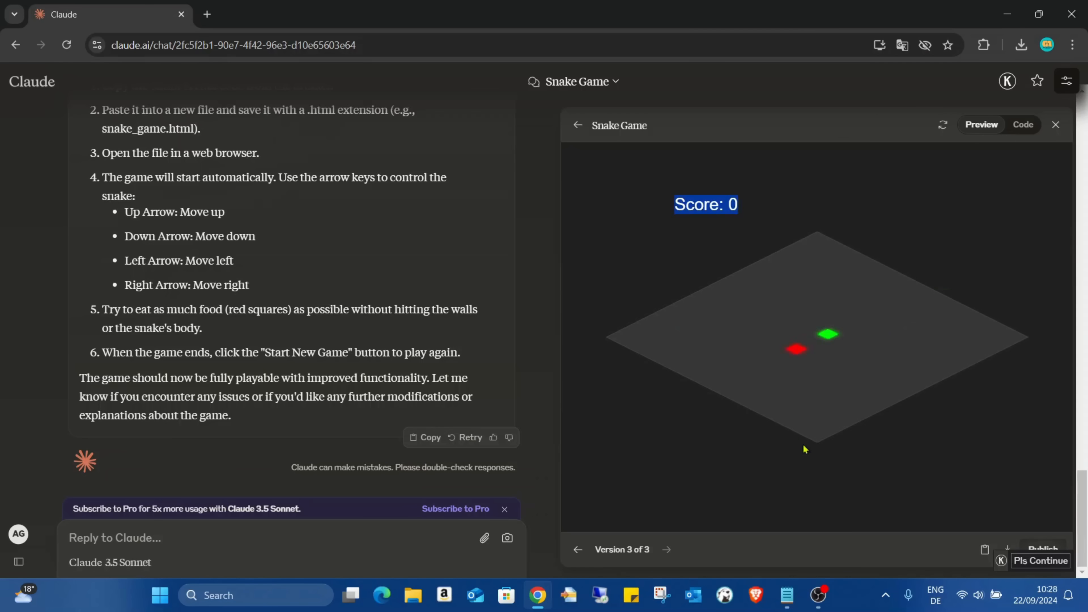
mouse_move(782, 407)
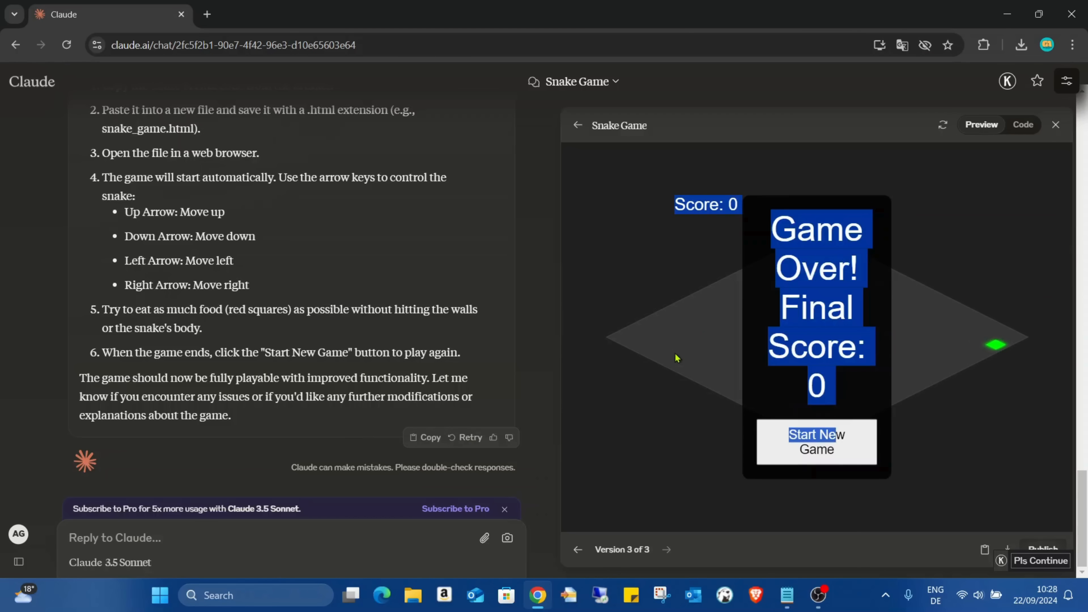
mouse_move(538, 299)
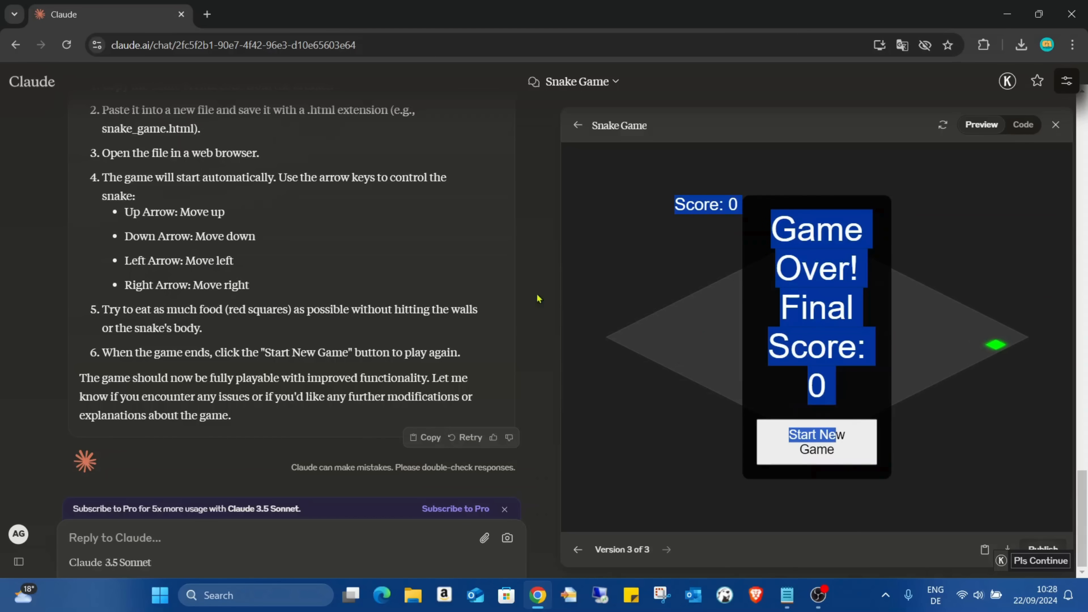
scroll(up, 3)
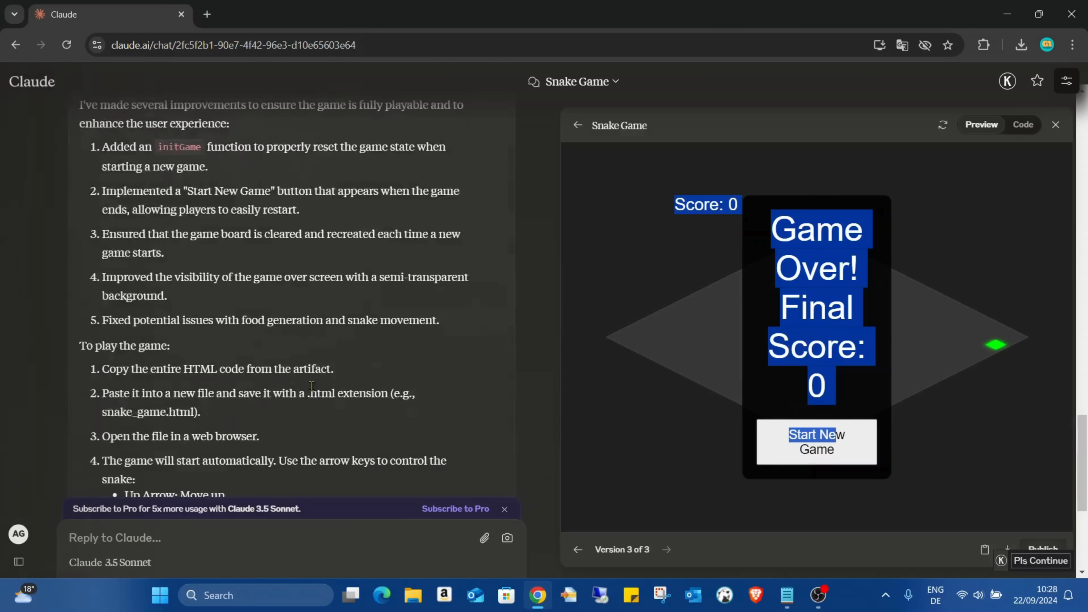
scroll(down, 3)
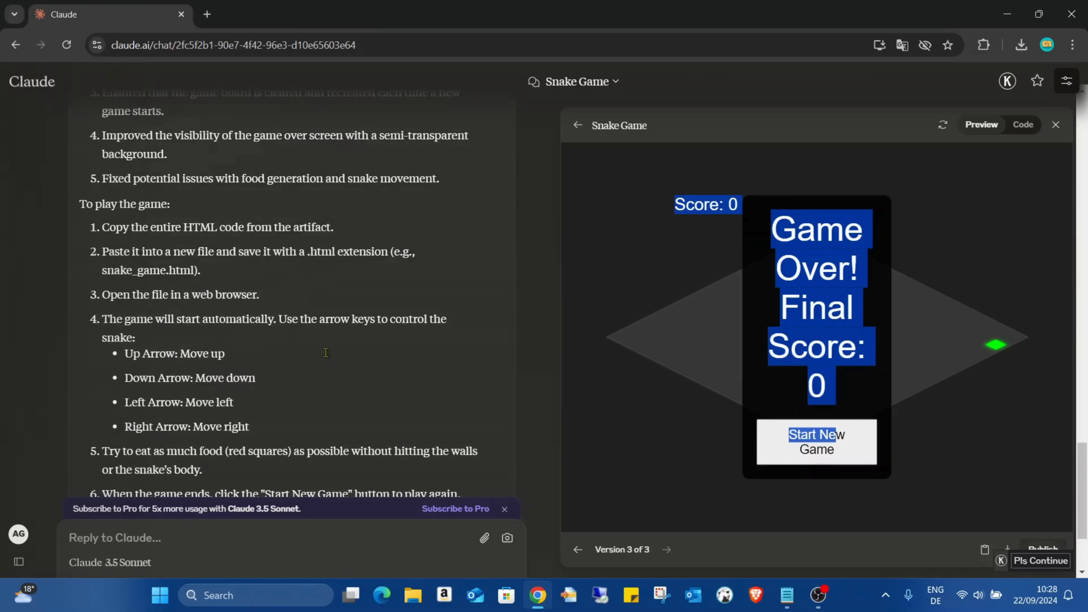
scroll(up, 3)
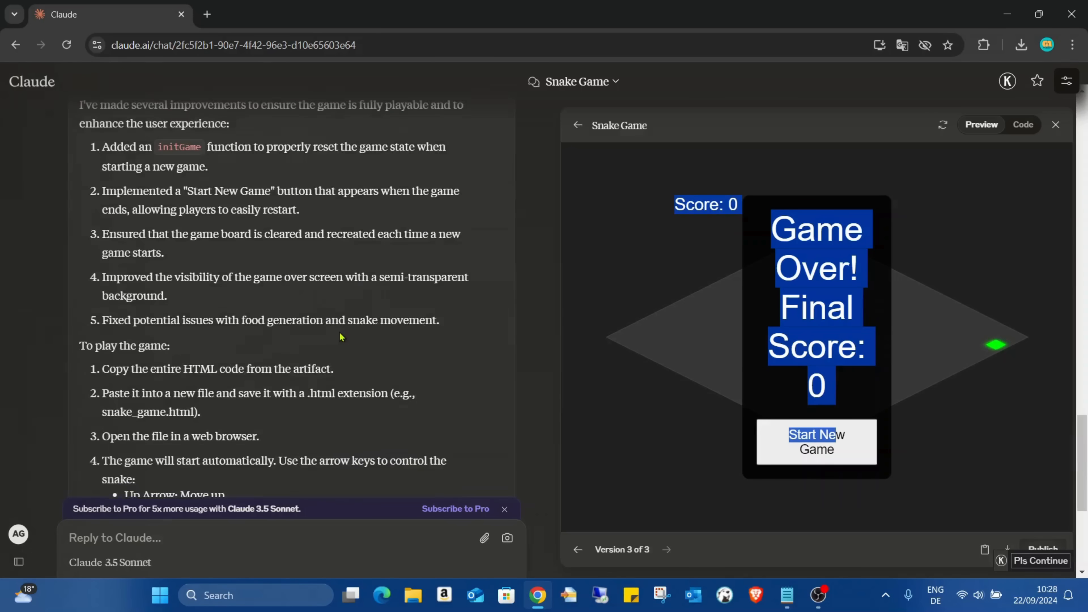
scroll(down, 3)
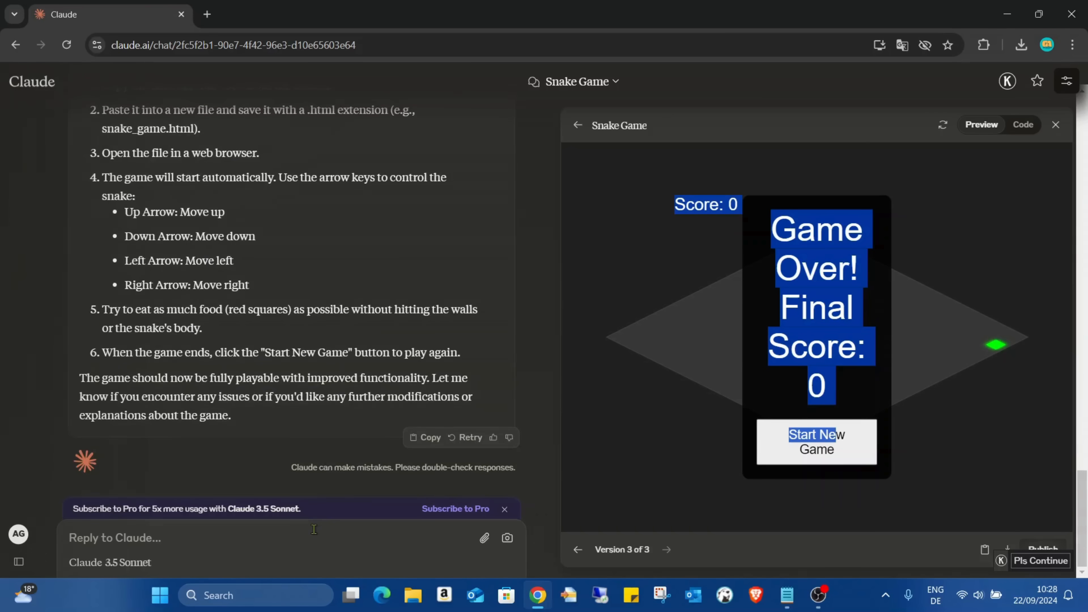
- Send 'make it more colorful without 3d, make it ready and playable' to Claude
text(make)
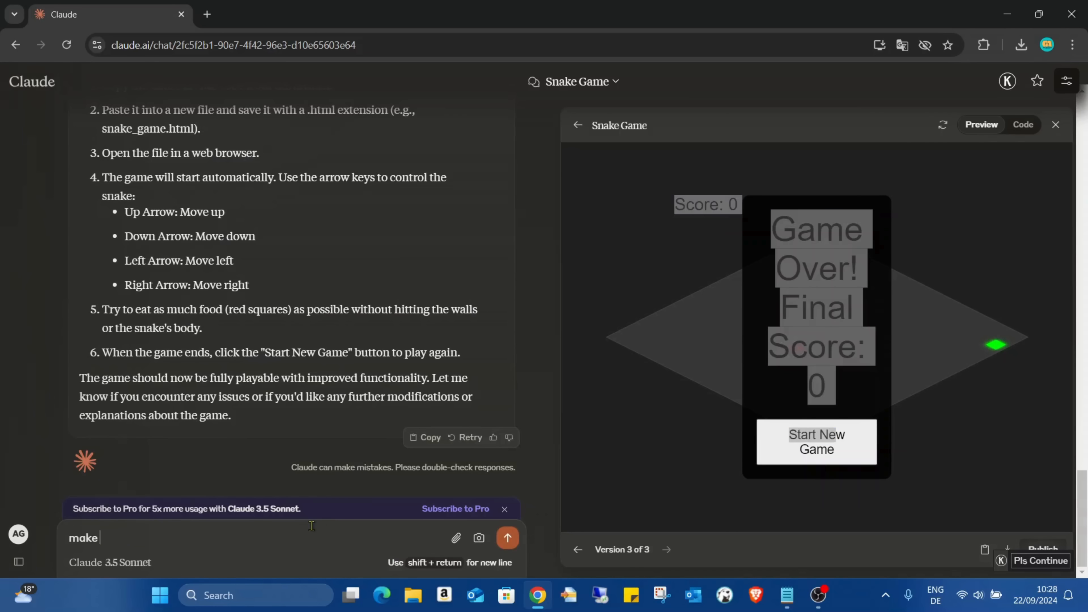
text(it more color)
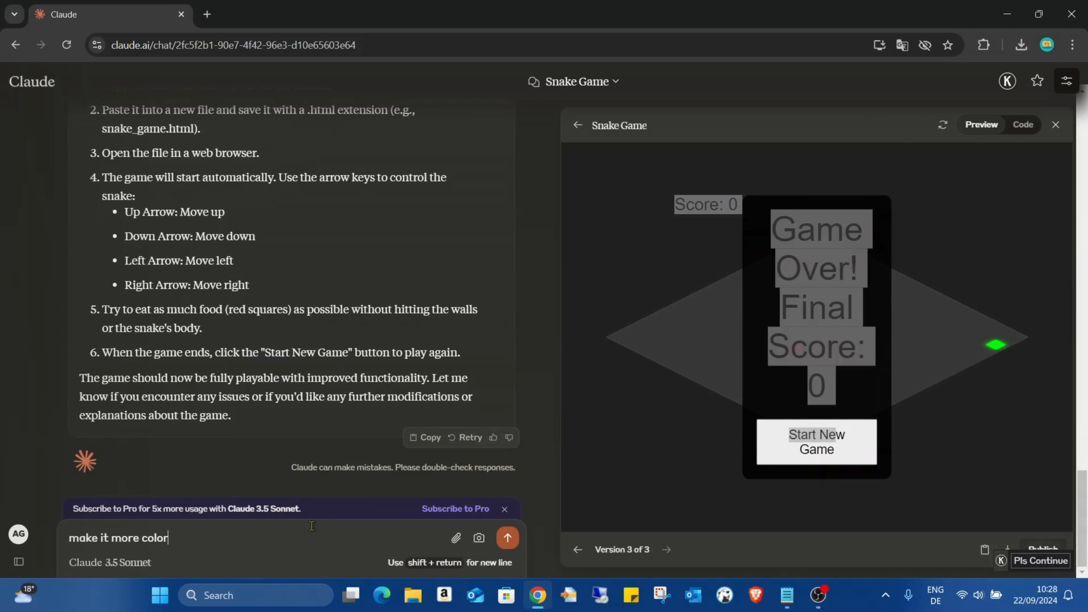
text(ful wit)
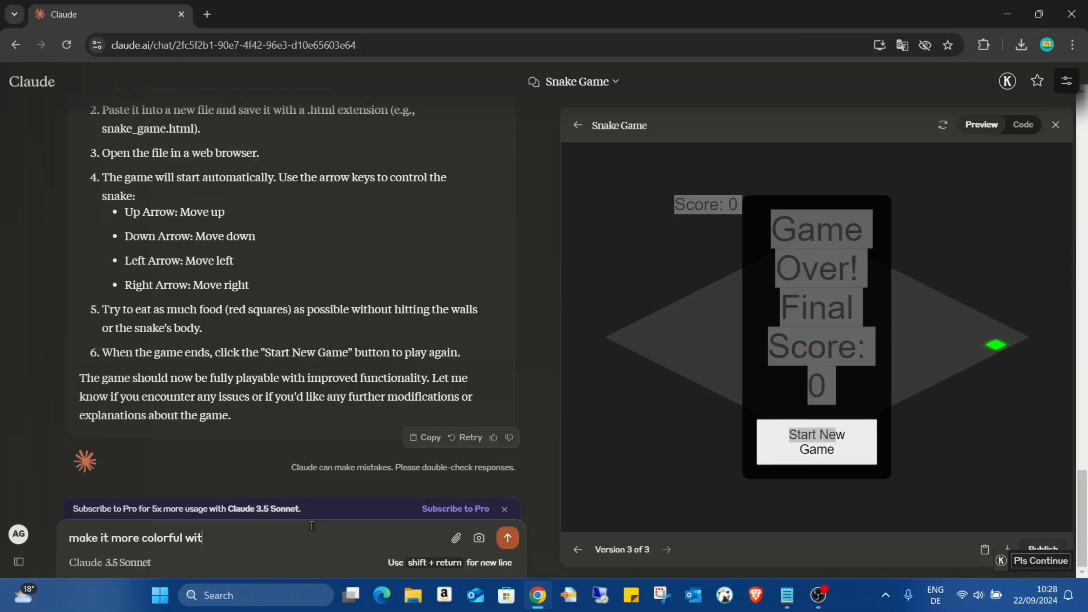
text(hpu)
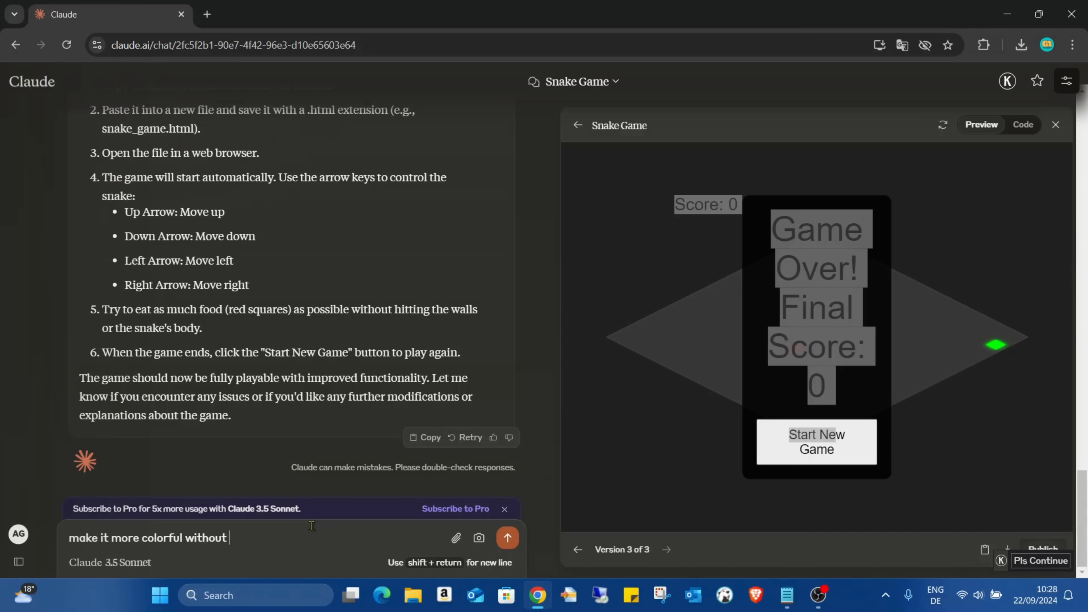
text(3d, ma)
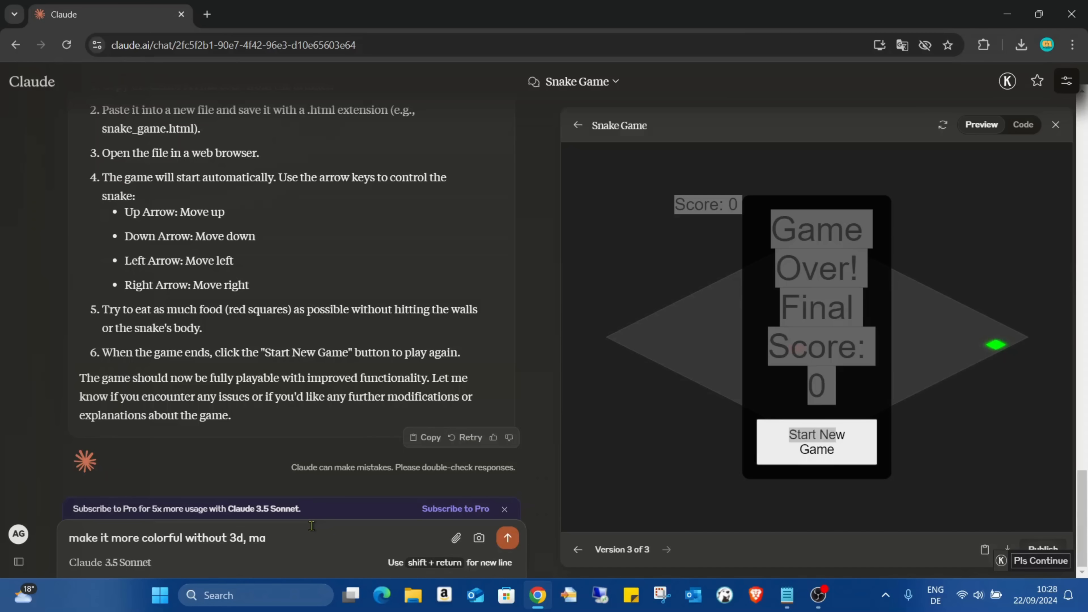
text(ke it re)
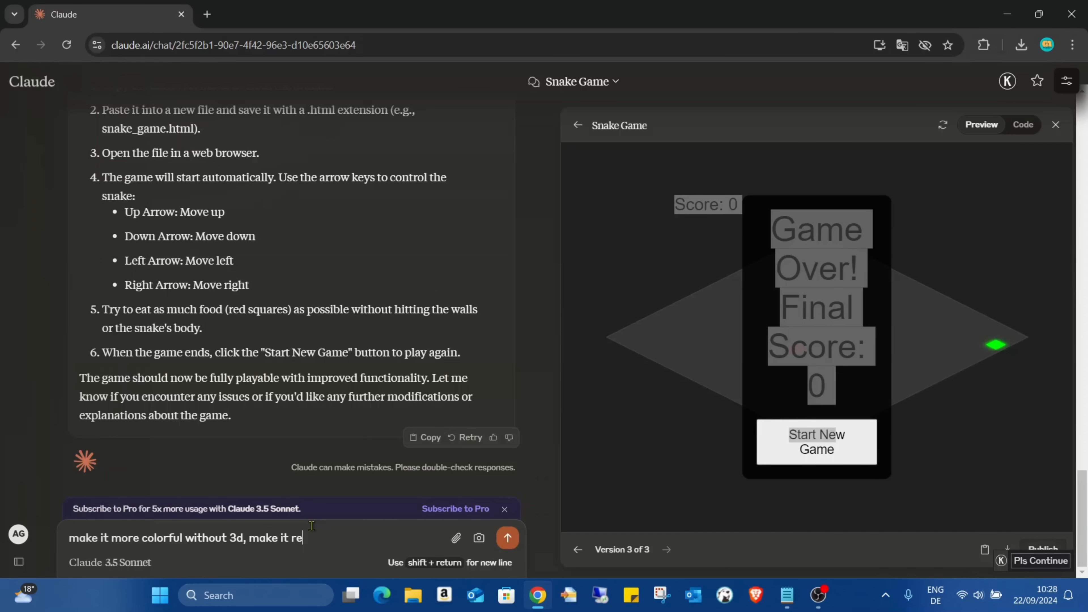
text(ady and playabl)
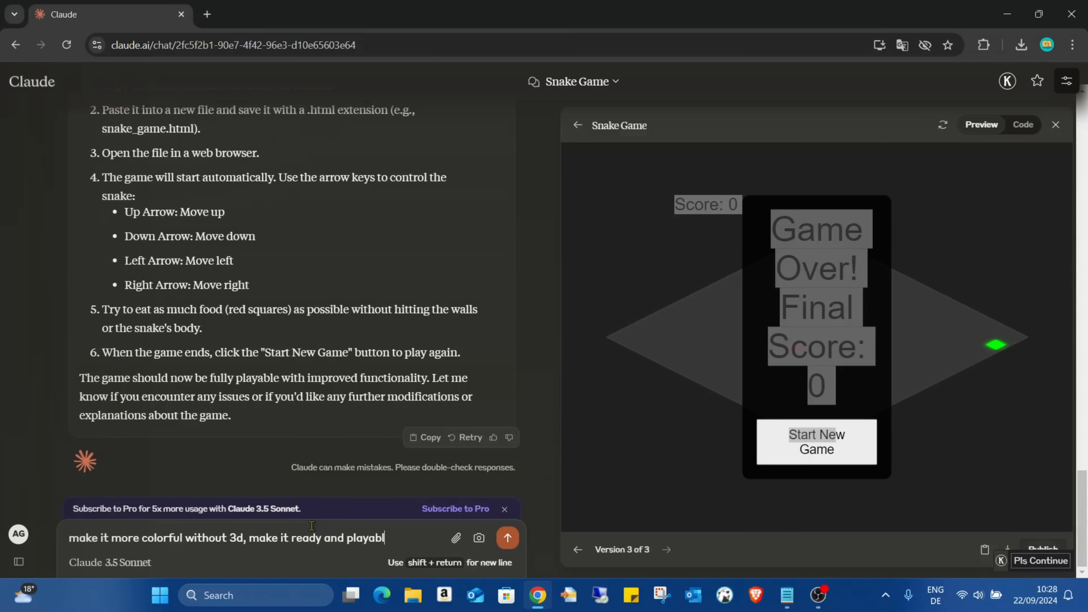
click(508, 538)
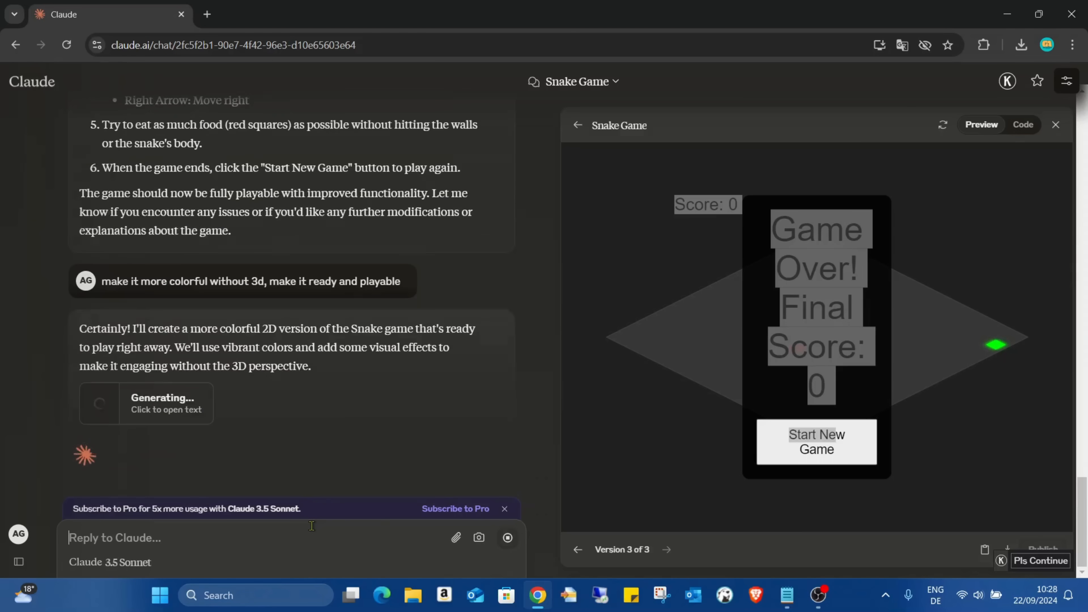
- Follow the Colorful 2D Snake Game code as it streams, then view its finished preview
click(1021, 124)
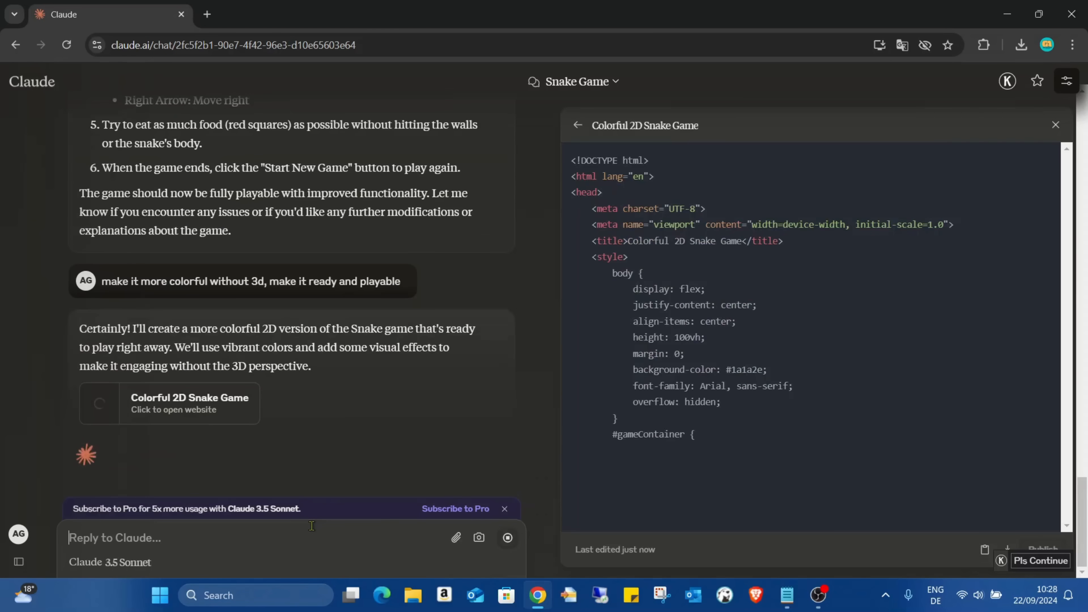
scroll(down, 3)
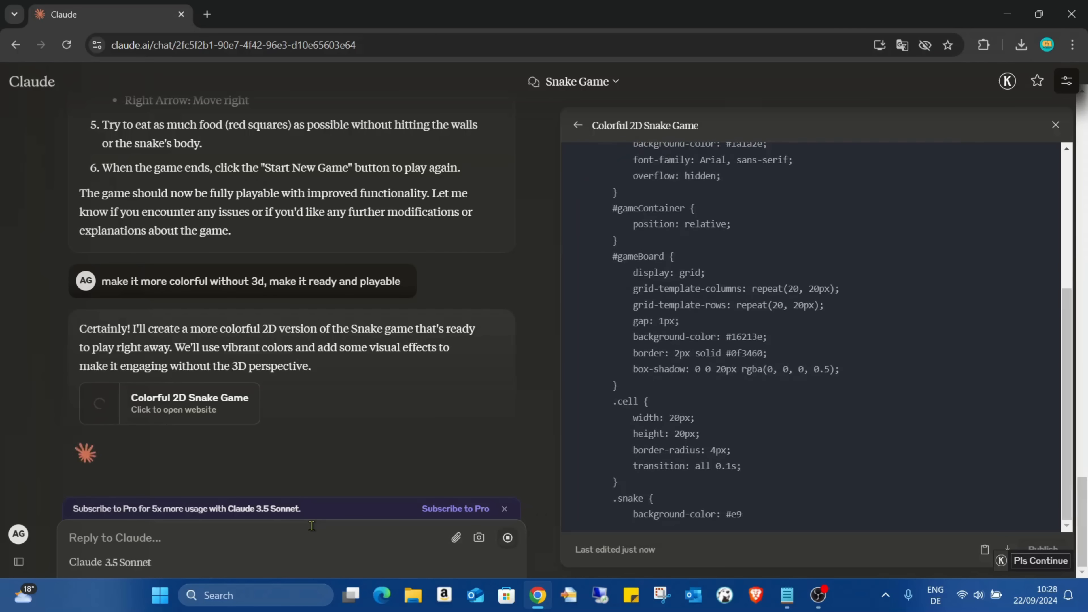
scroll(down, 3)
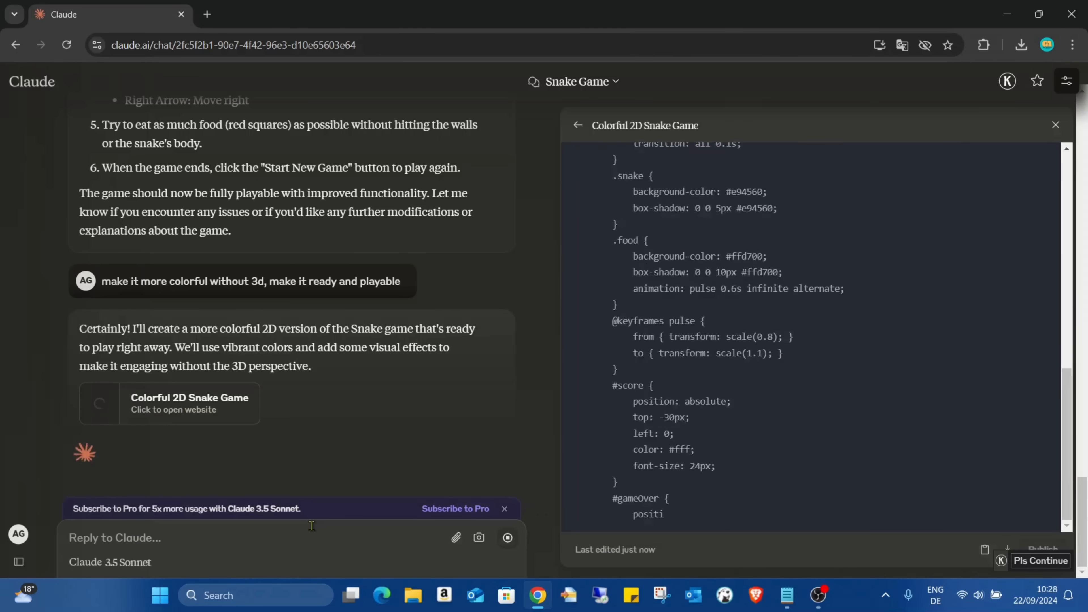
scroll(down, 3)
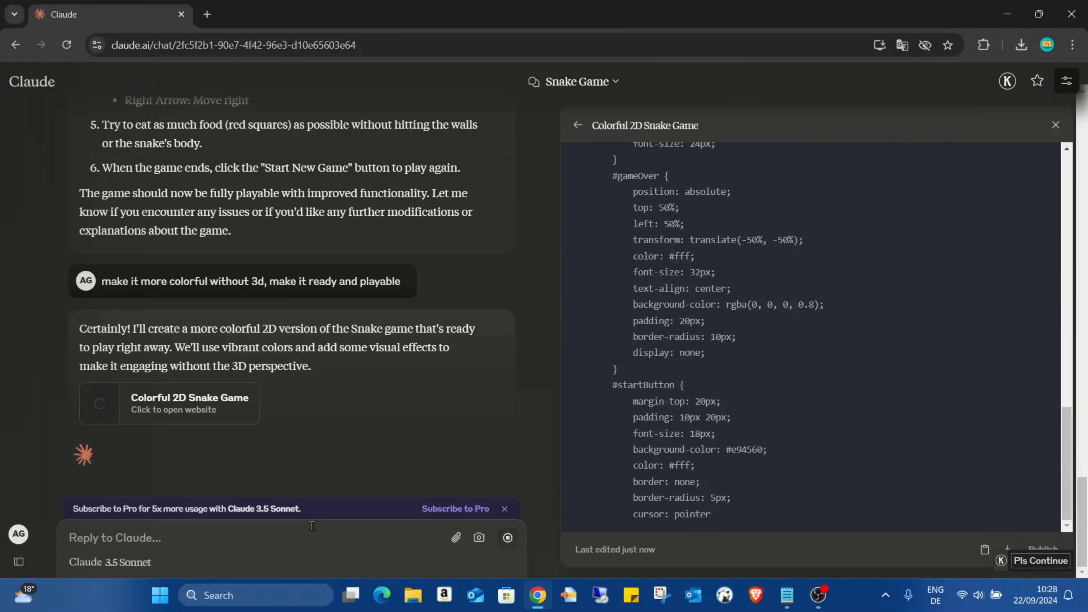
scroll(down, 3)
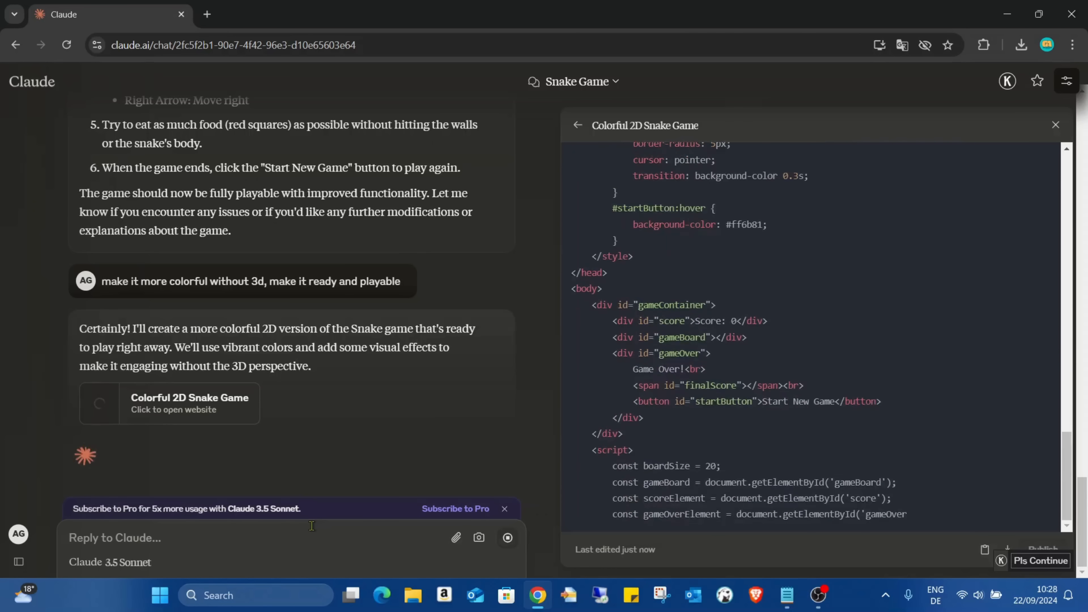
scroll(down, 3)
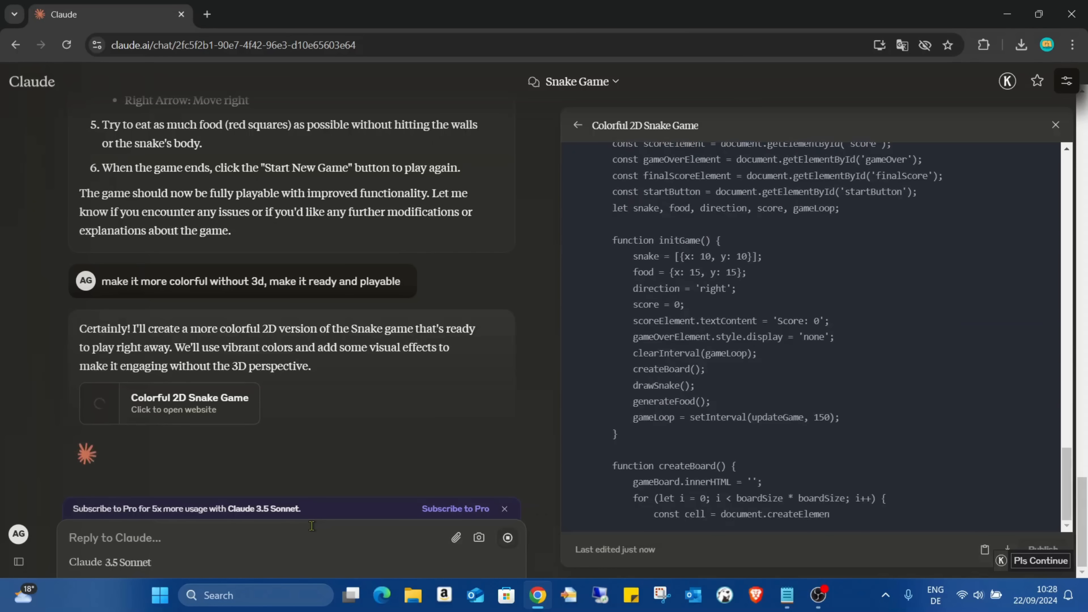
scroll(down, 3)
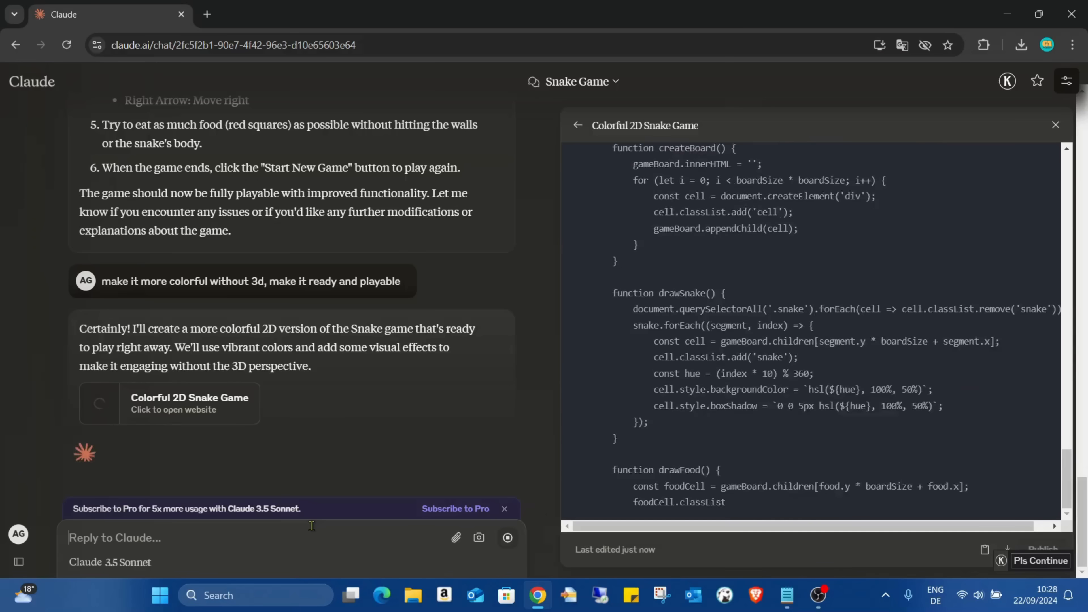
scroll(down, 3)
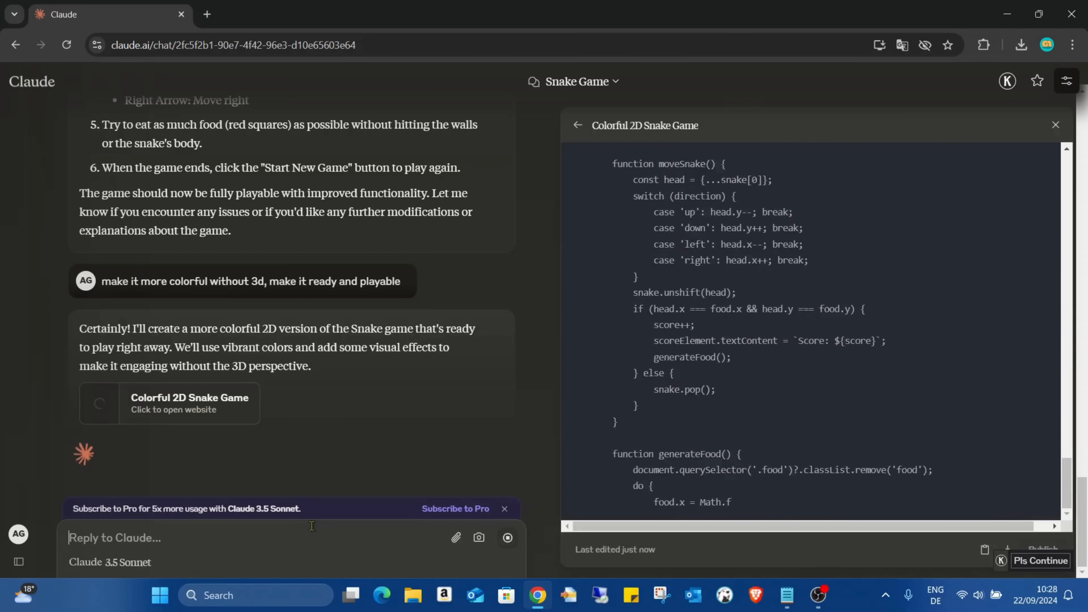
scroll(down, 3)
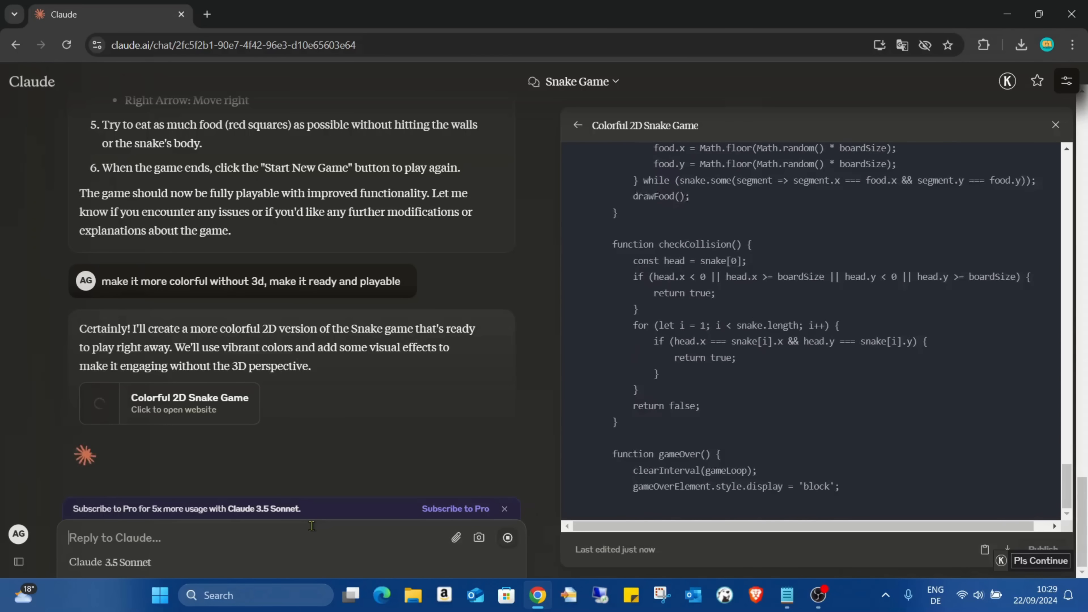
scroll(down, 3)
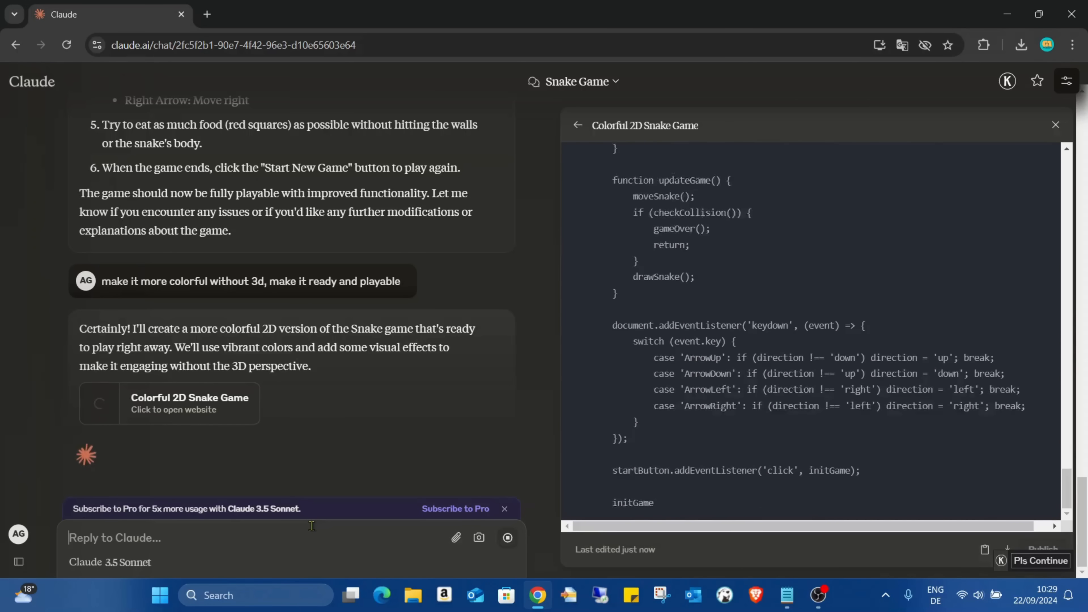
click(981, 125)
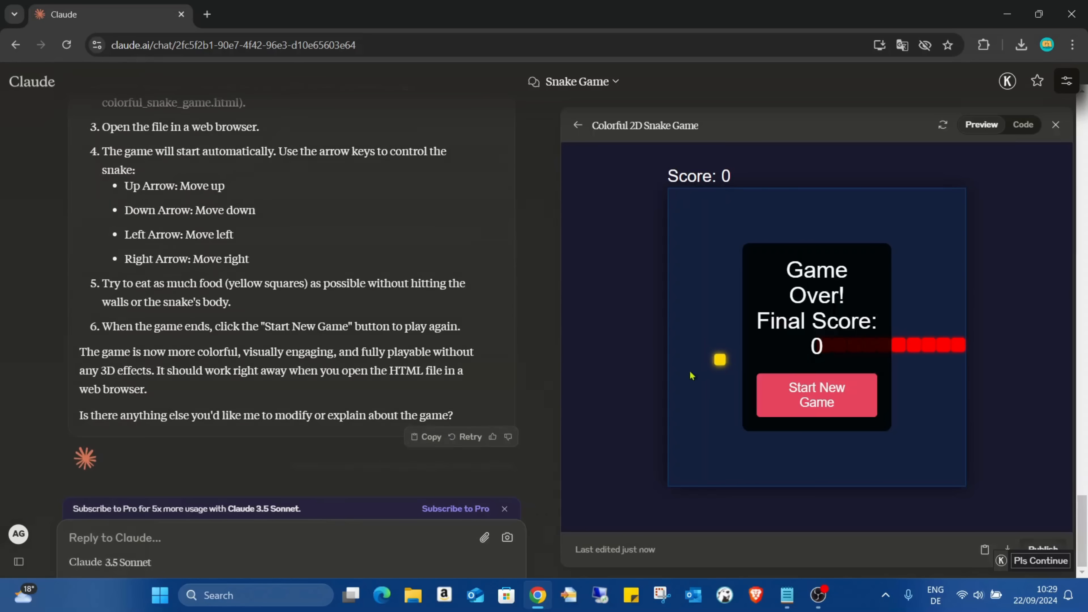
- Play a fresh Snake round to Game Over at score 1, then leave for a new chat
click(817, 395)
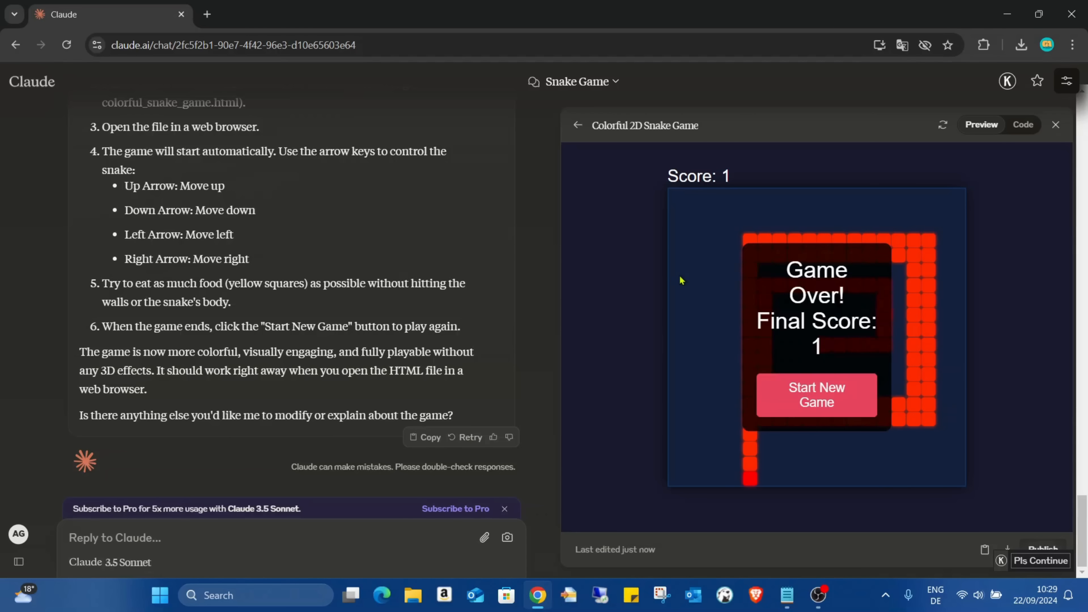
scroll(up, 3)
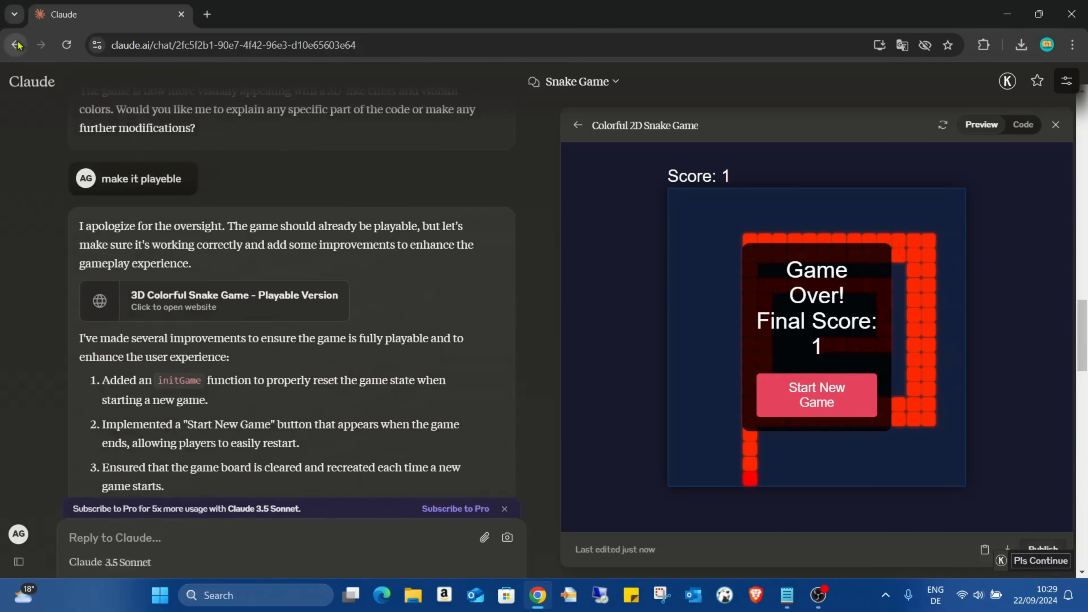
click(16, 46)
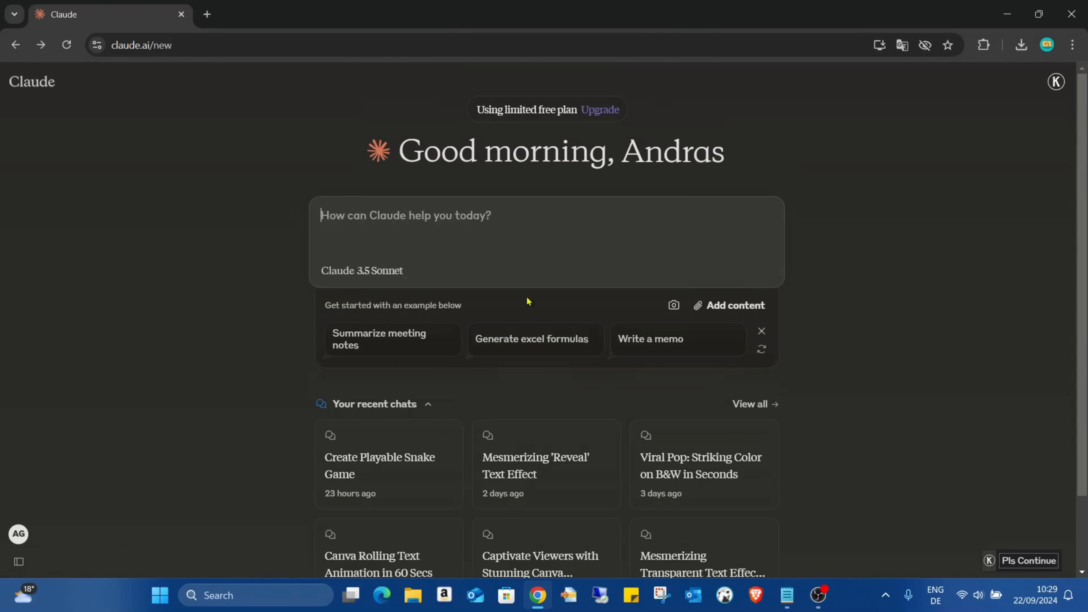
mouse_move(739, 425)
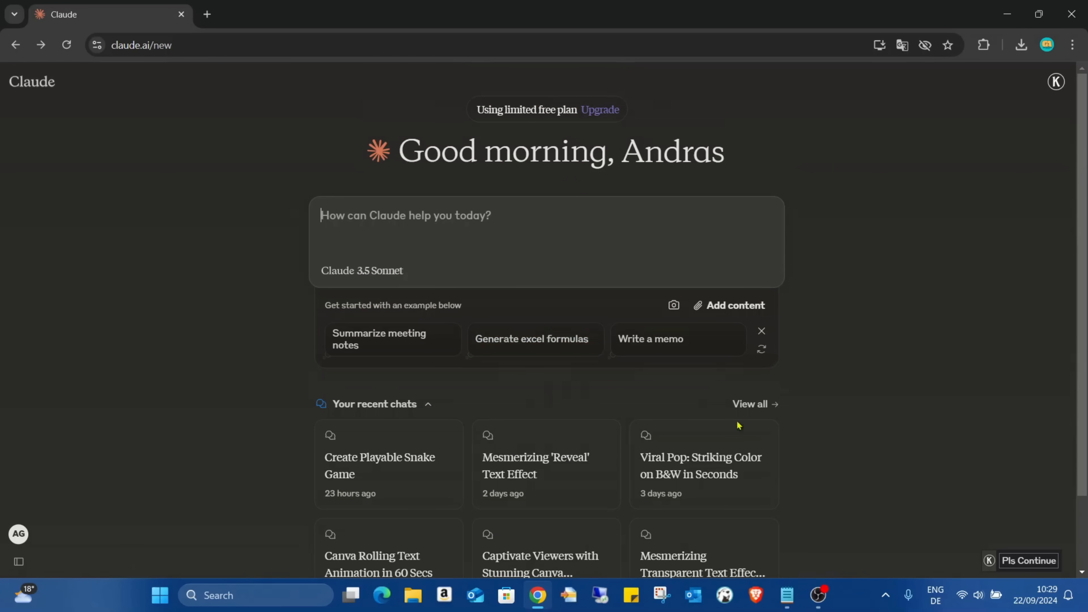
mouse_move(787, 595)
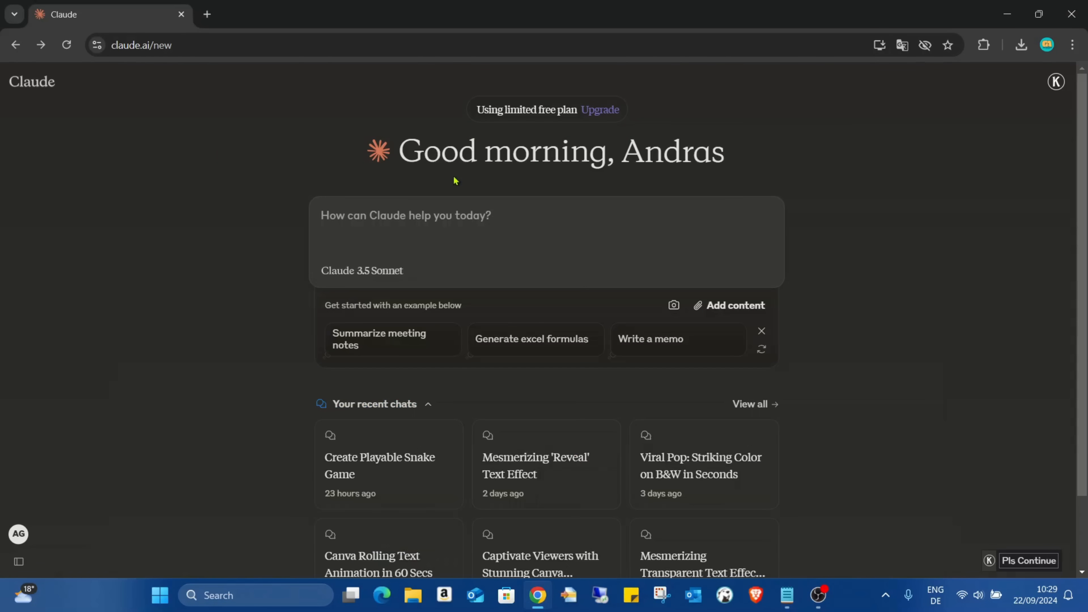
- Send 'generate a playable chess game and make it ready and playable' in the new chat
text(generate a playable chess game and make it ready)
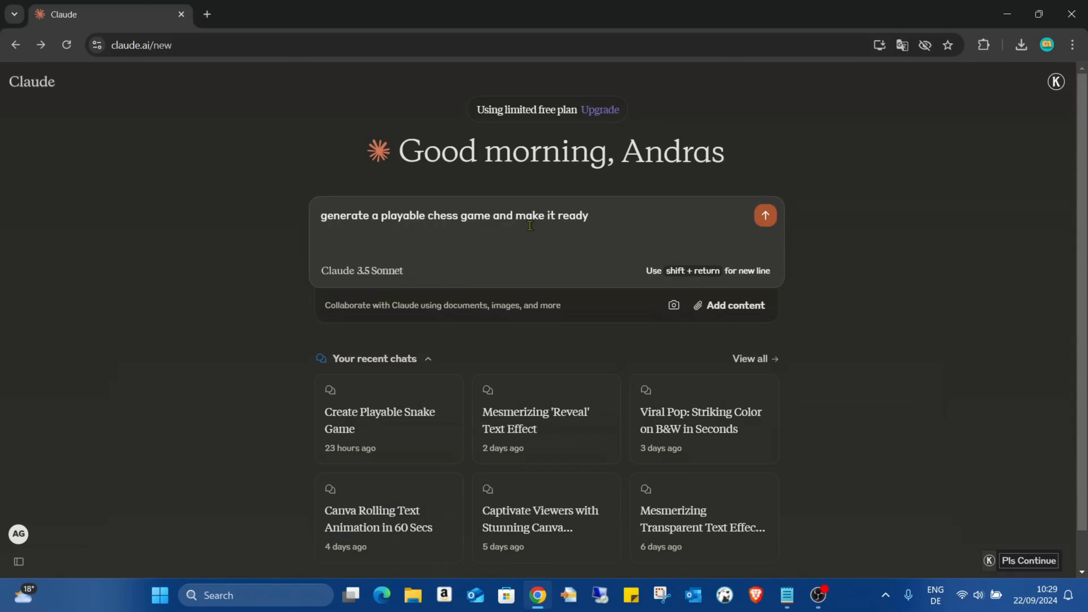
text(and)
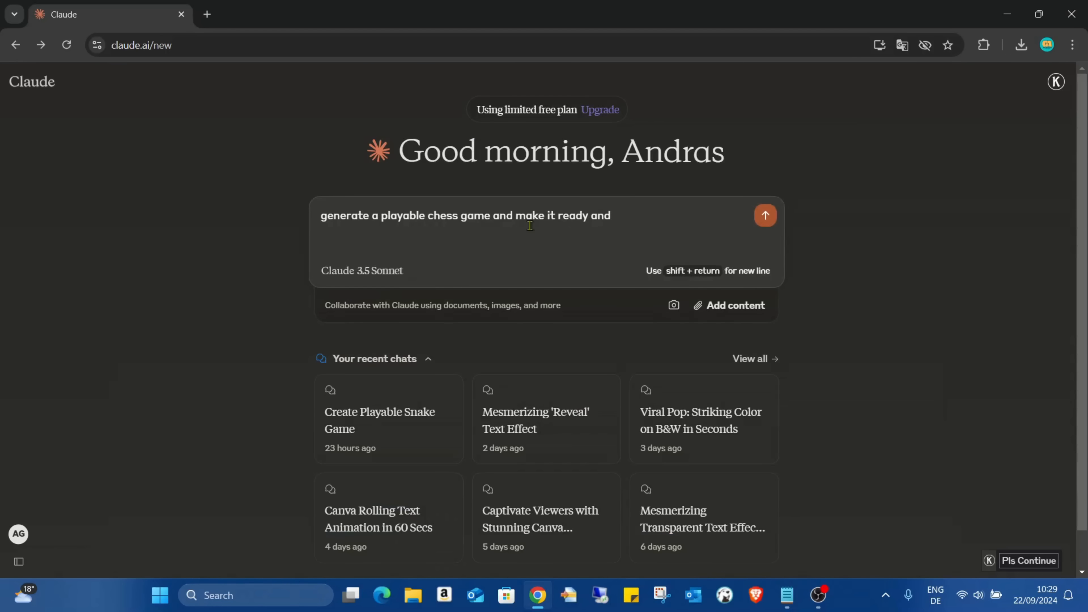
text(playab)
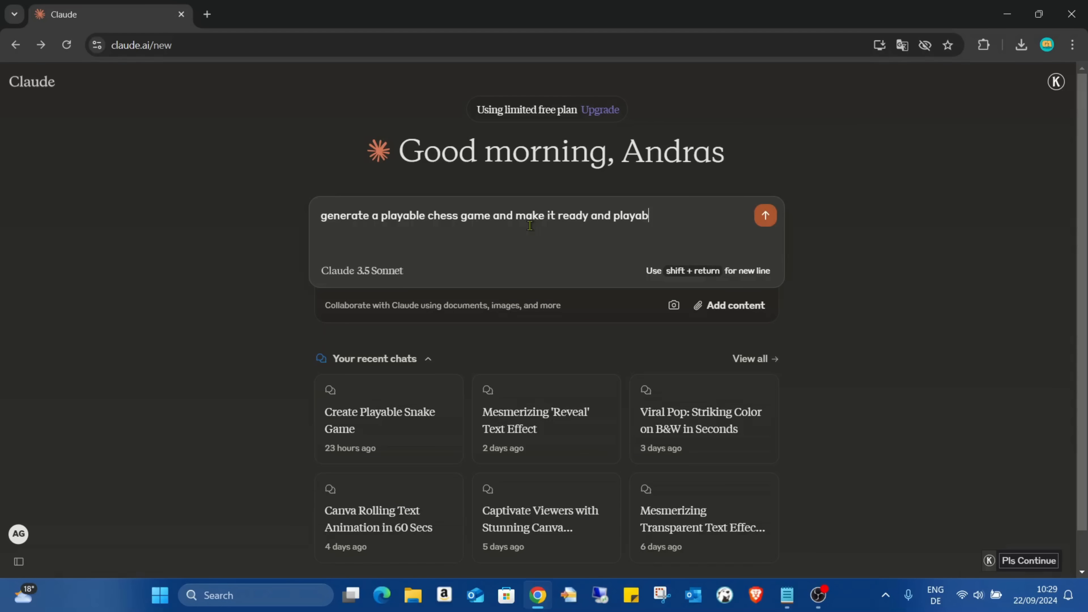
click(764, 216)
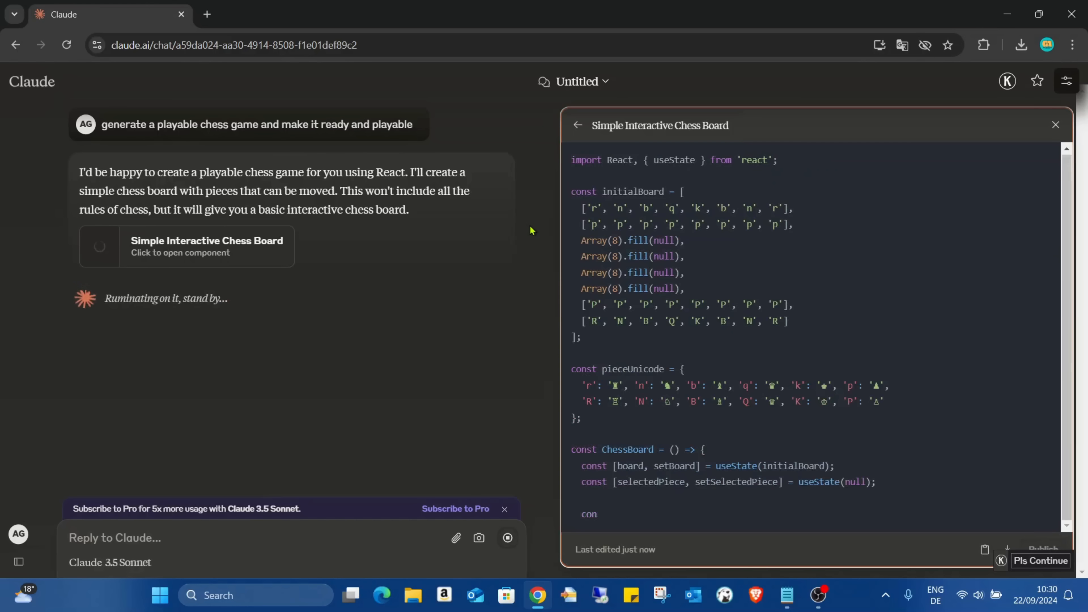
- In the Simple Interactive Chess Board preview, move a white pawn and a black pawn to new squares
scroll(down, 3)
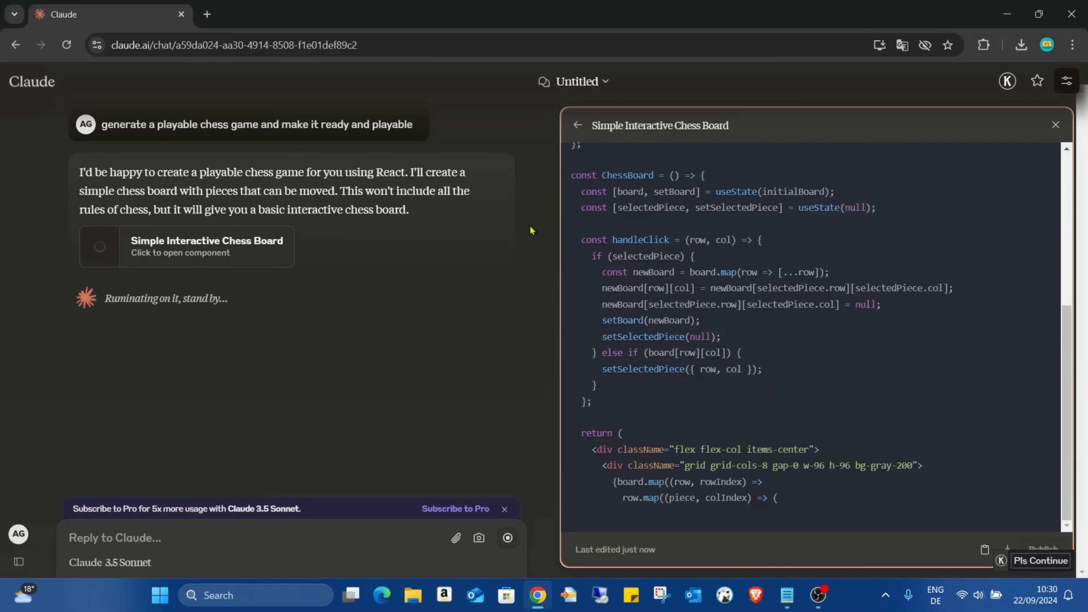
click(980, 125)
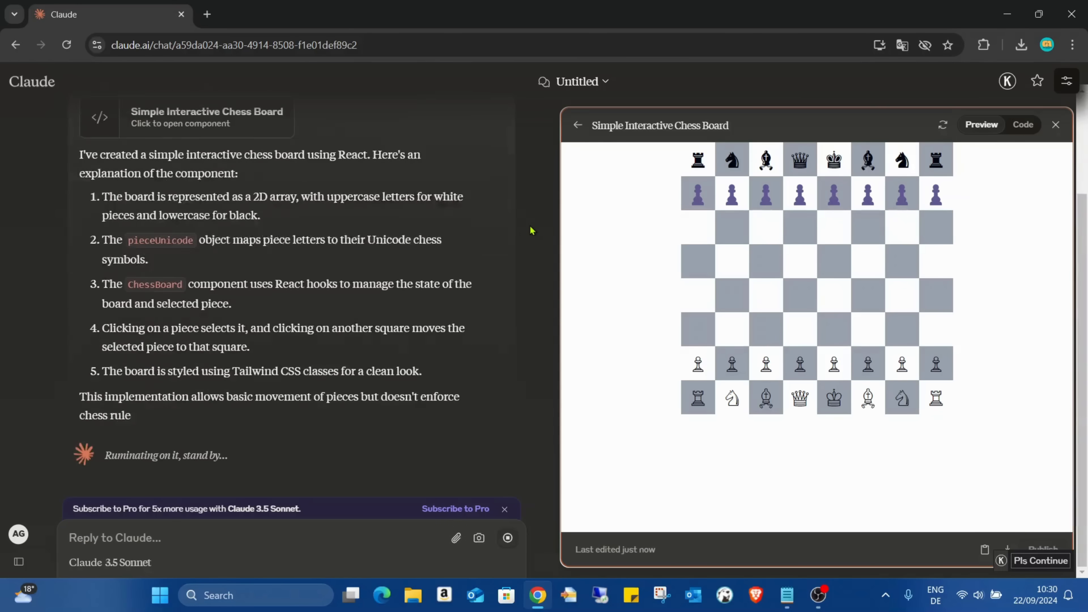
scroll(down, 3)
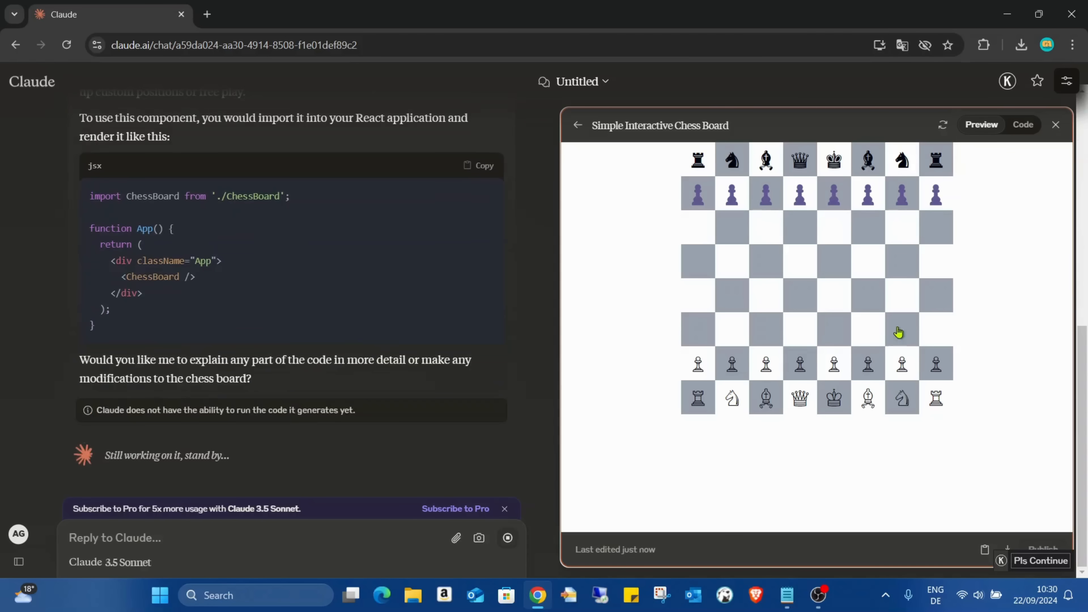
click(767, 363)
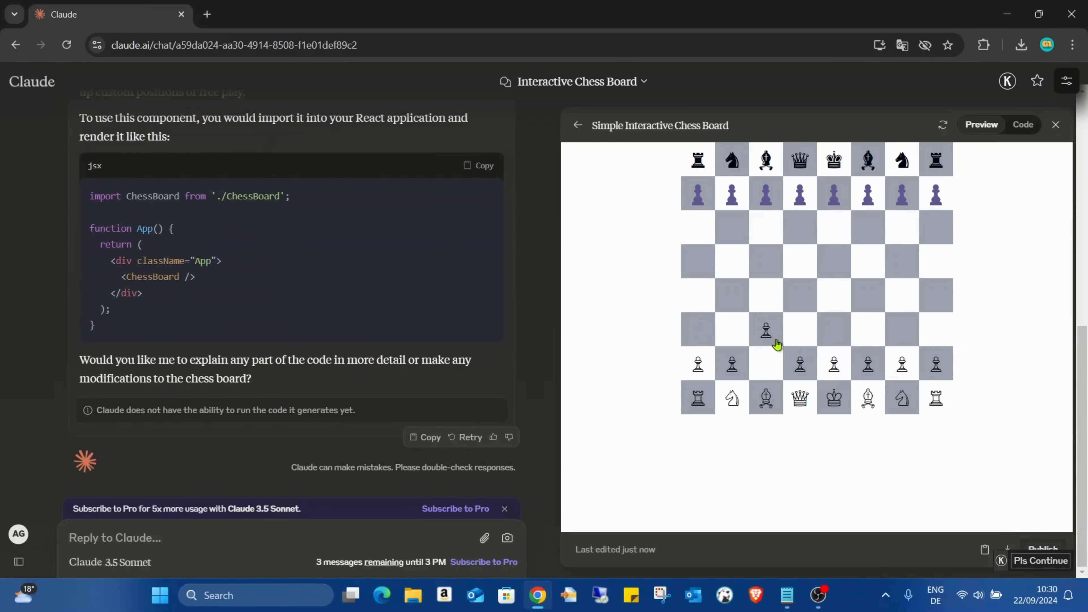
click(766, 192)
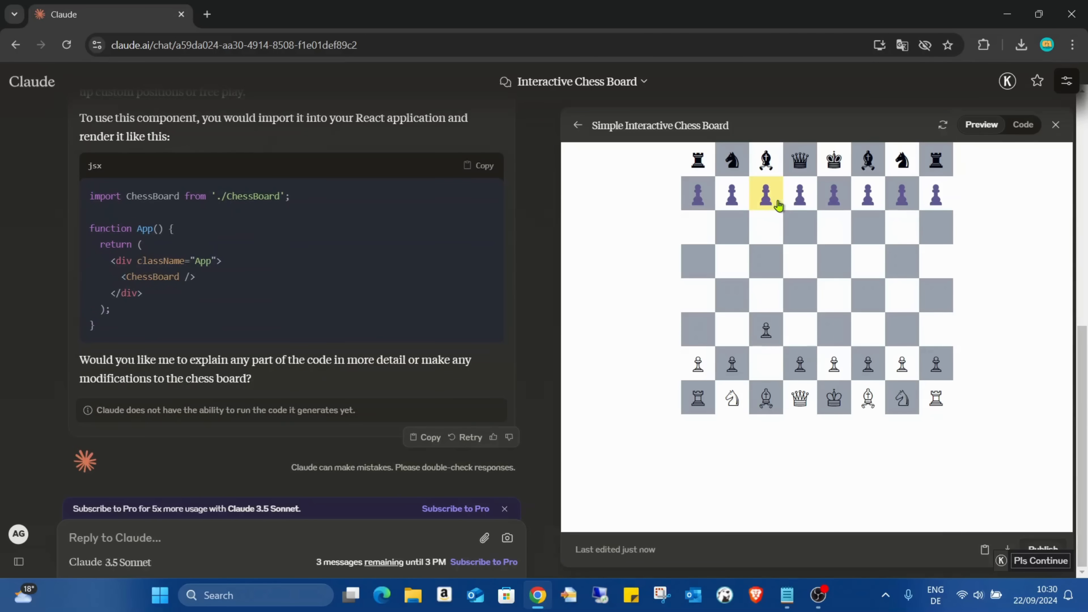
click(834, 364)
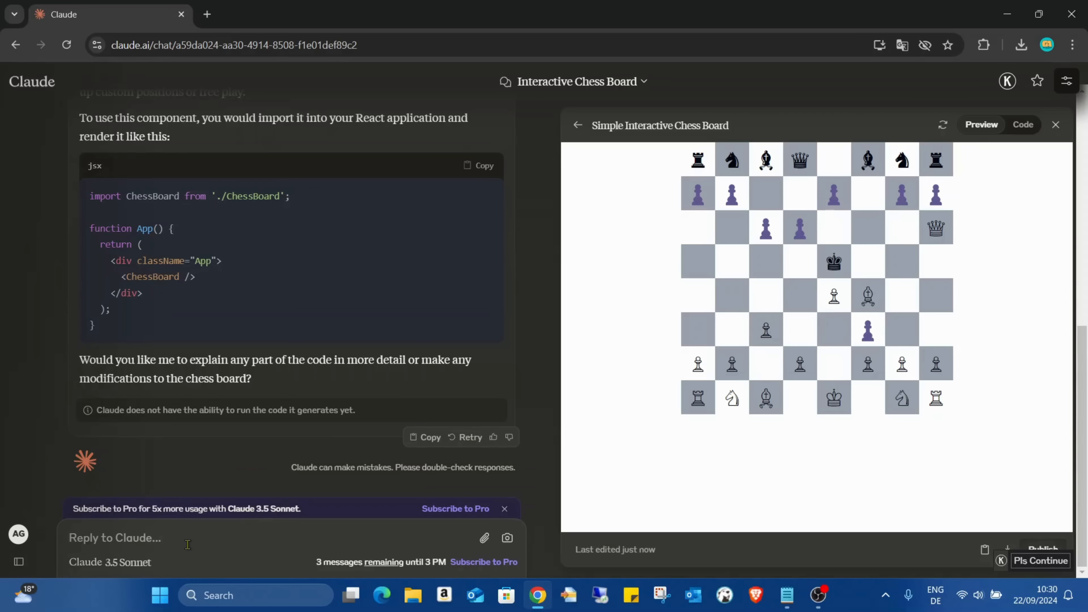
- Send the follow-up 'please follow all the rules and moves of the real chess'
text(please)
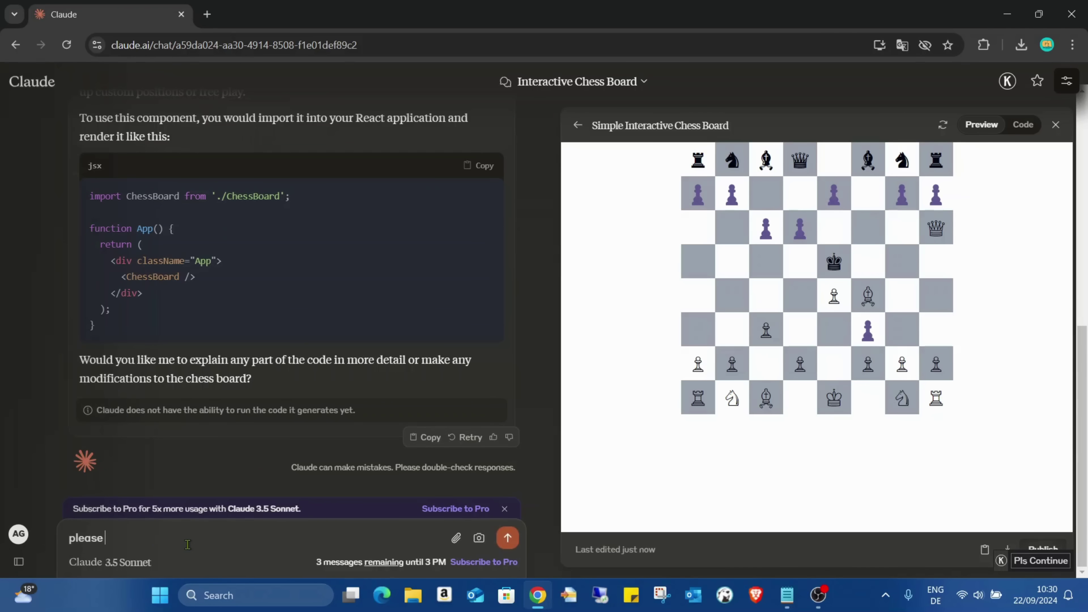
text(follow)
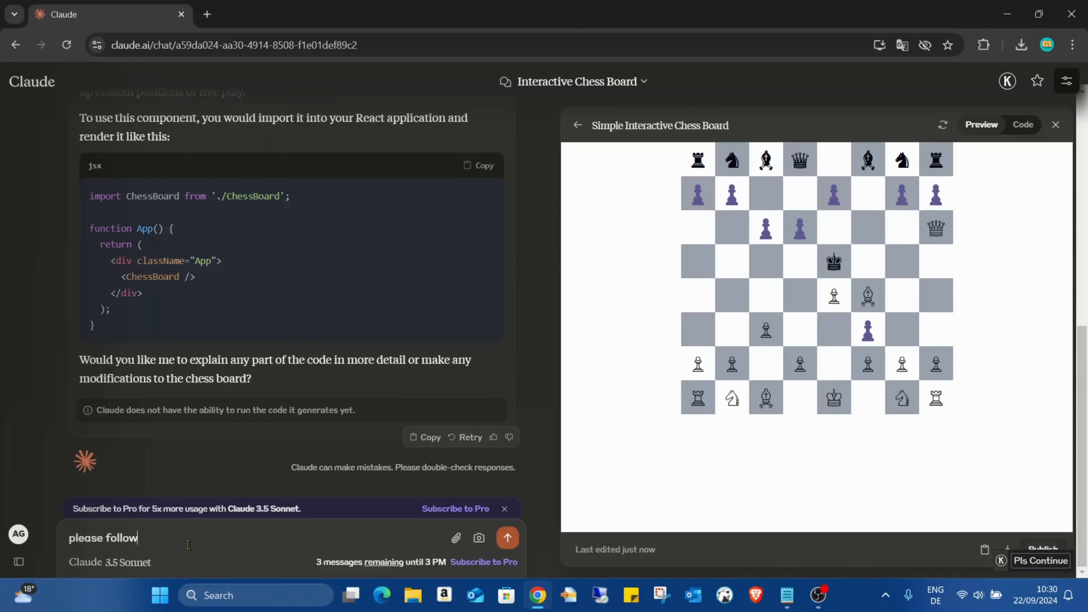
text(all the)
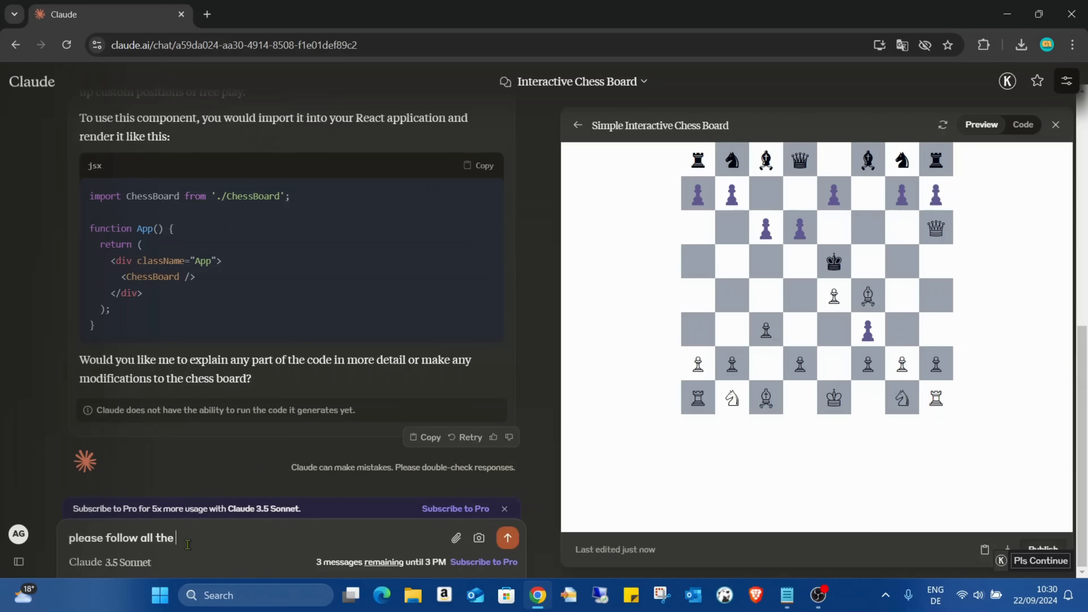
text(rules and moves pf the r)
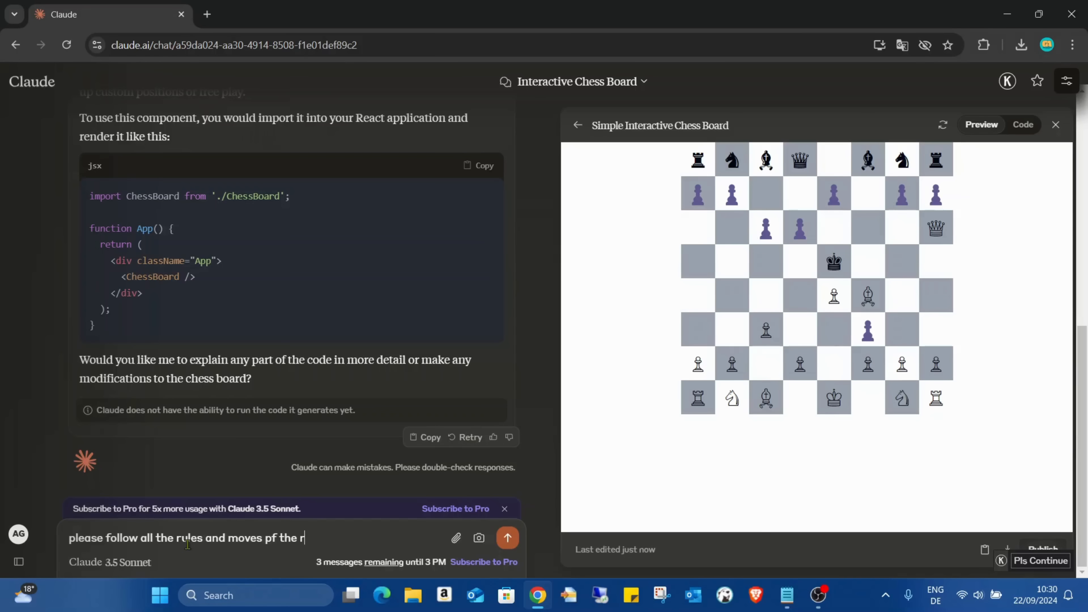
key(Backspace)
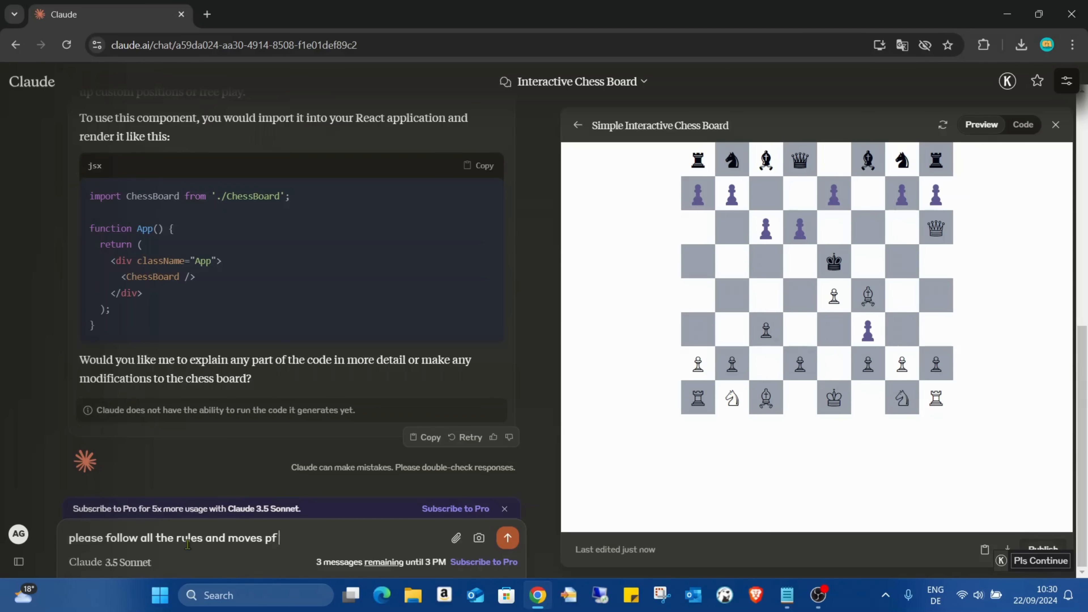
text(of the r)
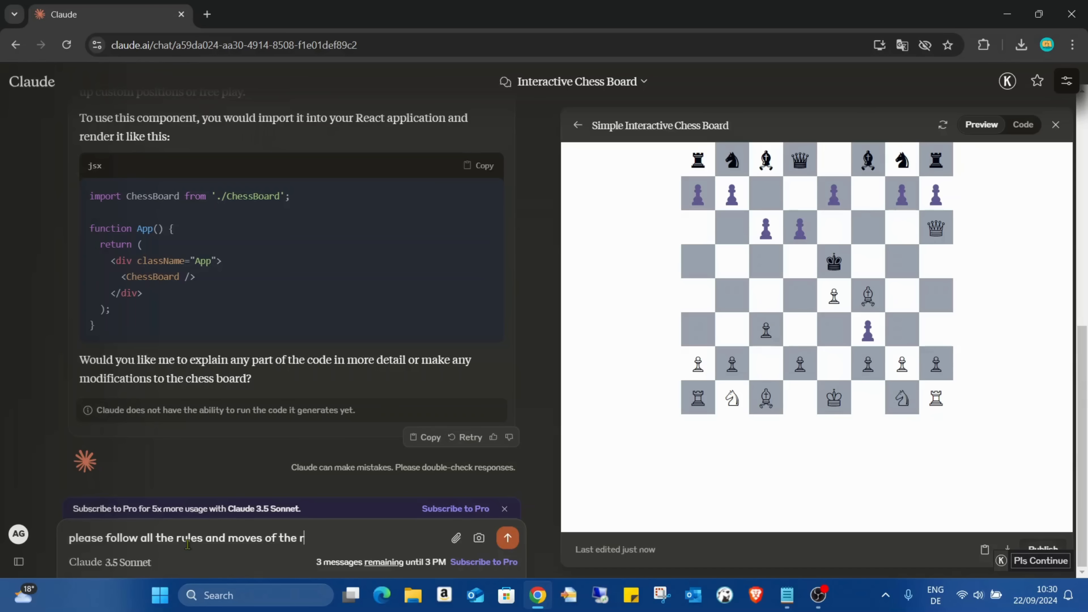
text(eal chess)
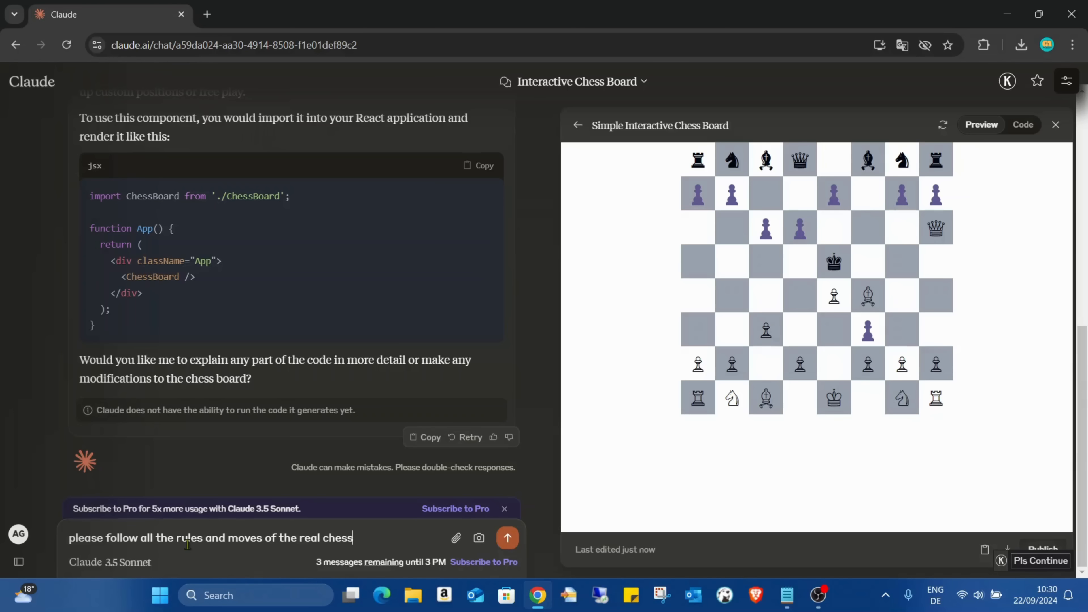
click(507, 538)
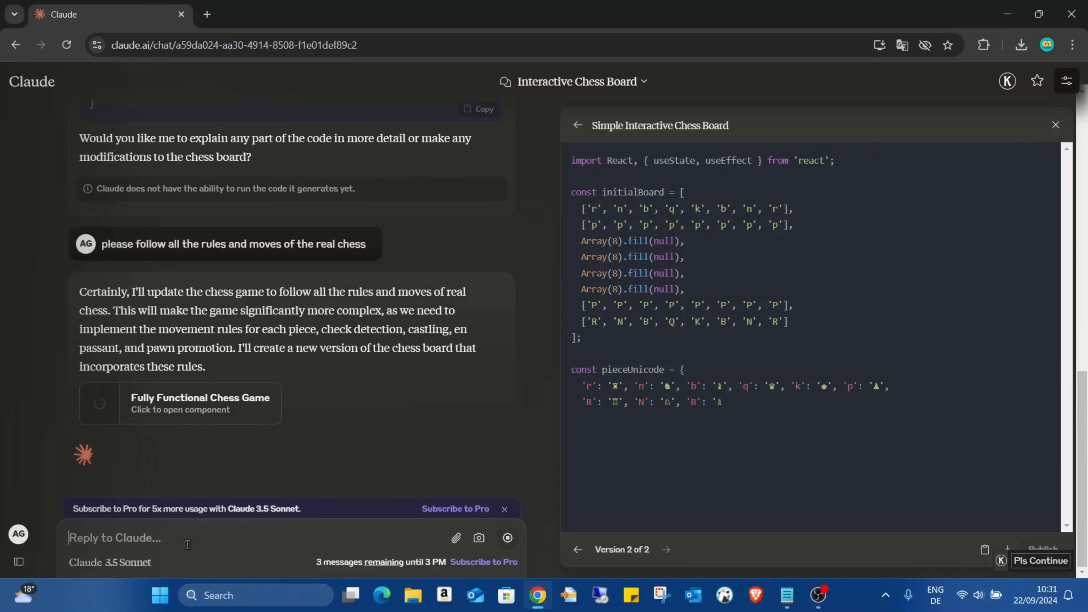
- Scroll through the Fully Functional Chess Game version 2 code as it streams
scroll(down, 3)
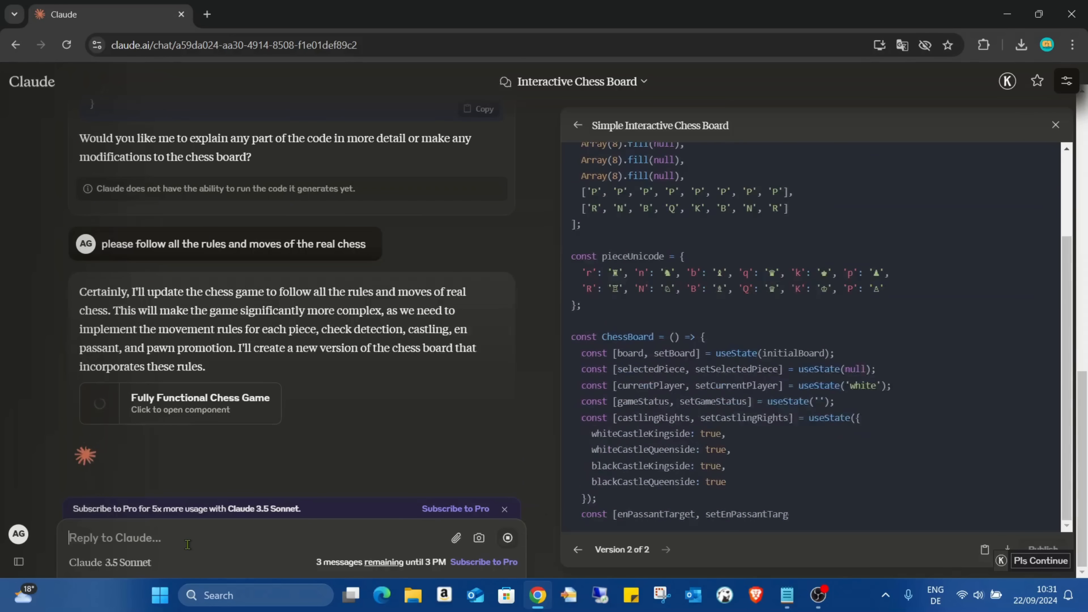
scroll(down, 3)
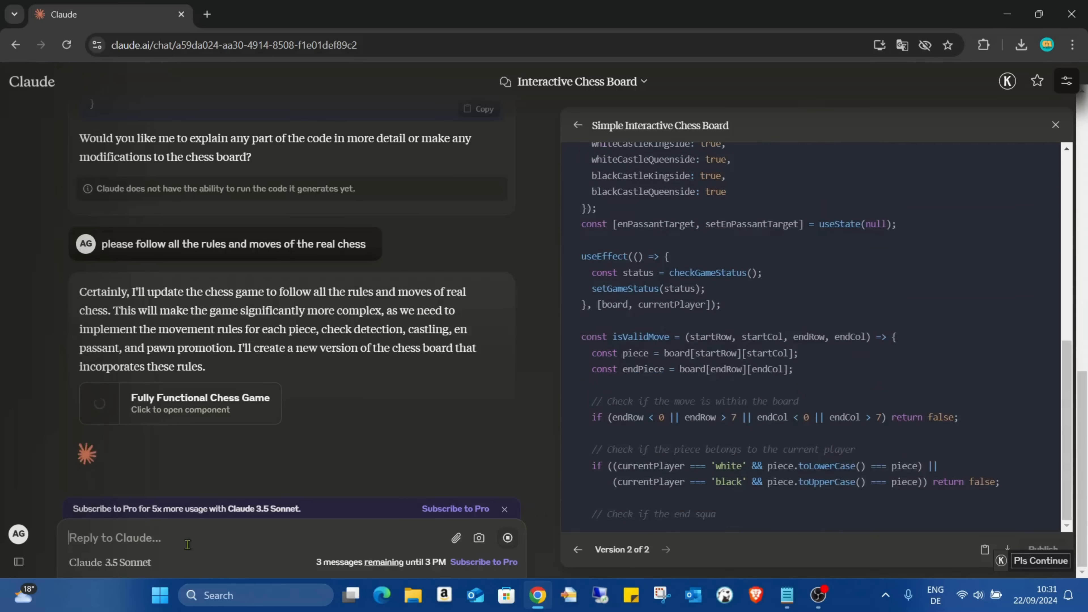
scroll(down, 3)
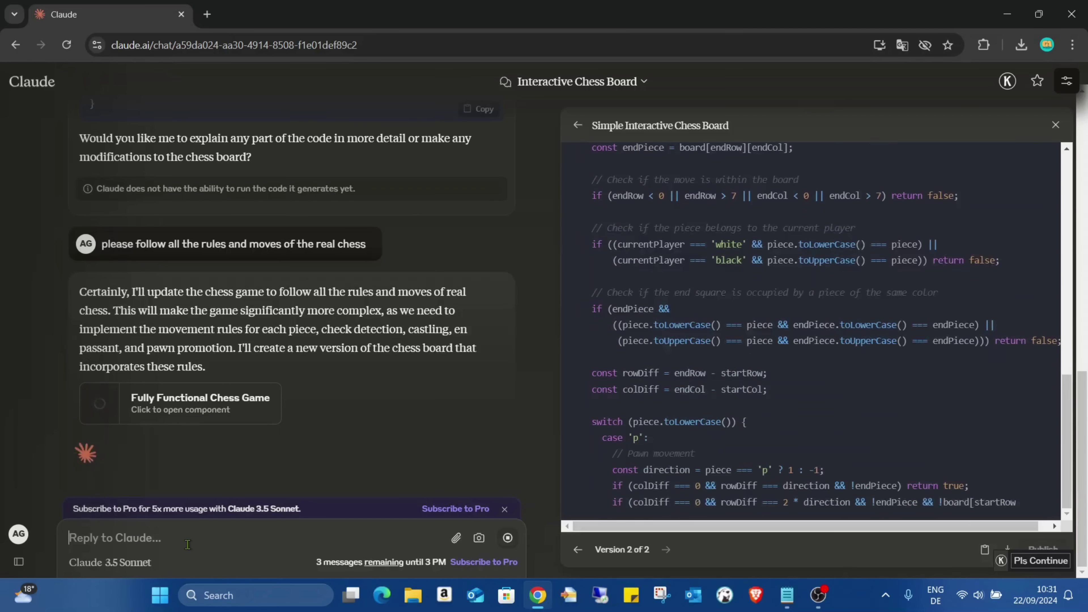
scroll(down, 3)
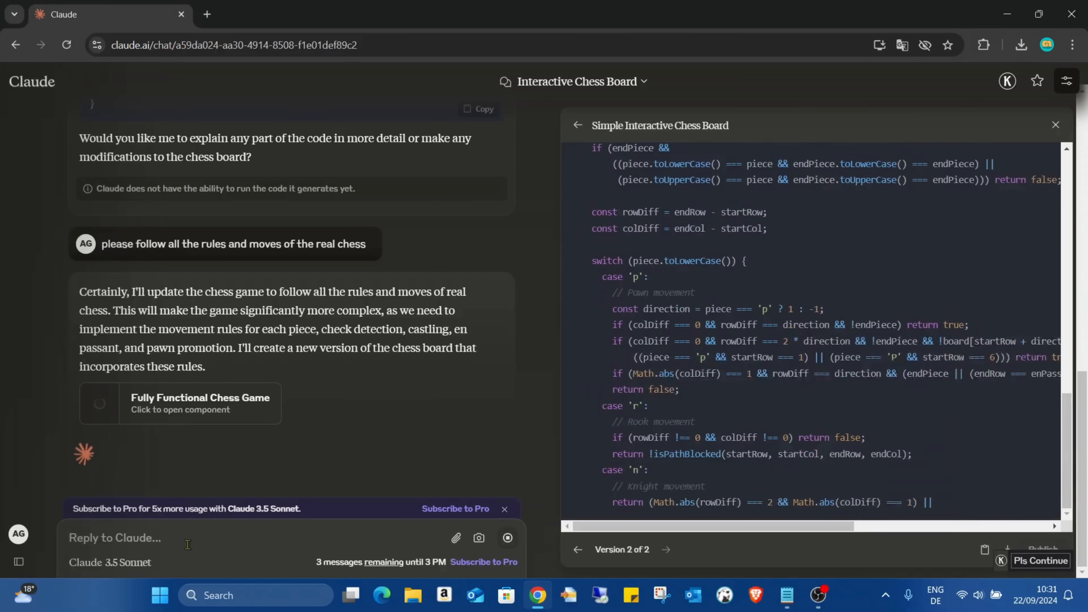
scroll(down, 3)
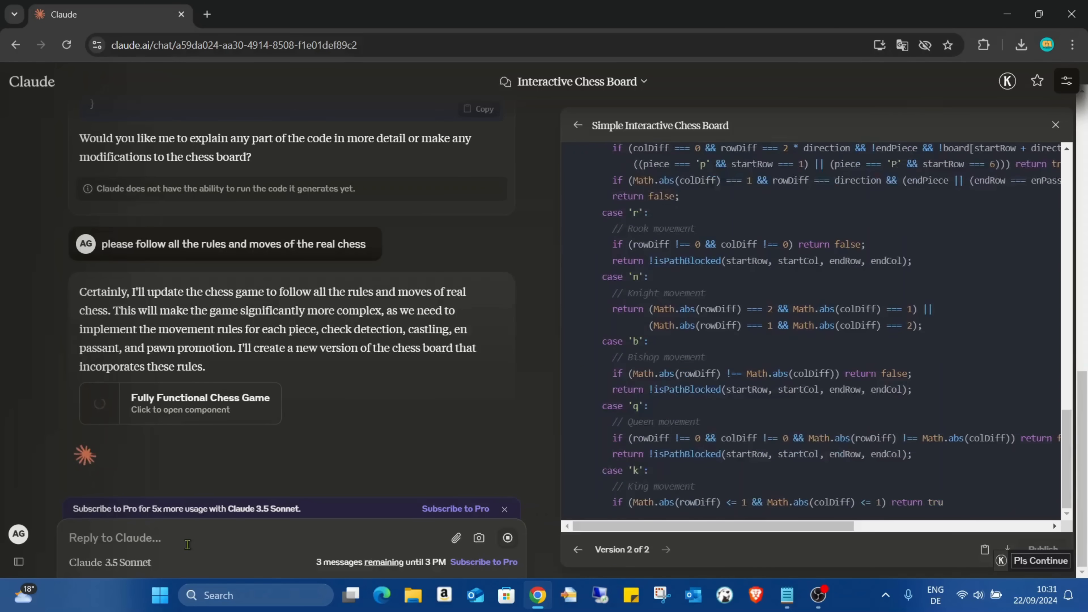
scroll(down, 3)
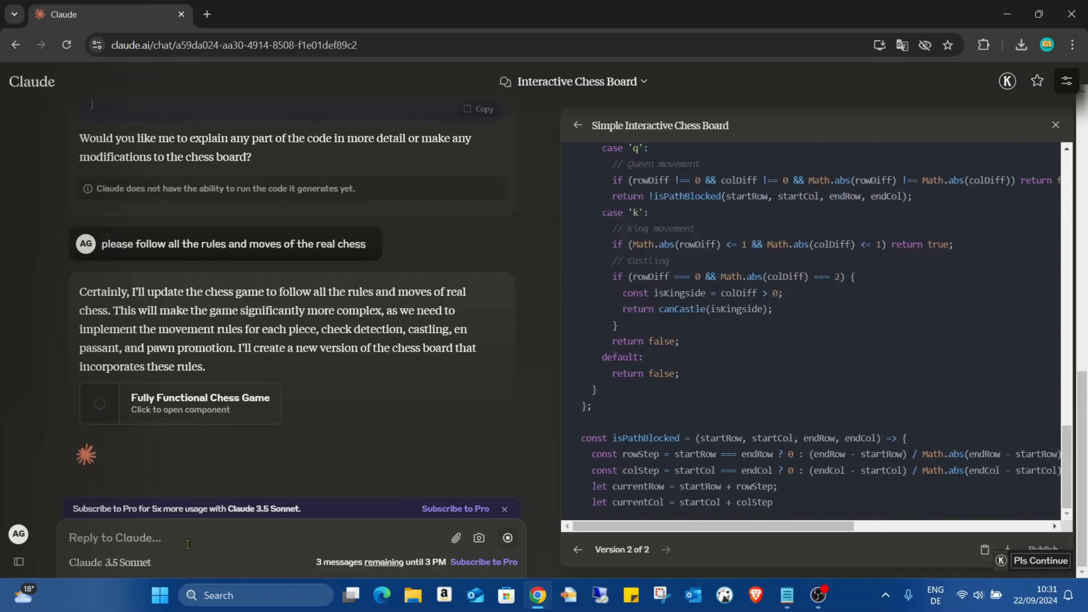
scroll(down, 3)
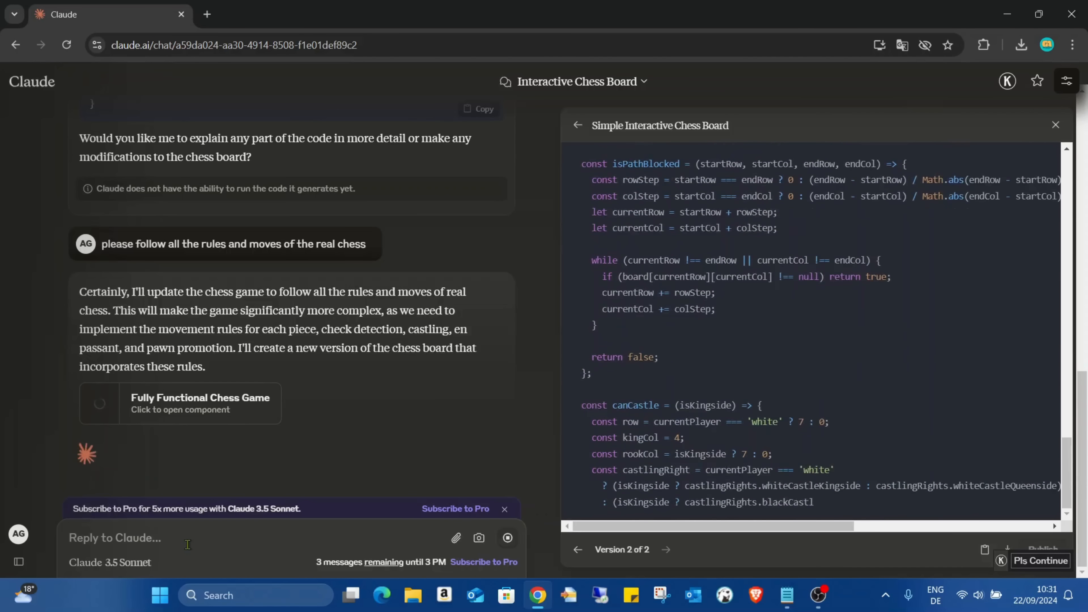
scroll(down, 3)
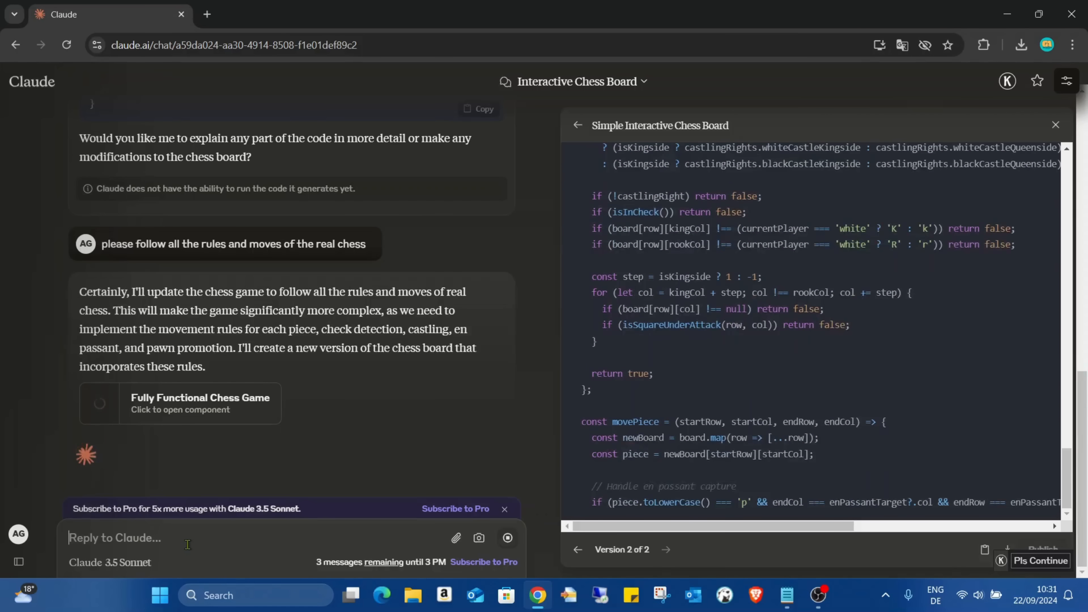
scroll(down, 3)
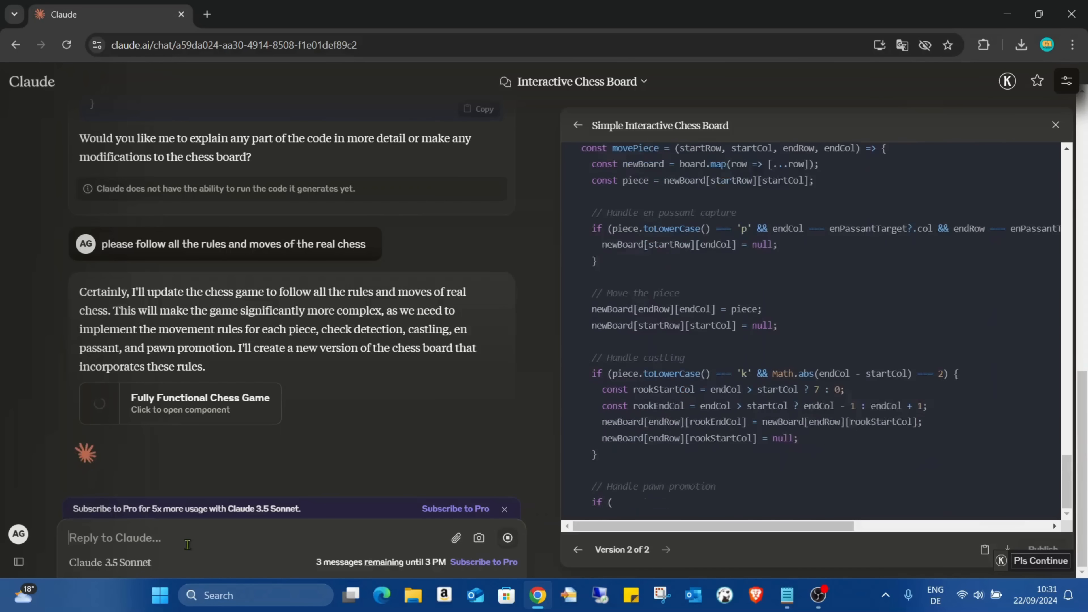
scroll(down, 3)
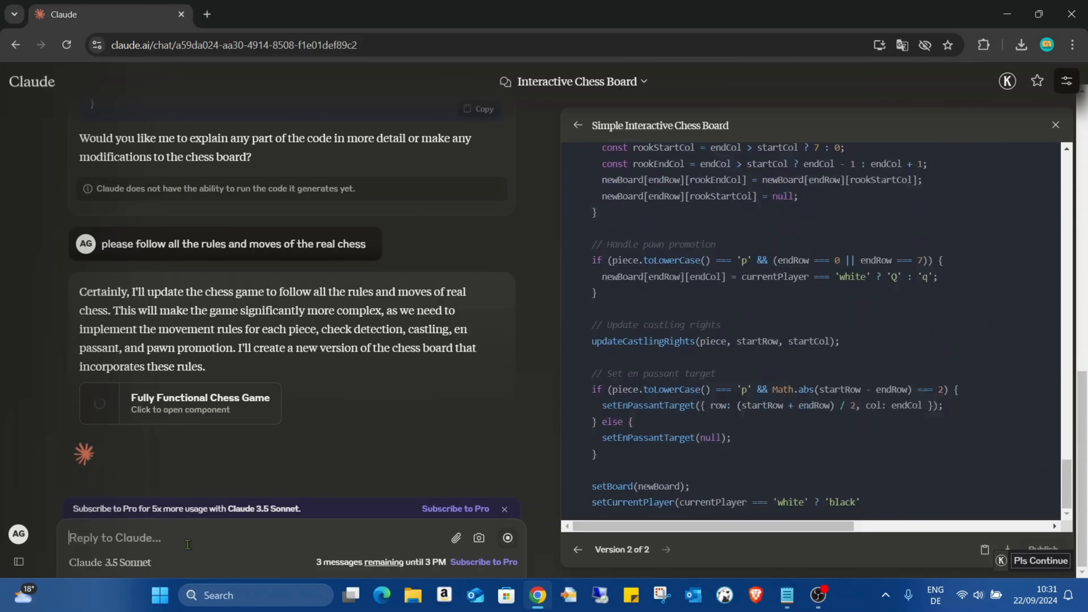
scroll(down, 3)
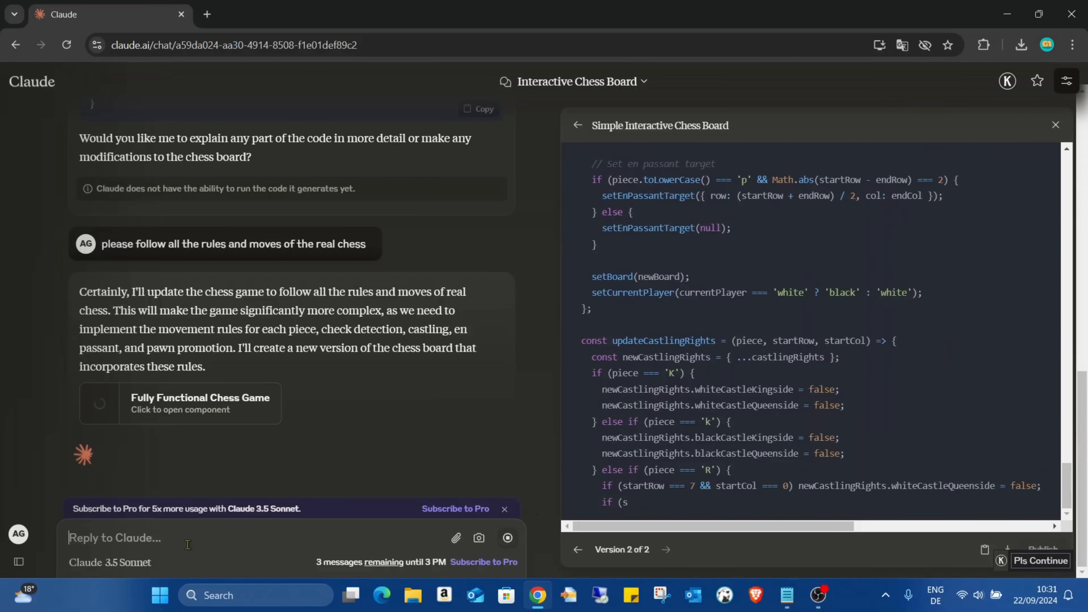
scroll(down, 3)
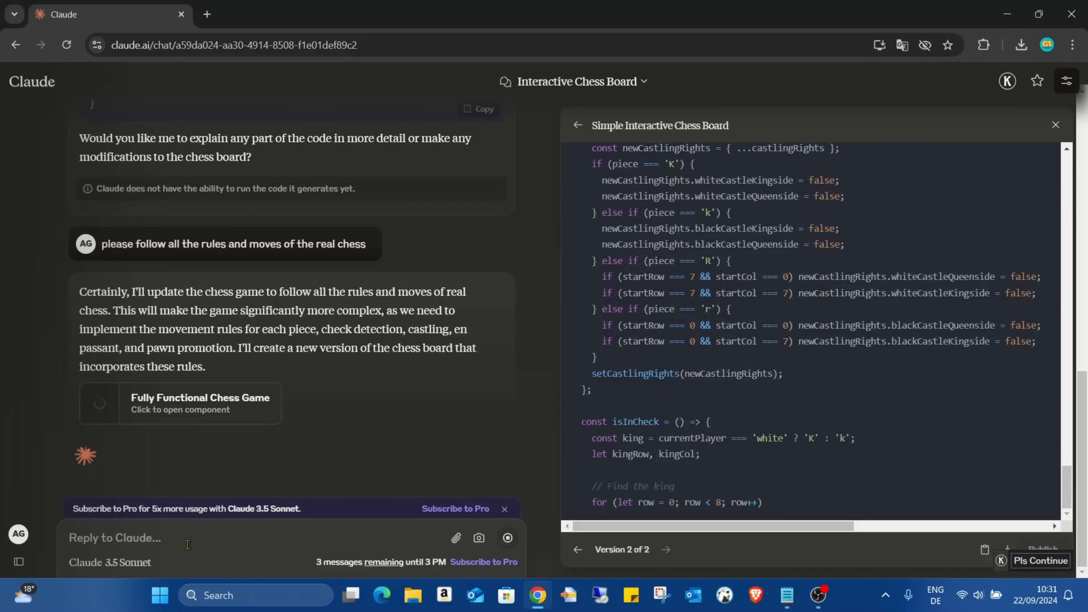
scroll(down, 3)
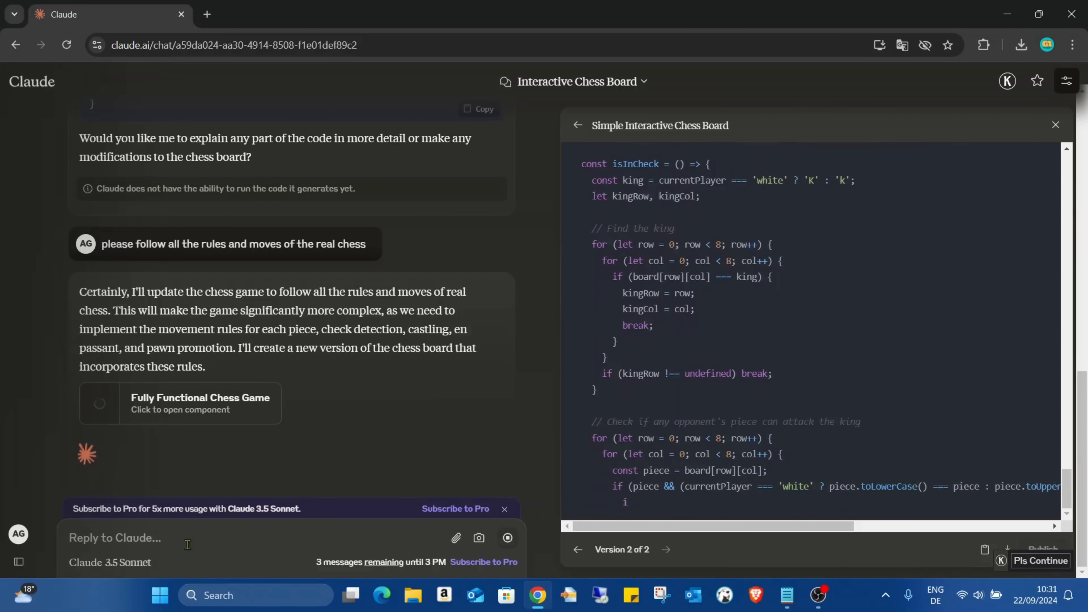
scroll(down, 3)
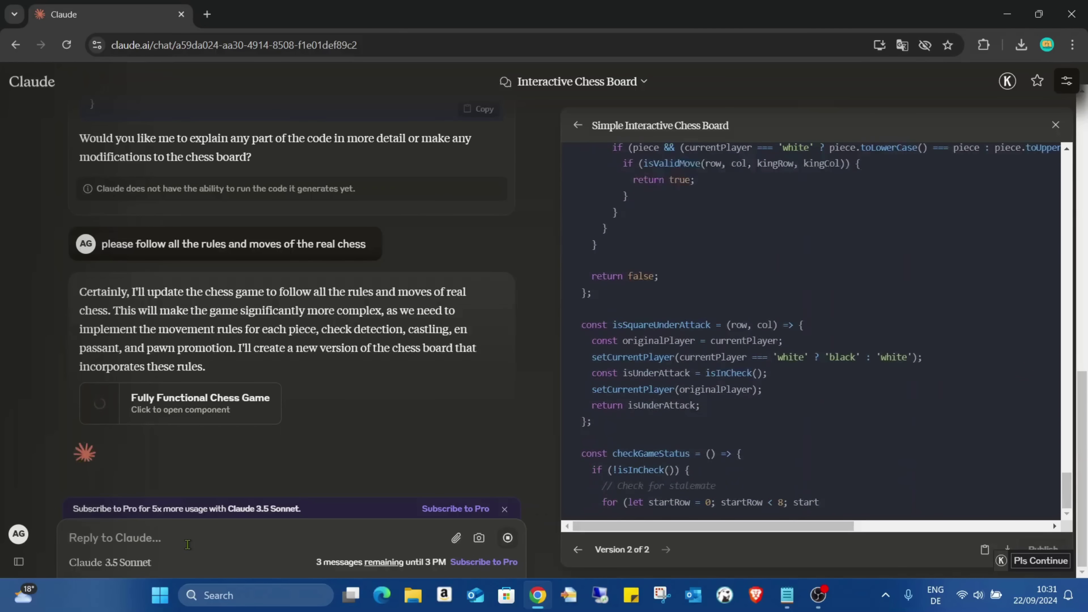
scroll(down, 3)
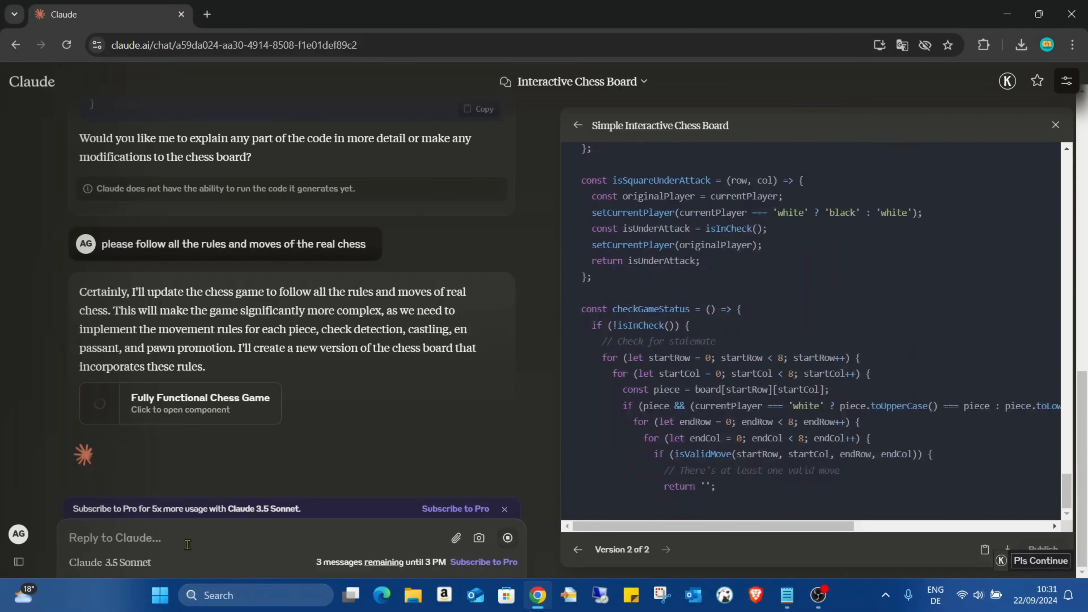
scroll(down, 3)
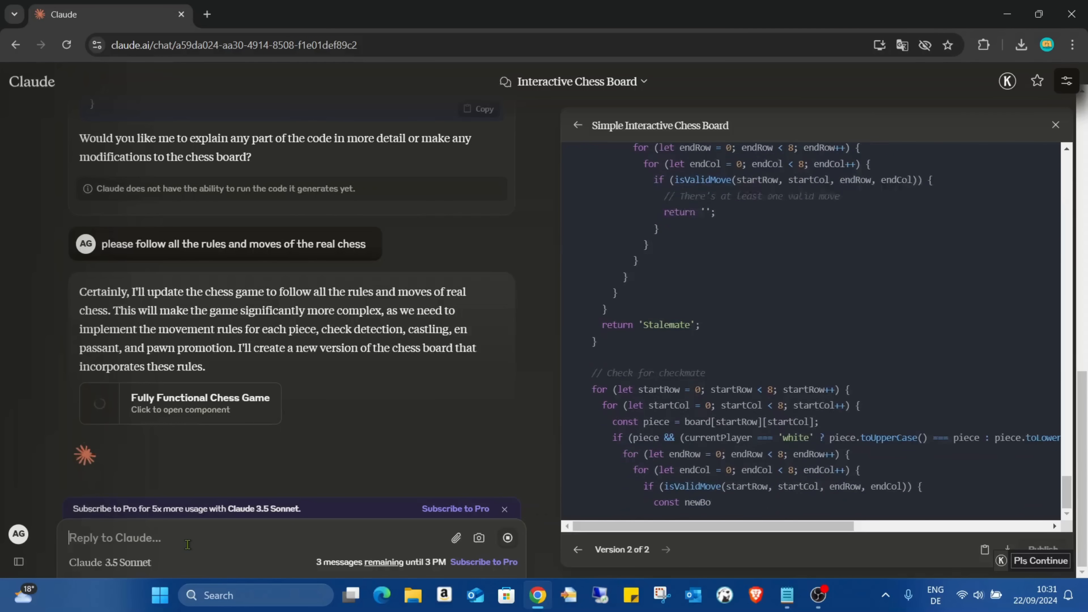
scroll(down, 3)
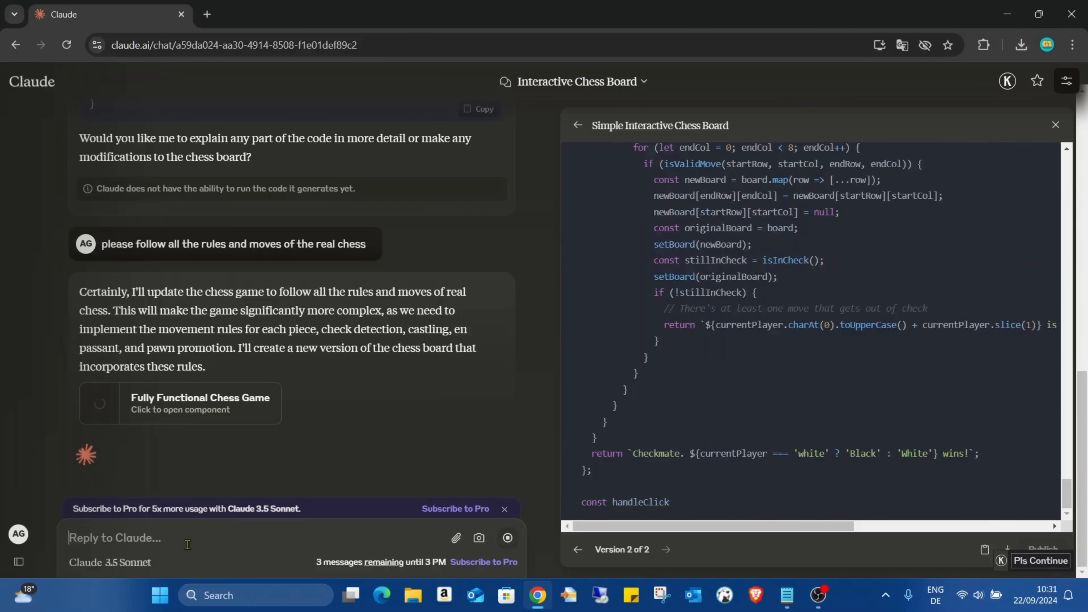
scroll(down, 3)
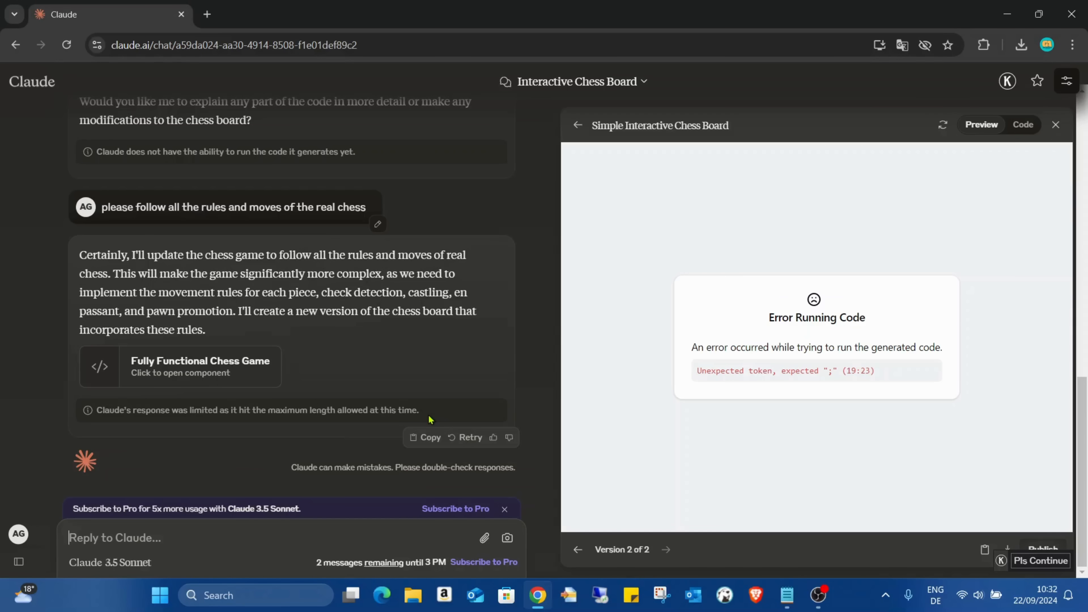
- Send a follow-up asking to play the chess game against an AI opponent
scroll(up, 3)
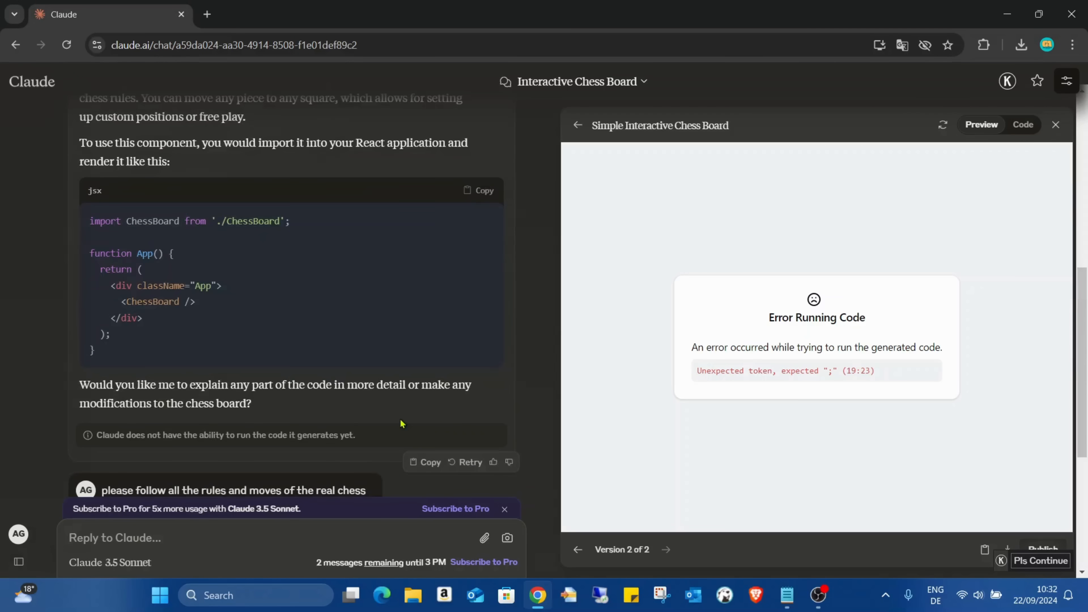
scroll(up, 3)
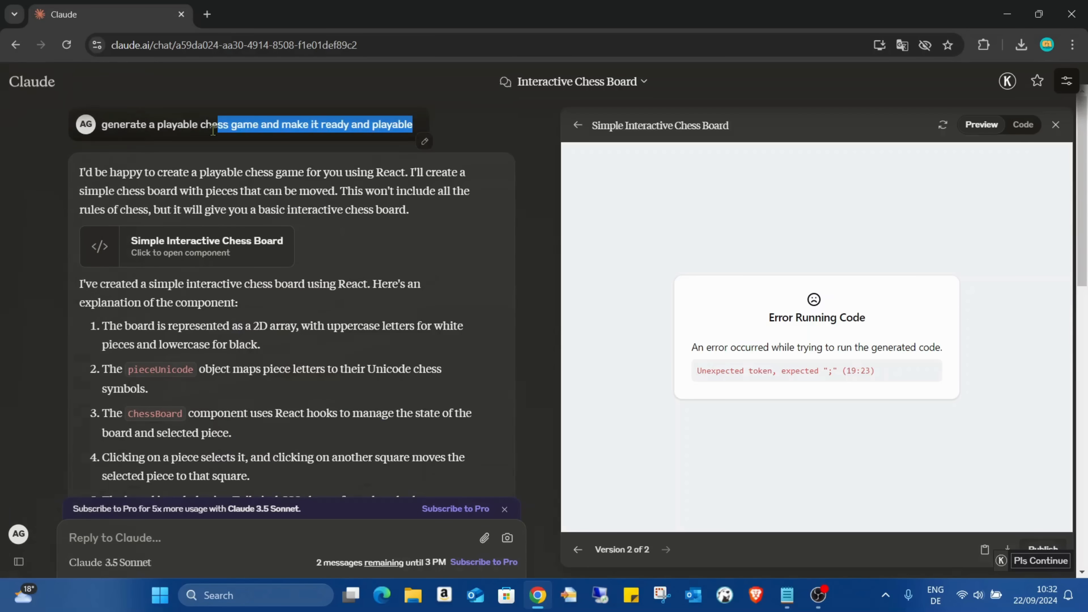
scroll(down, 3)
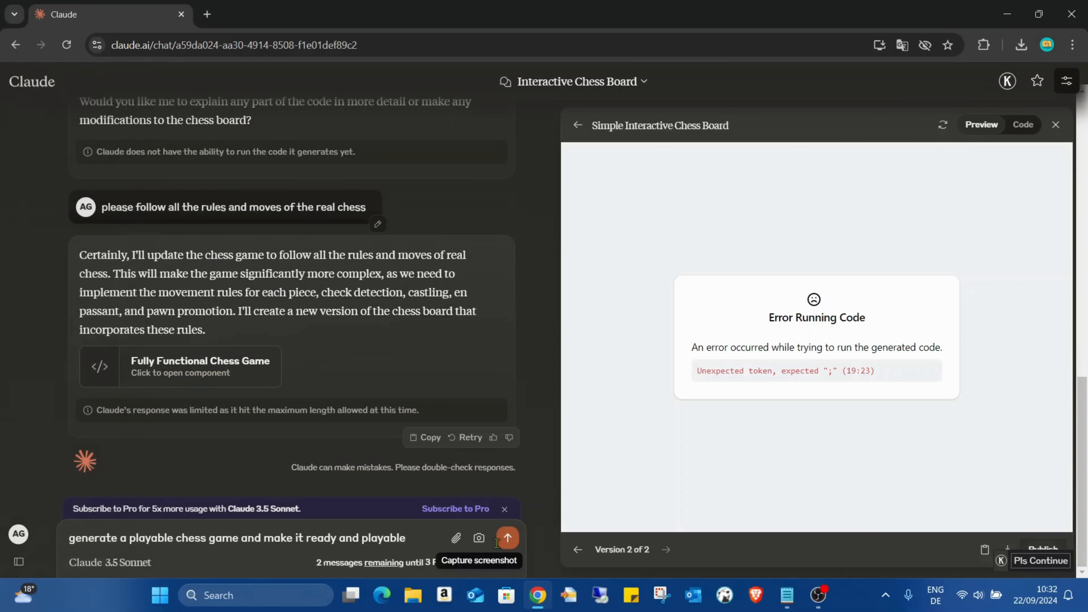
text(,)
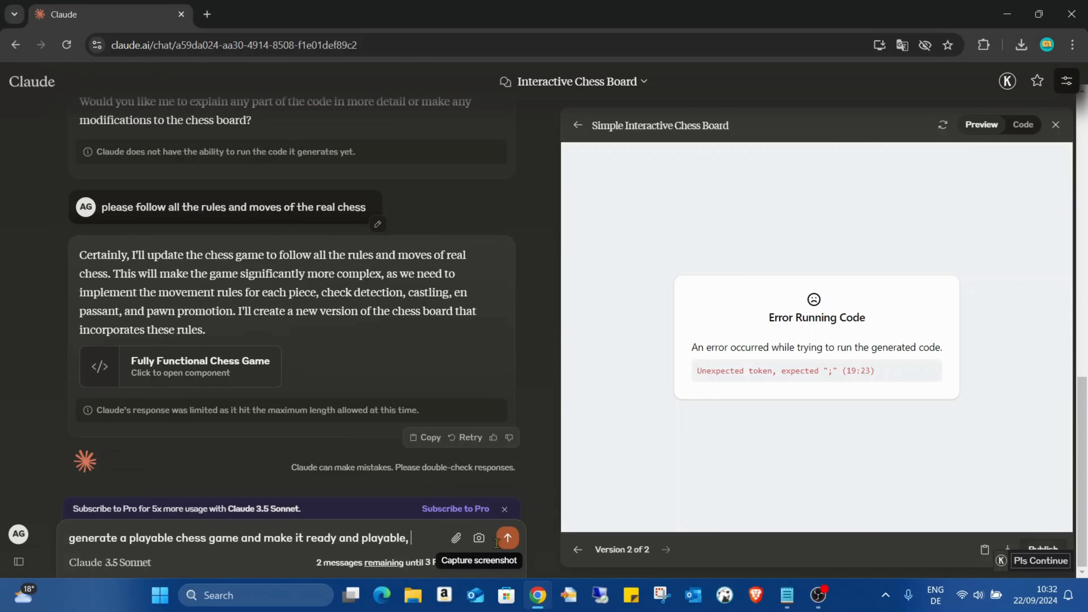
text(plaing against ai)
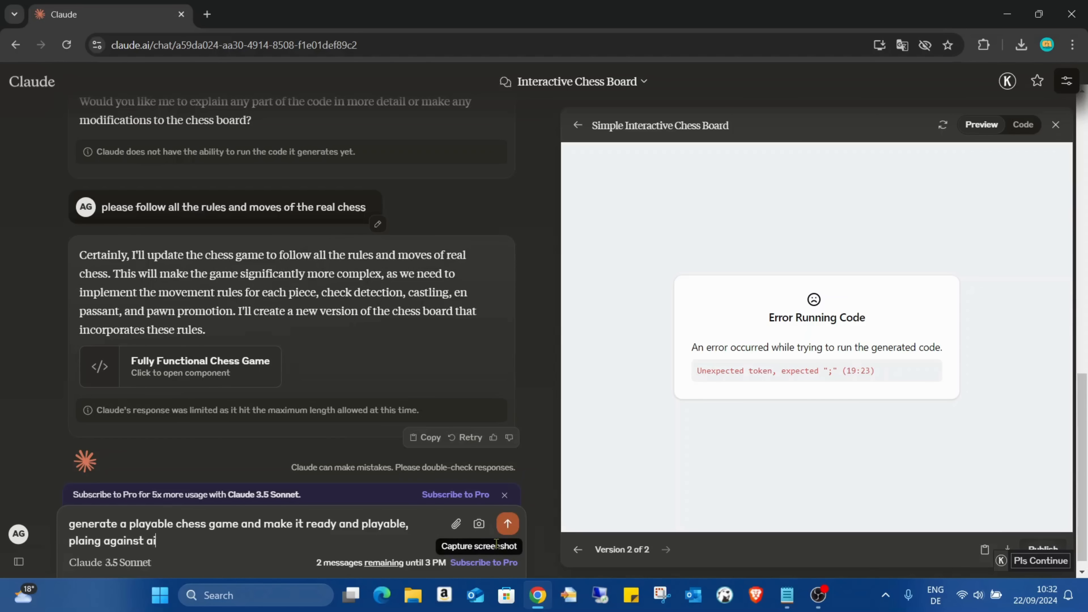
click(507, 524)
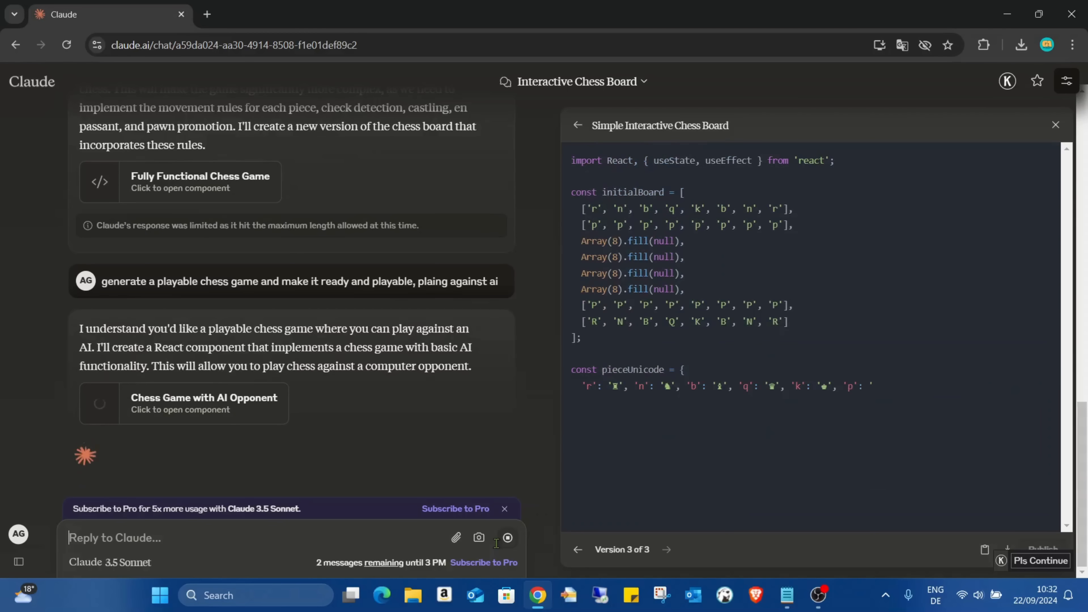
- Scroll through the Chess Game with AI Opponent code through its AI move logic and board layout
scroll(down, 3)
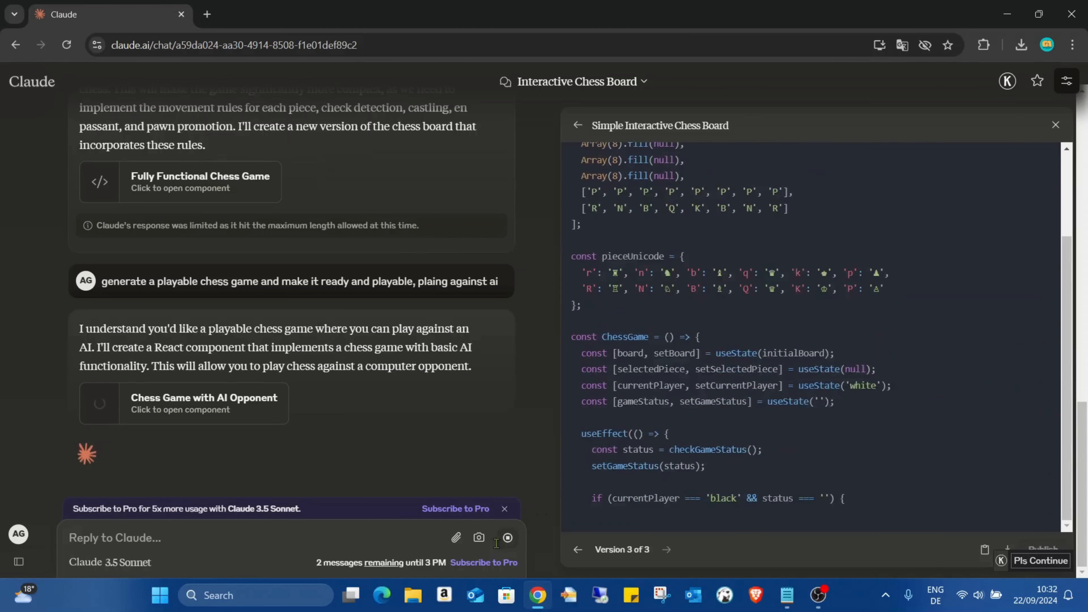
scroll(down, 3)
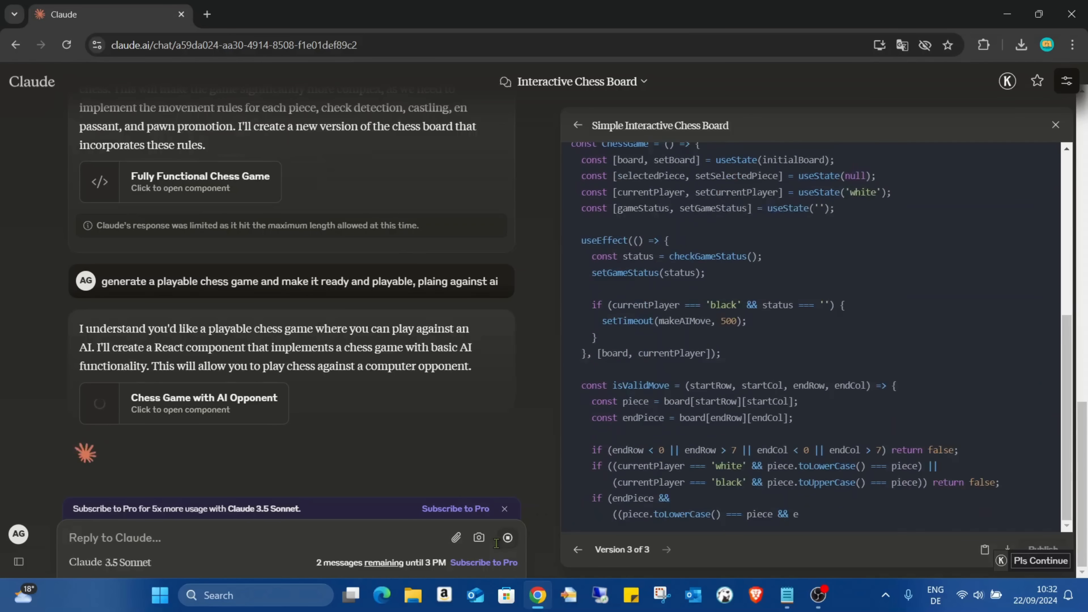
scroll(down, 3)
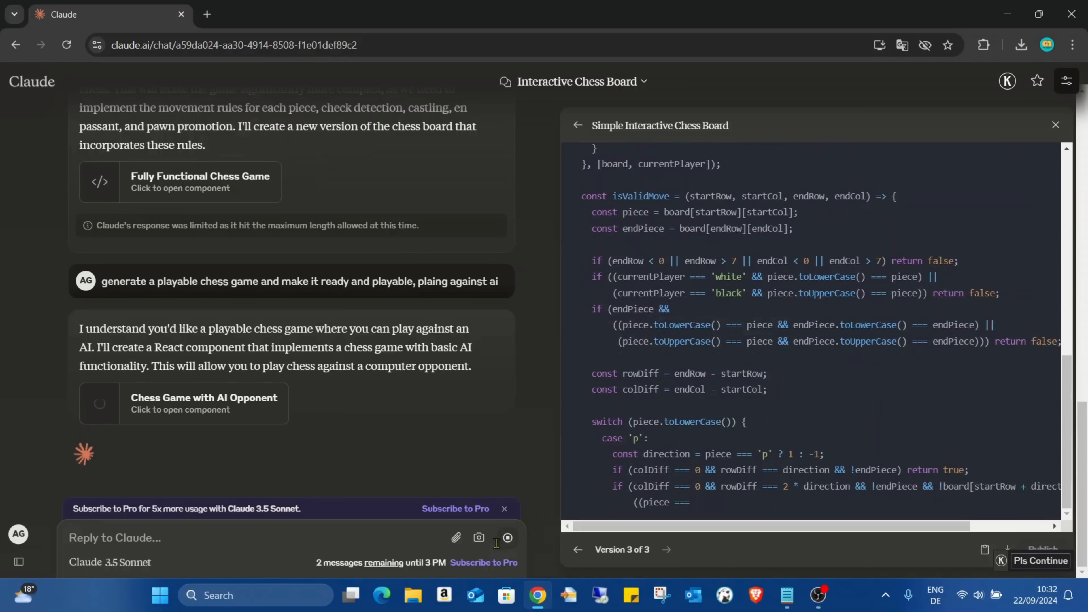
scroll(down, 3)
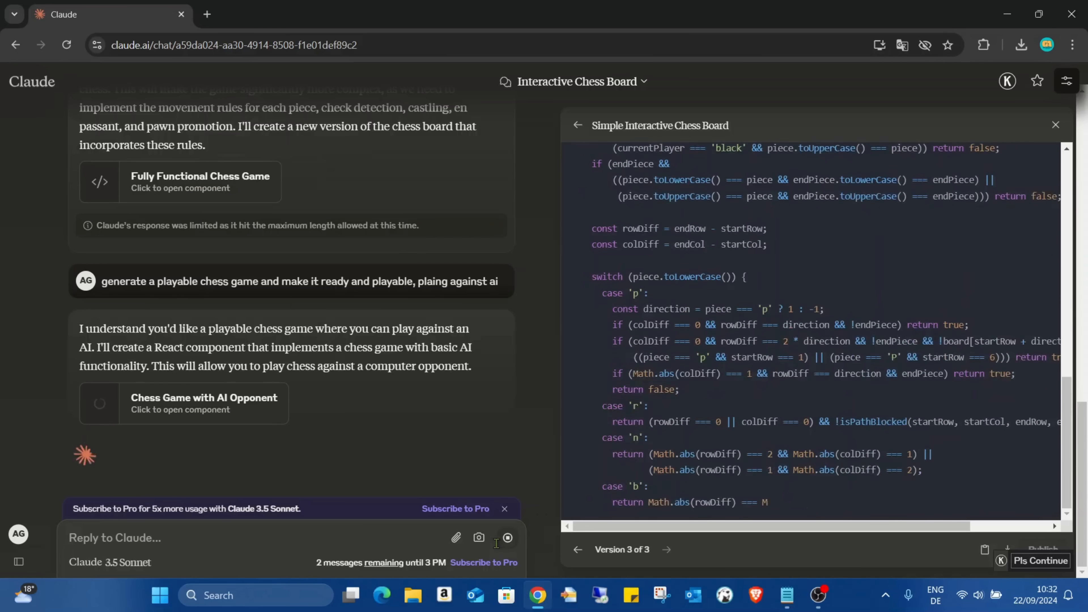
scroll(down, 3)
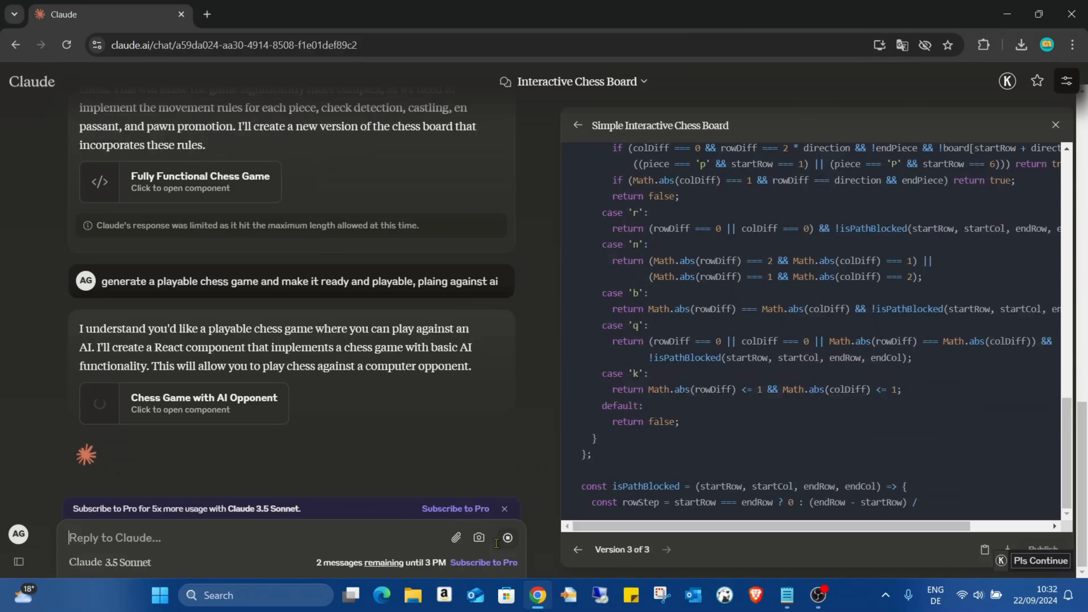
scroll(down, 3)
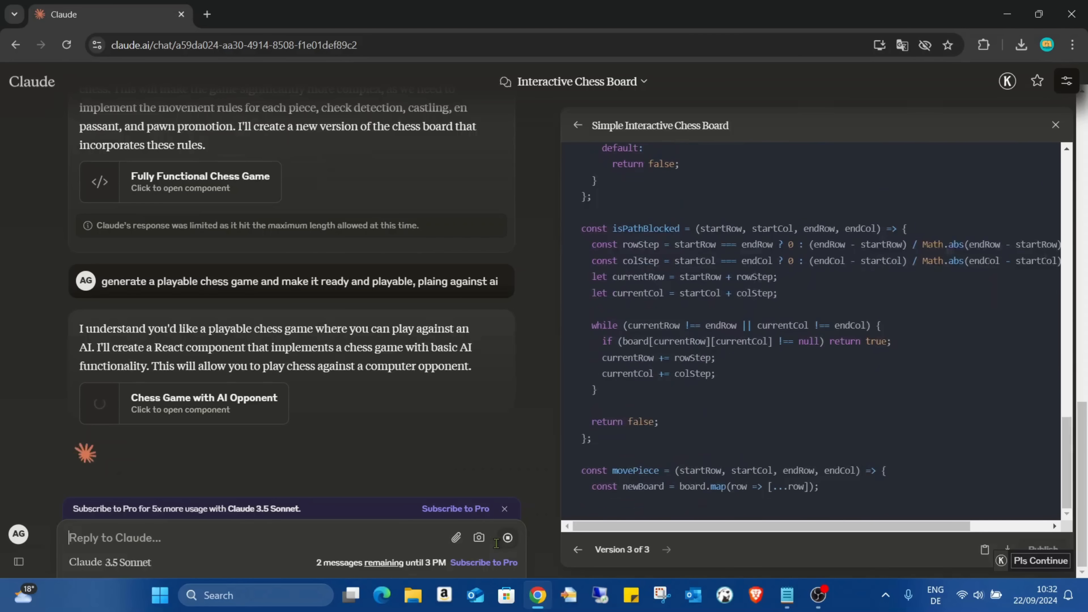
scroll(down, 3)
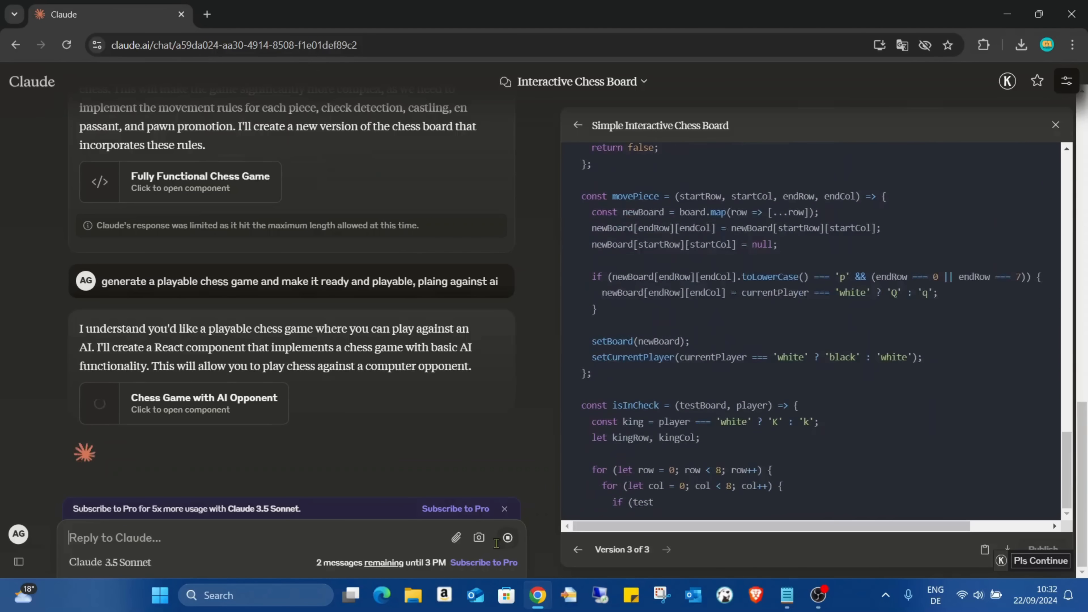
scroll(down, 3)
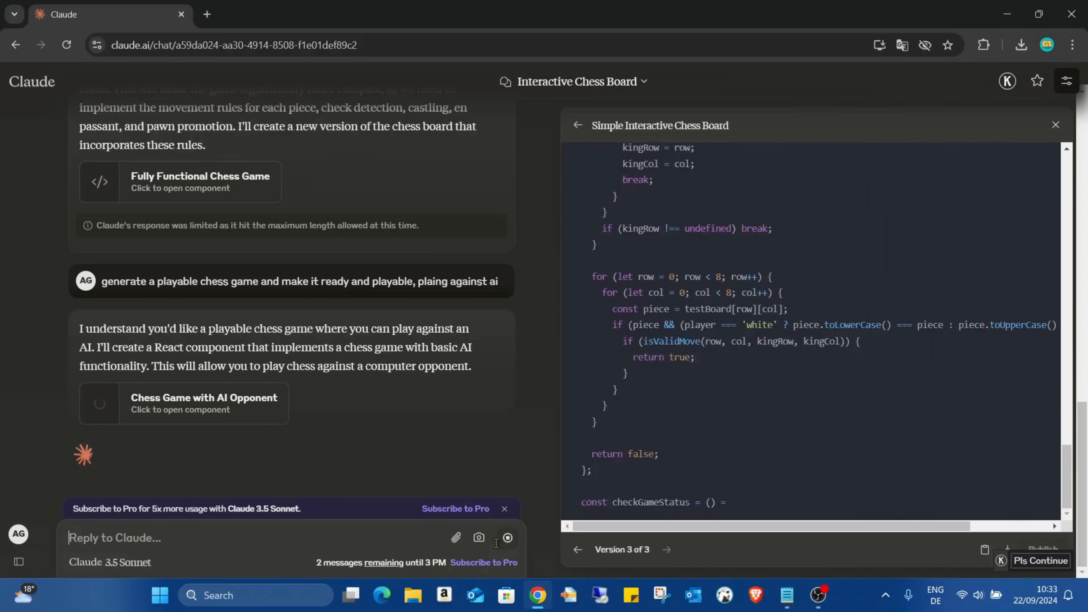
scroll(down, 3)
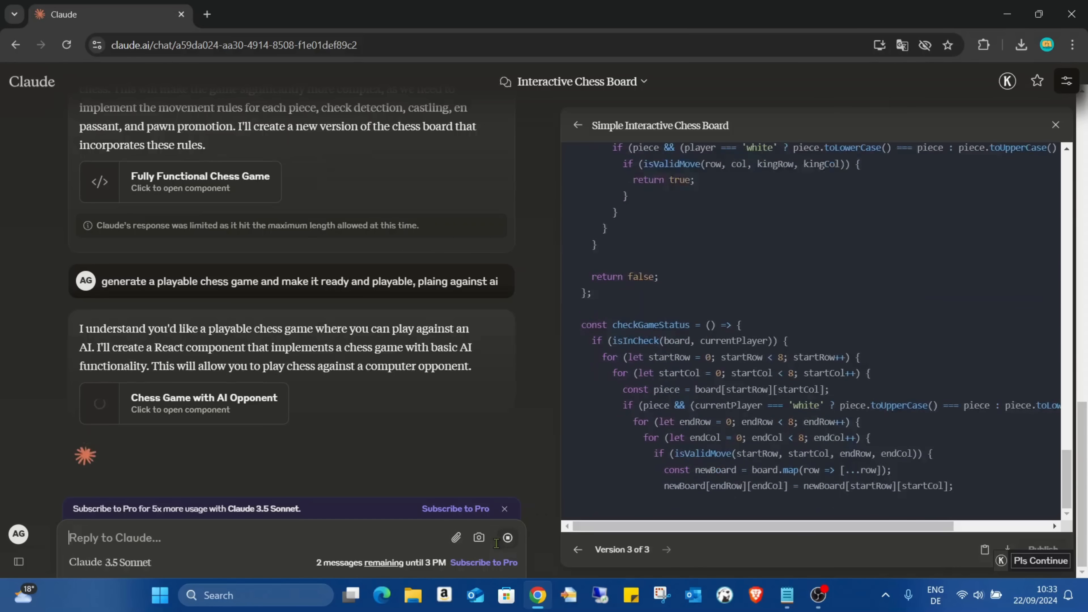
scroll(down, 3)
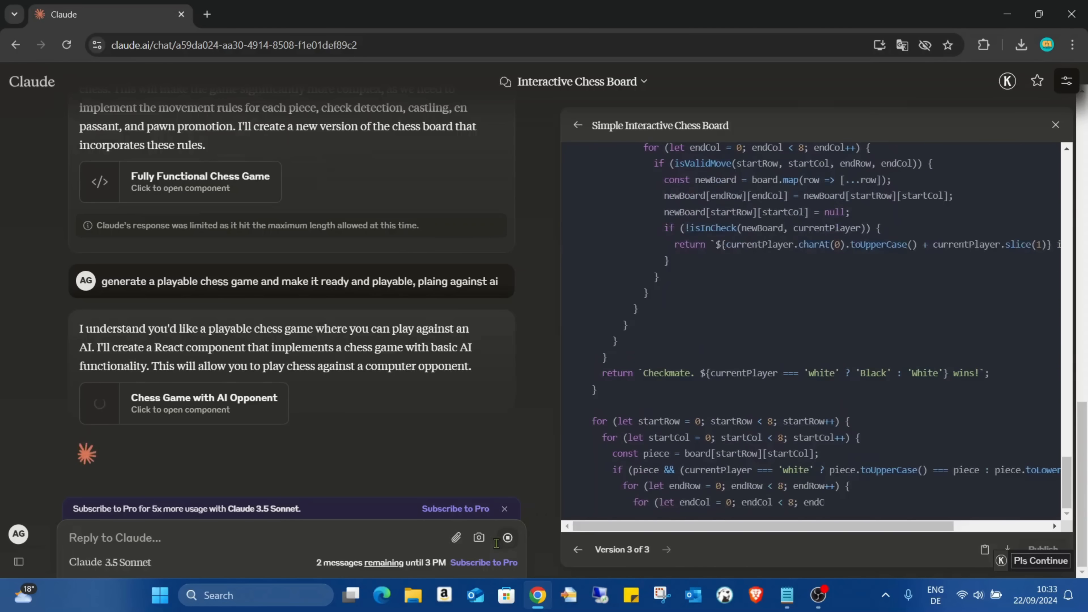
scroll(down, 3)
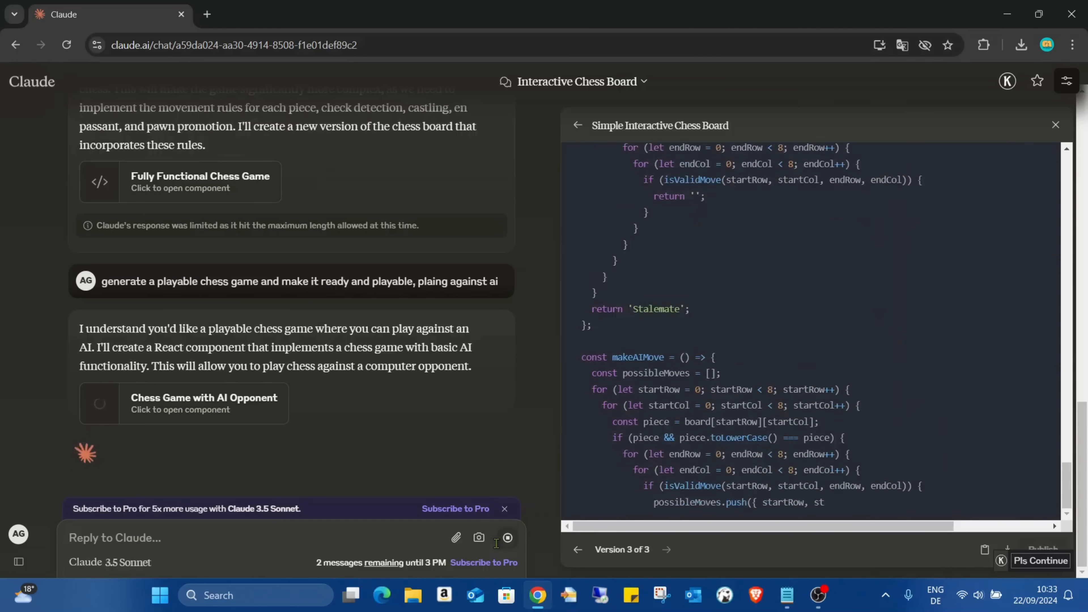
scroll(down, 3)
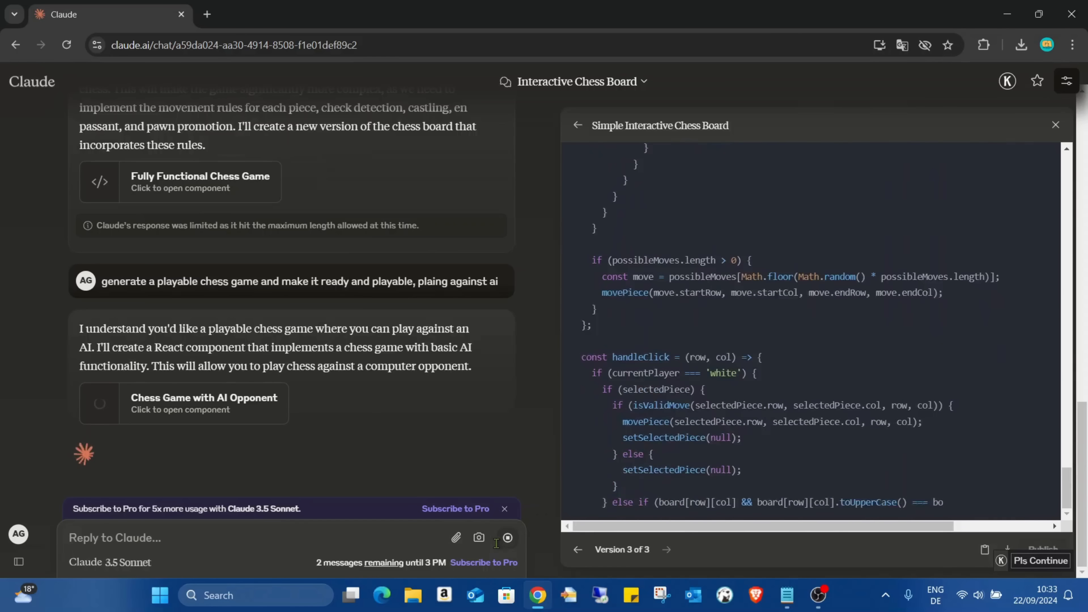
scroll(down, 3)
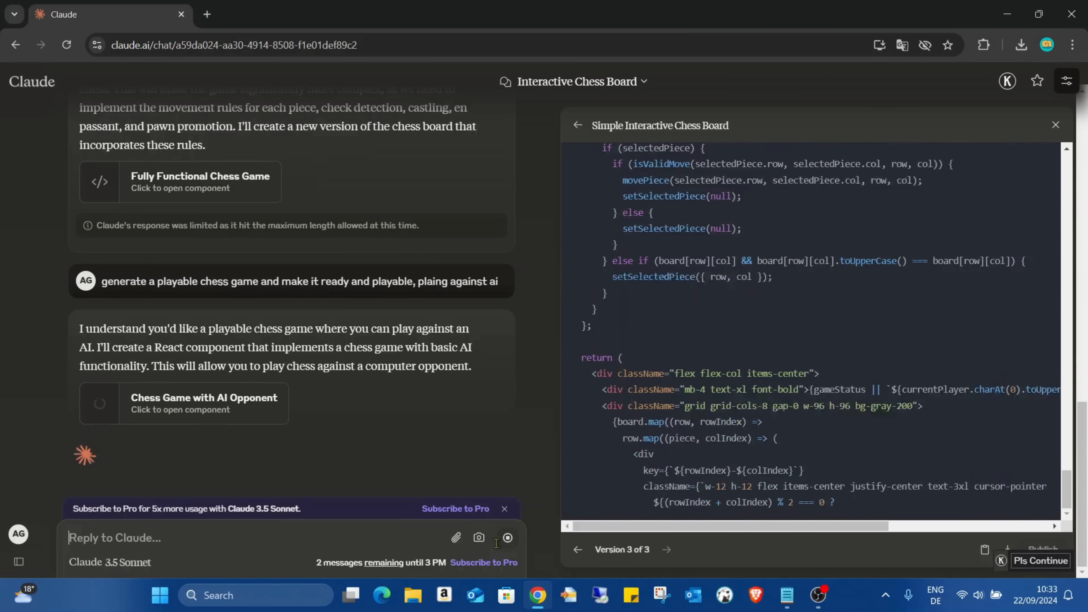
- View the finished AI chess board preview with White to move and read Claude's feature notes
click(982, 125)
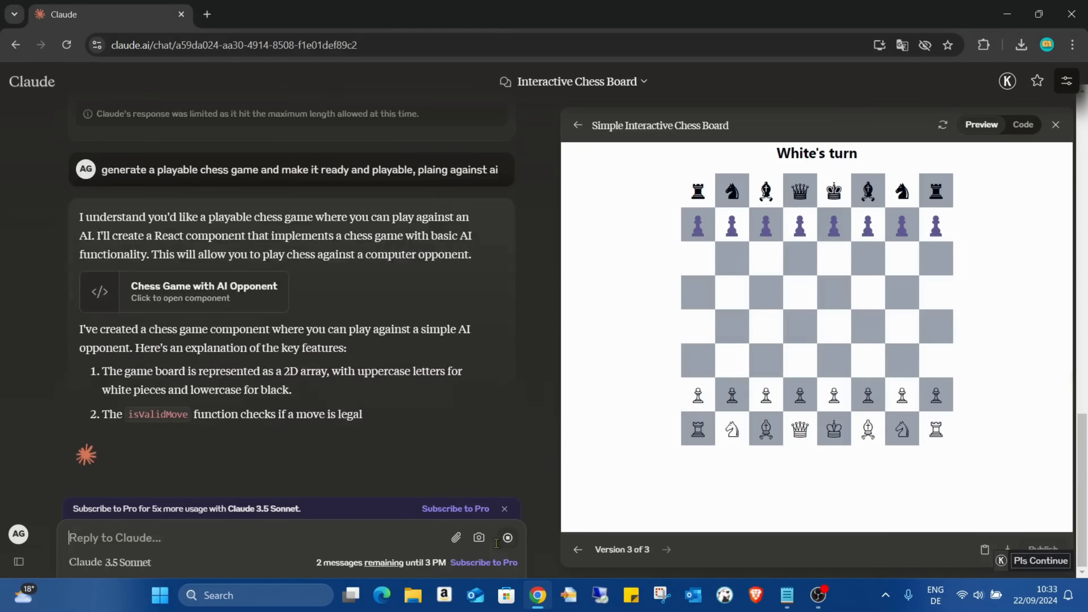
scroll(down, 3)
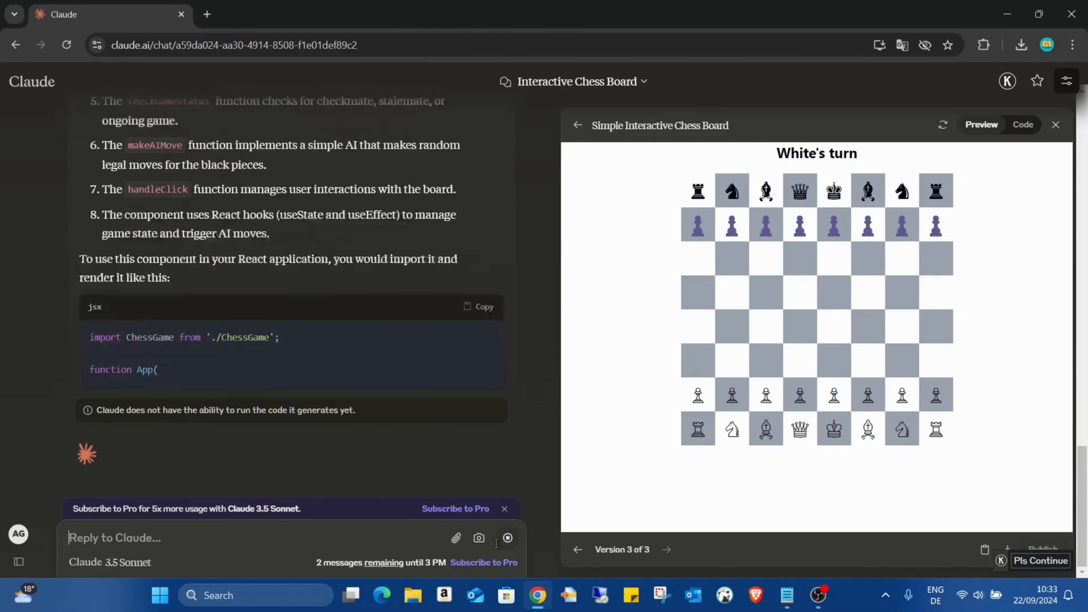
scroll(down, 3)
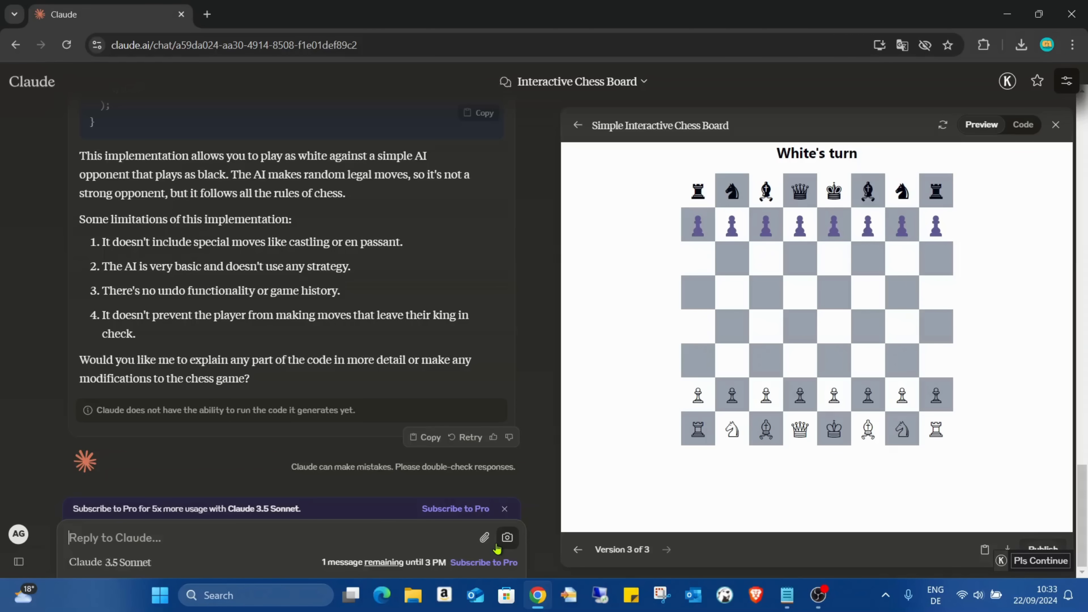
mouse_move(542, 564)
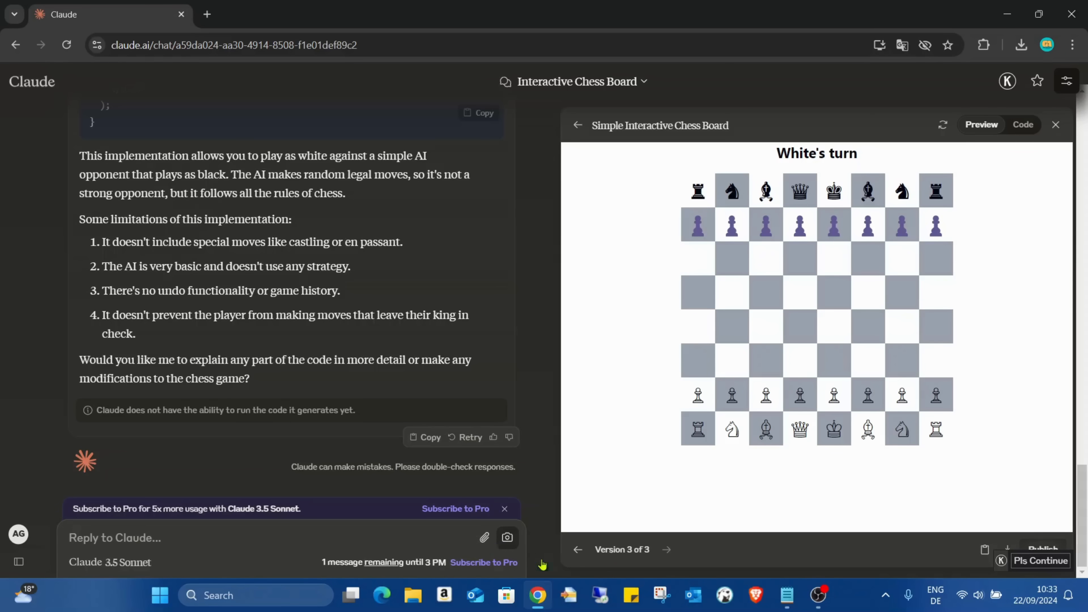
- As White, play c3, knight to a3, g4 and capture the black pawn on d5 against the AI
click(765, 395)
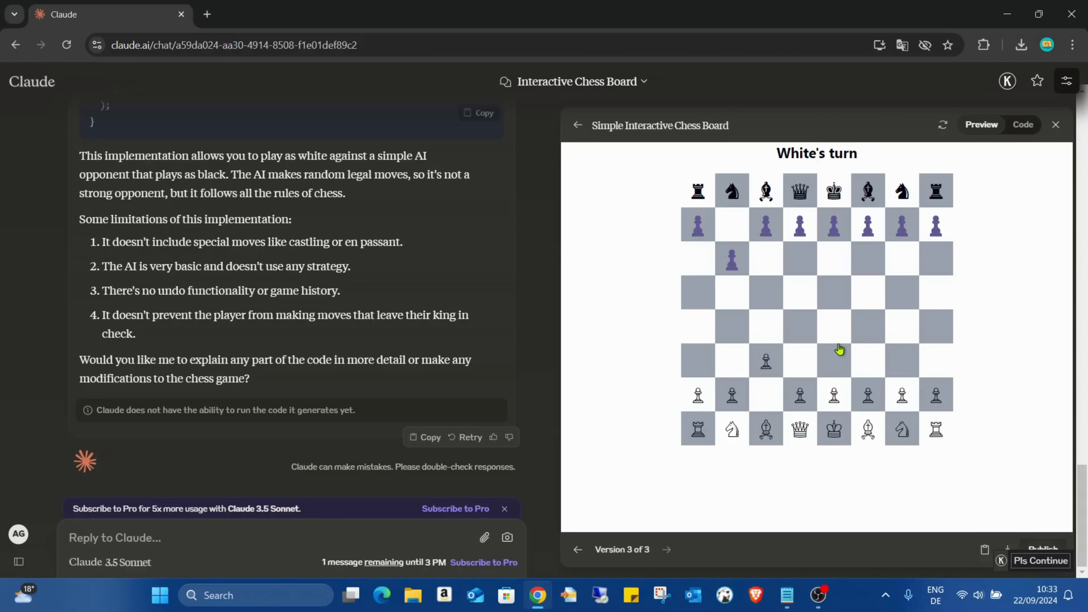
mouse_move(773, 362)
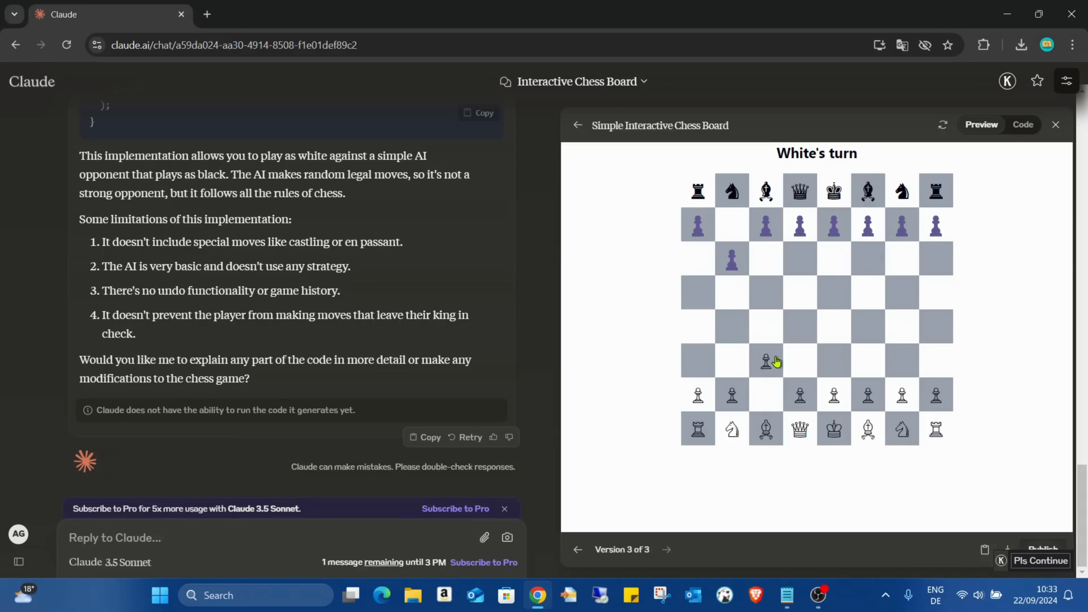
mouse_move(775, 367)
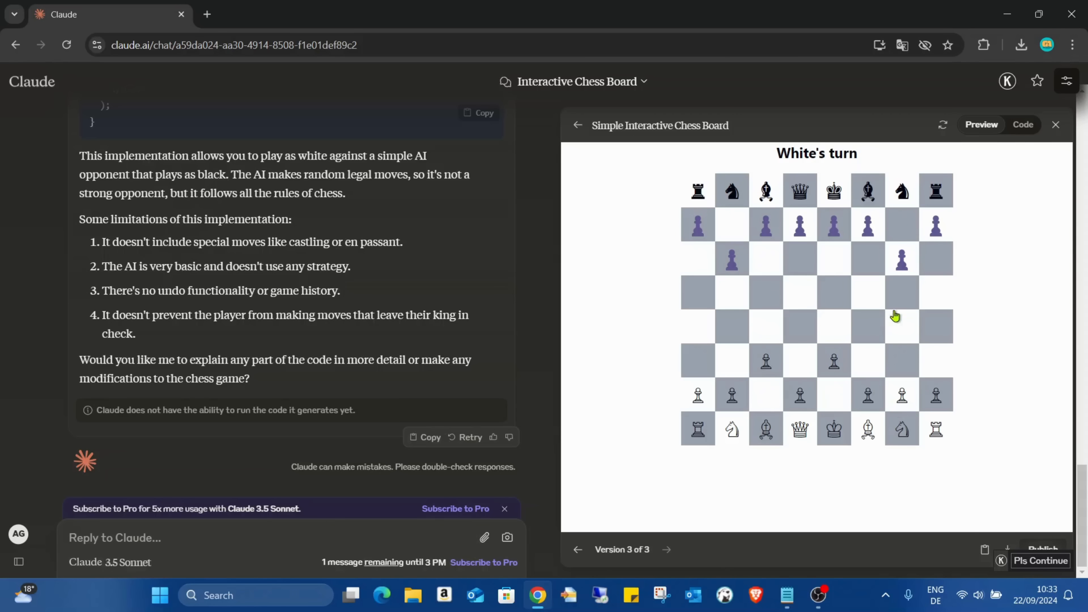
click(766, 428)
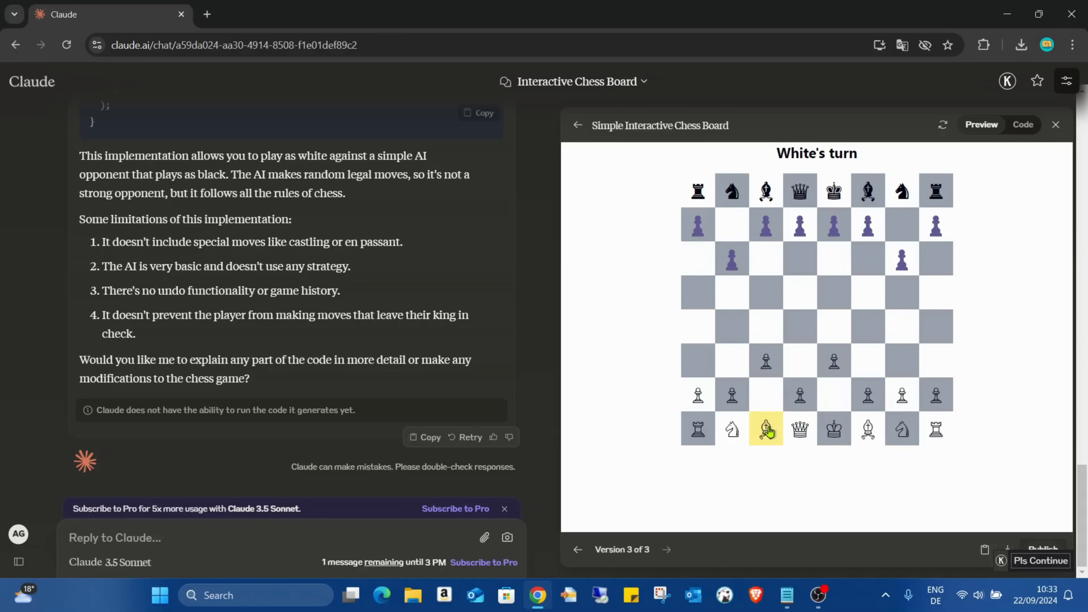
click(732, 429)
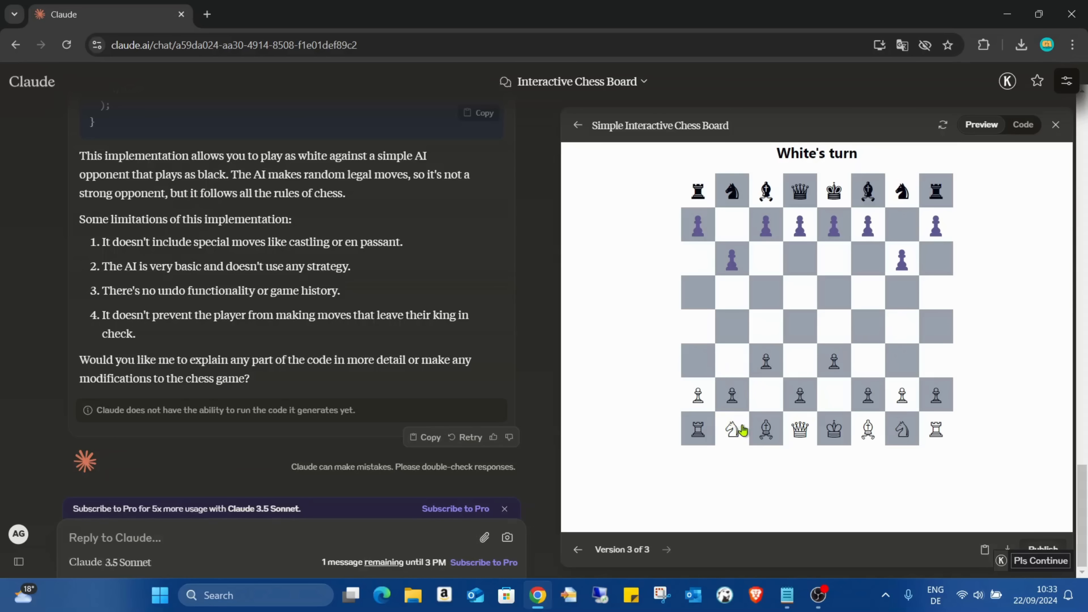
click(732, 429)
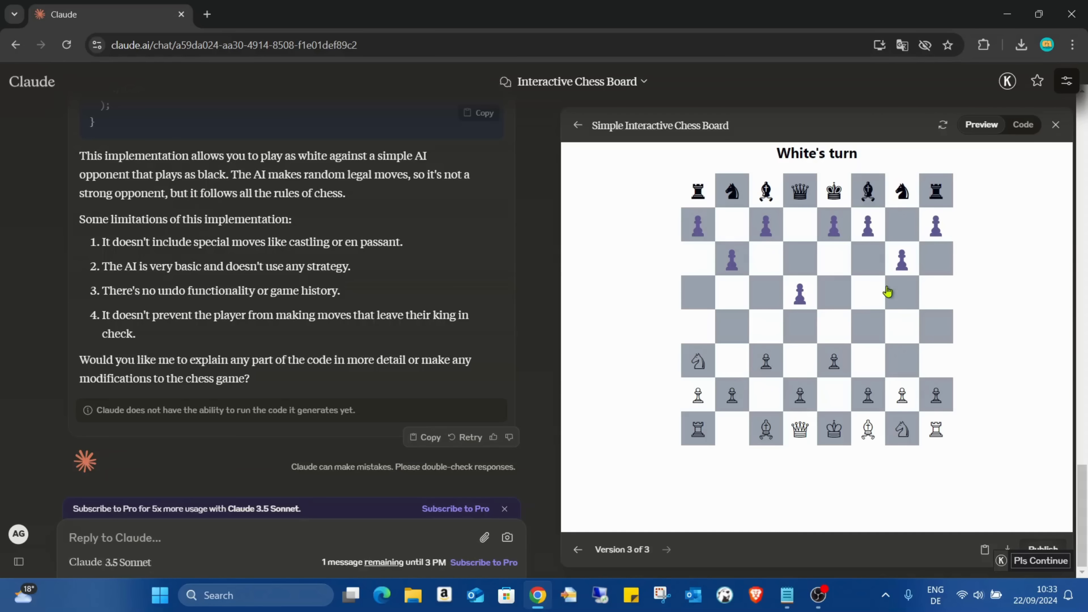
click(902, 395)
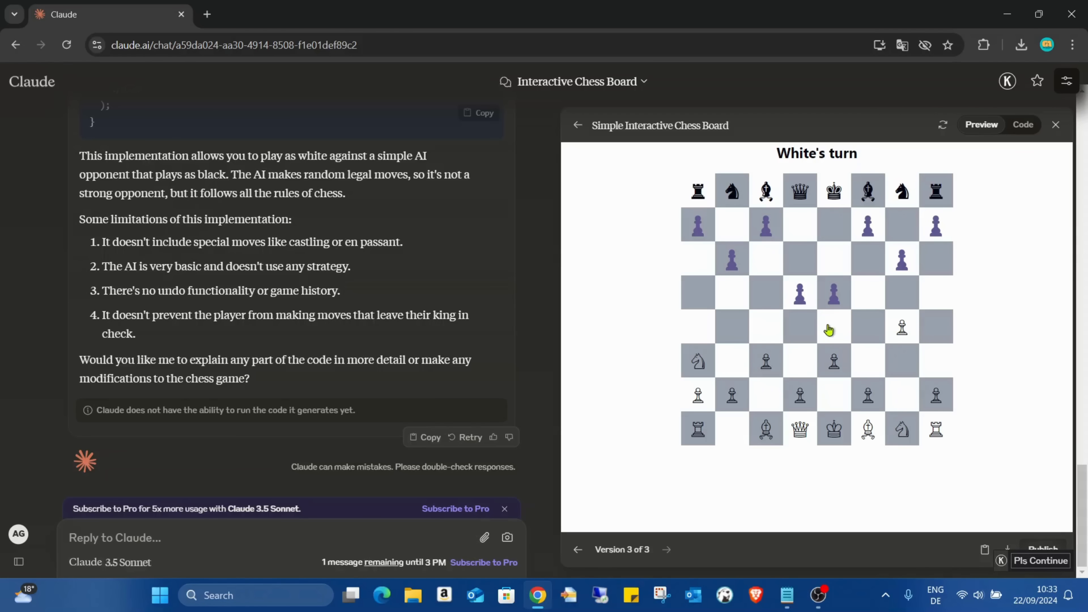
click(834, 327)
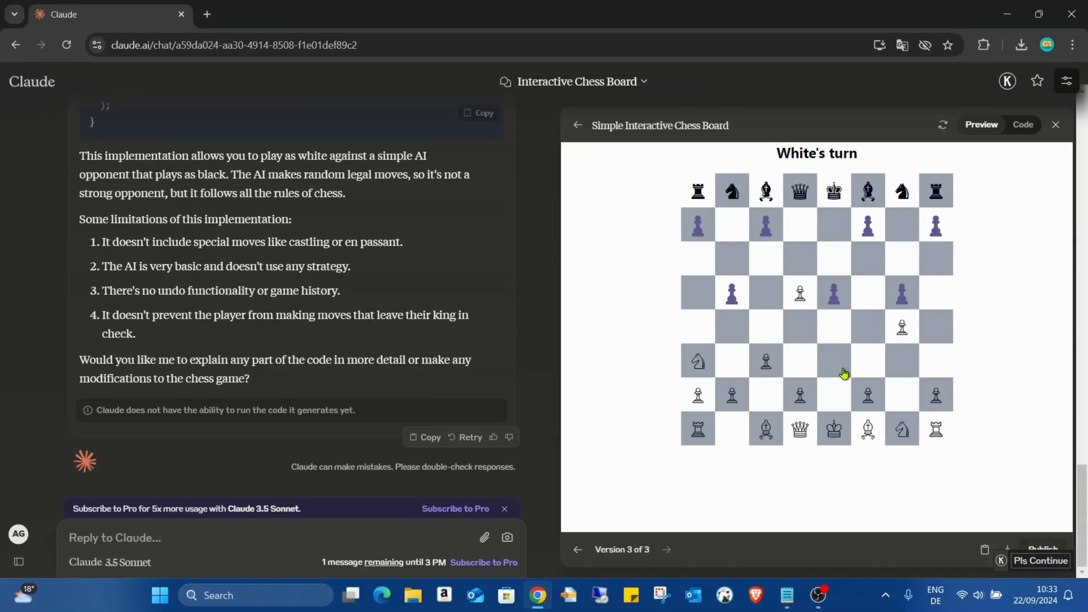
mouse_move(783, 432)
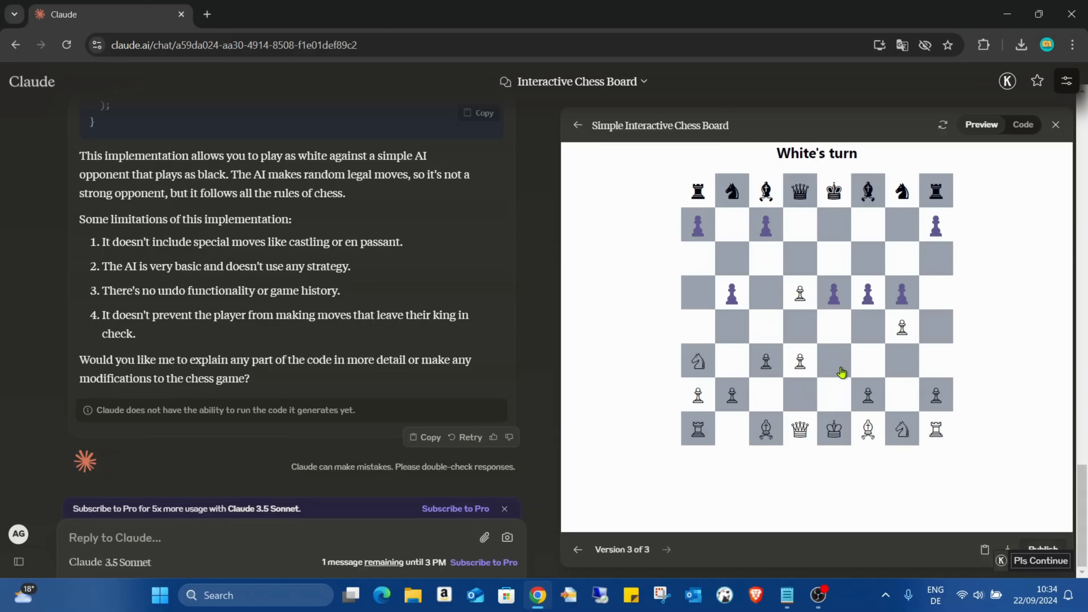
- Play d3, capture Black's queen with the bishop, and push the d-pawn onward
click(766, 428)
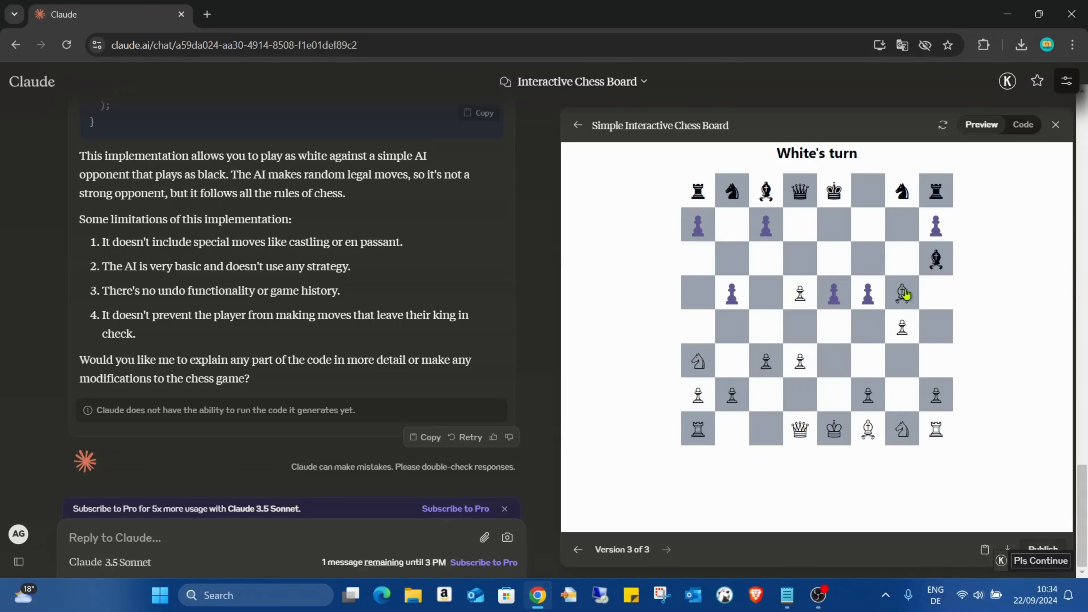
click(903, 291)
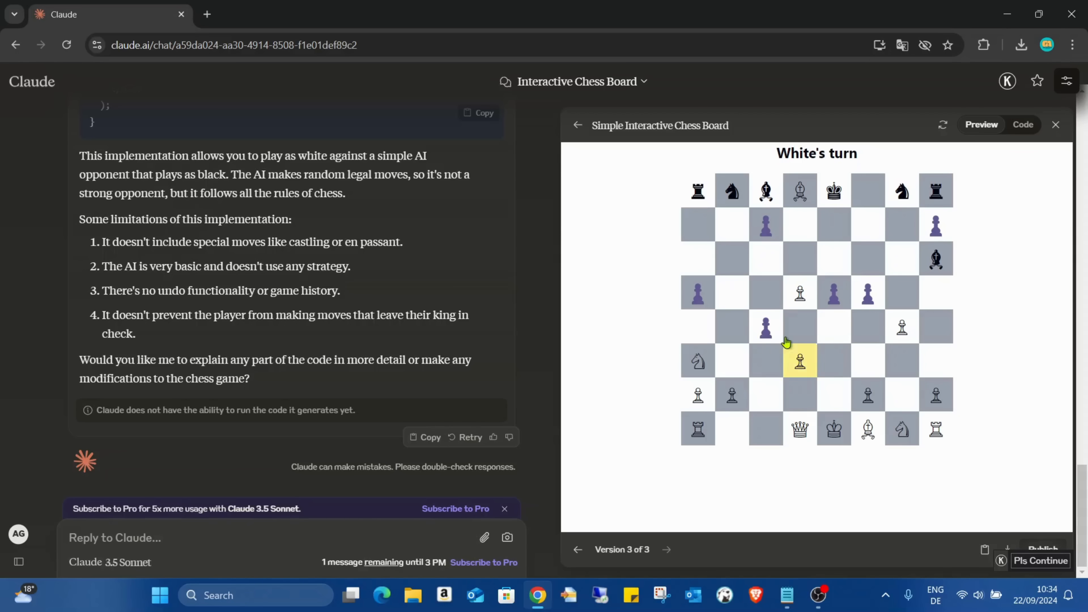
click(800, 361)
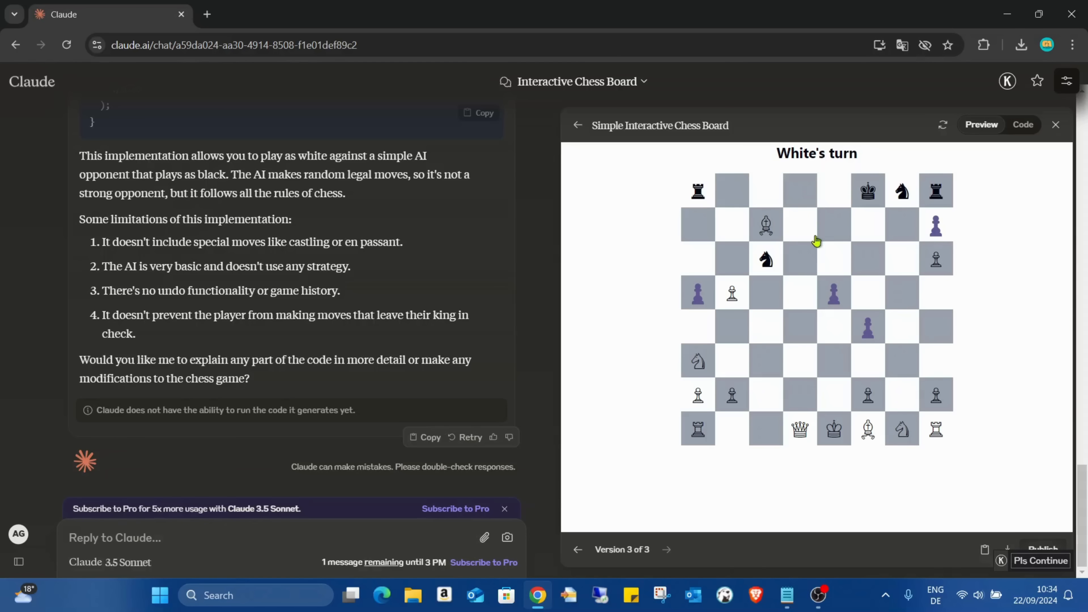
mouse_move(812, 426)
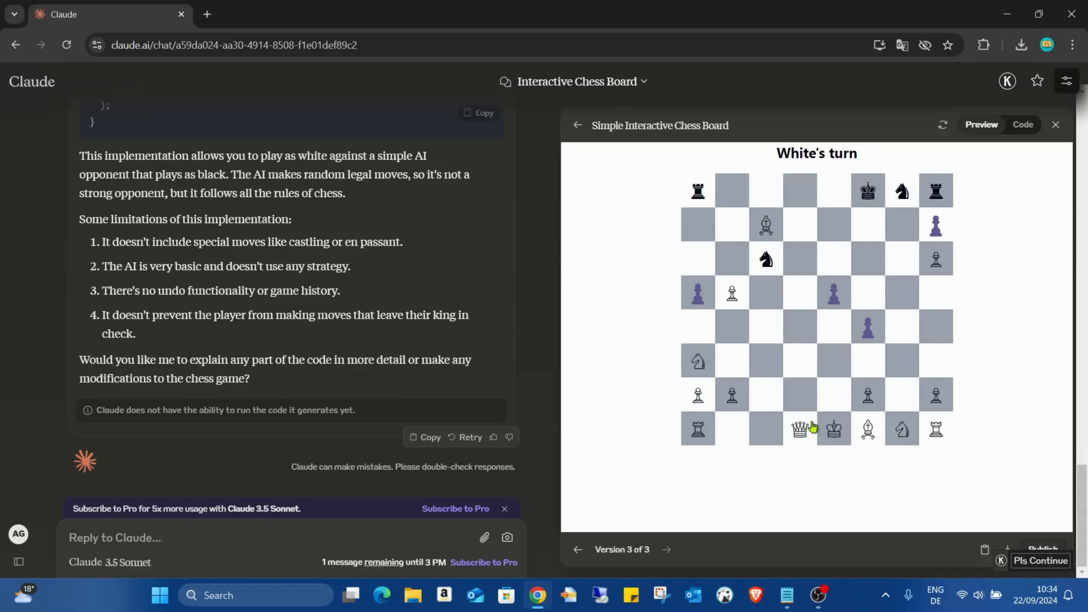
click(800, 429)
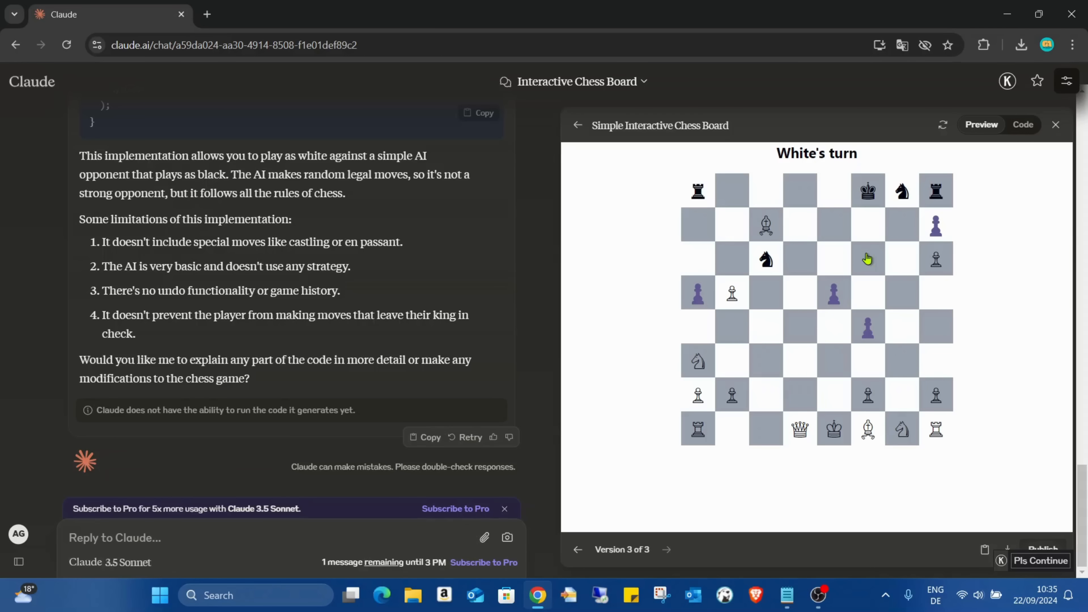
mouse_move(216, 337)
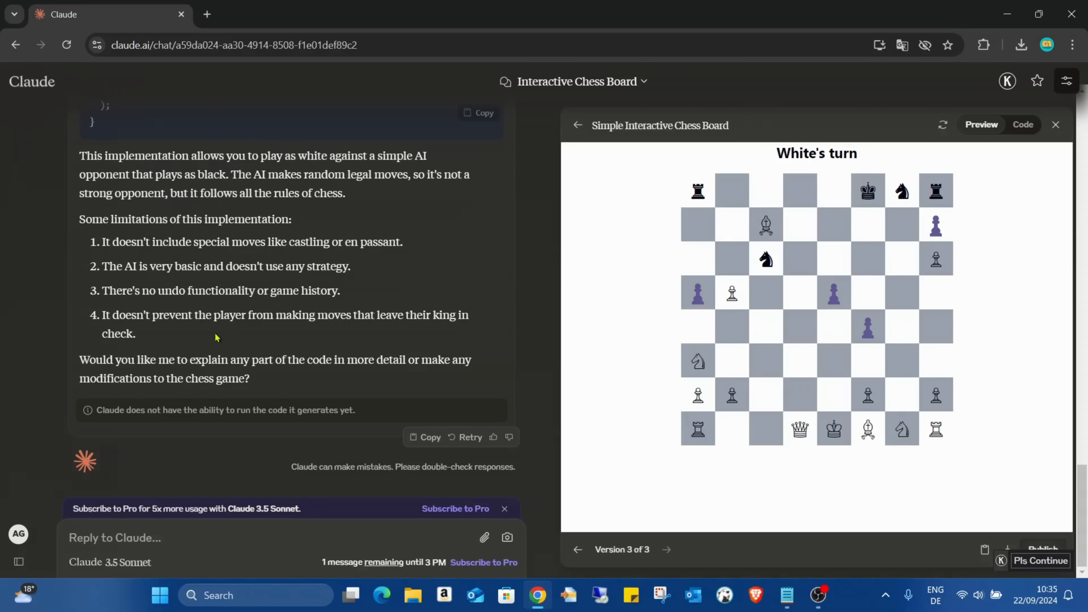
scroll(up, 3)
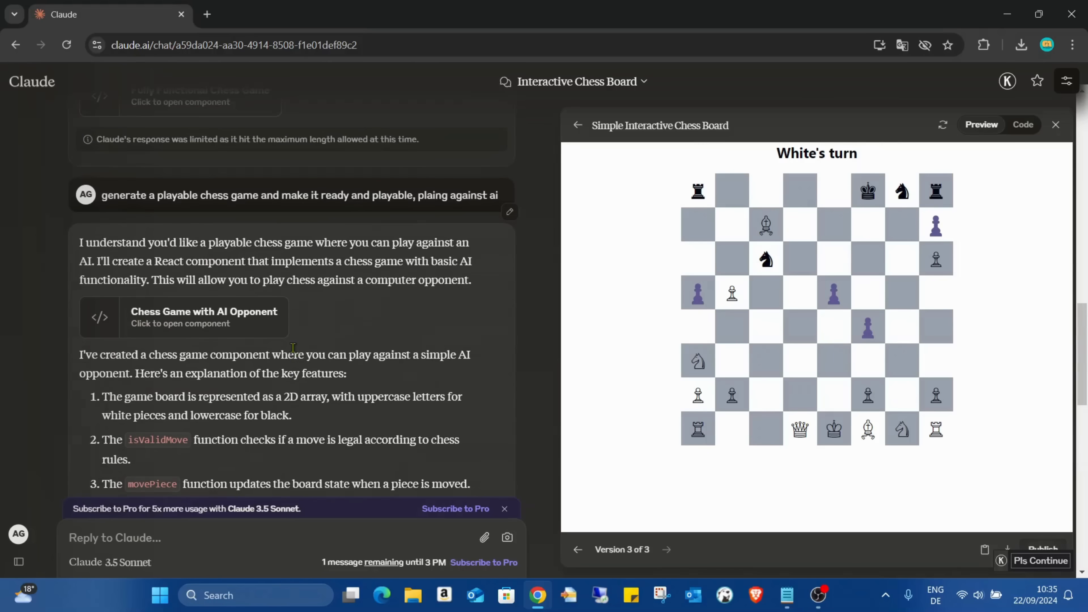
scroll(up, 3)
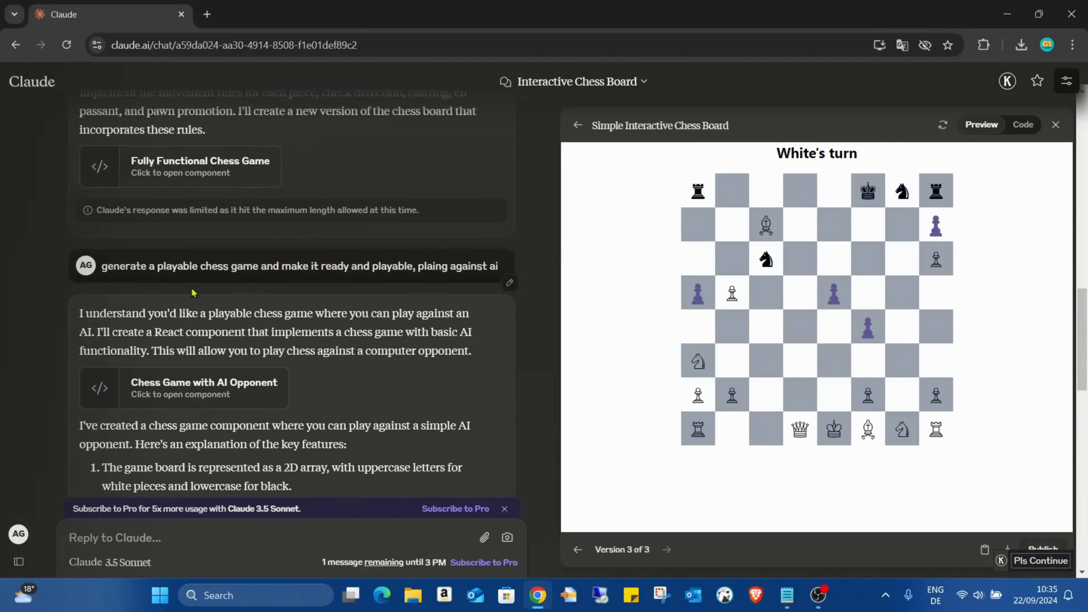
mouse_move(214, 287)
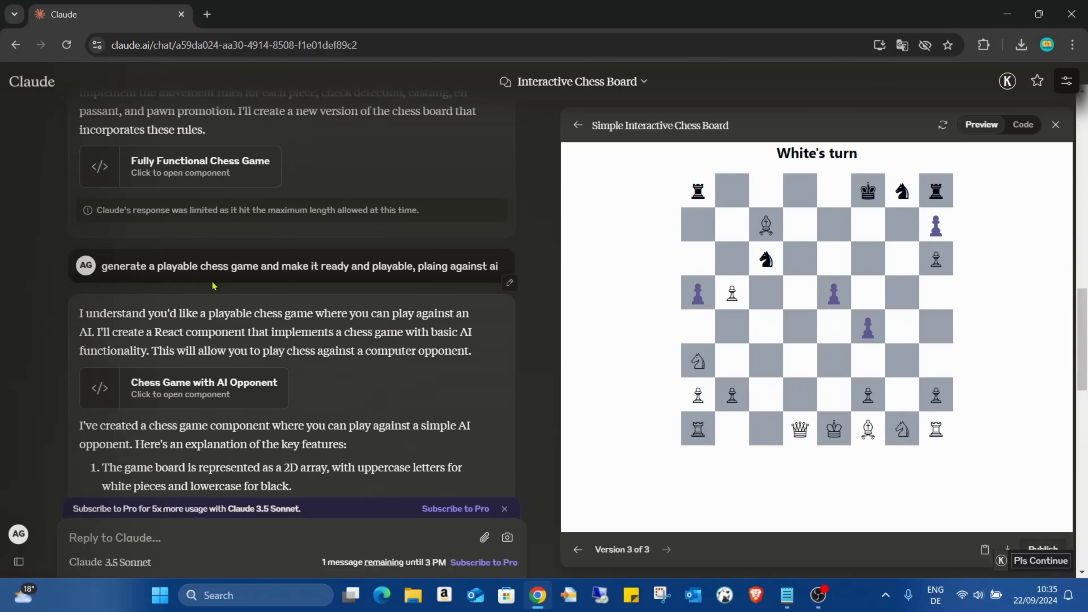
mouse_move(381, 290)
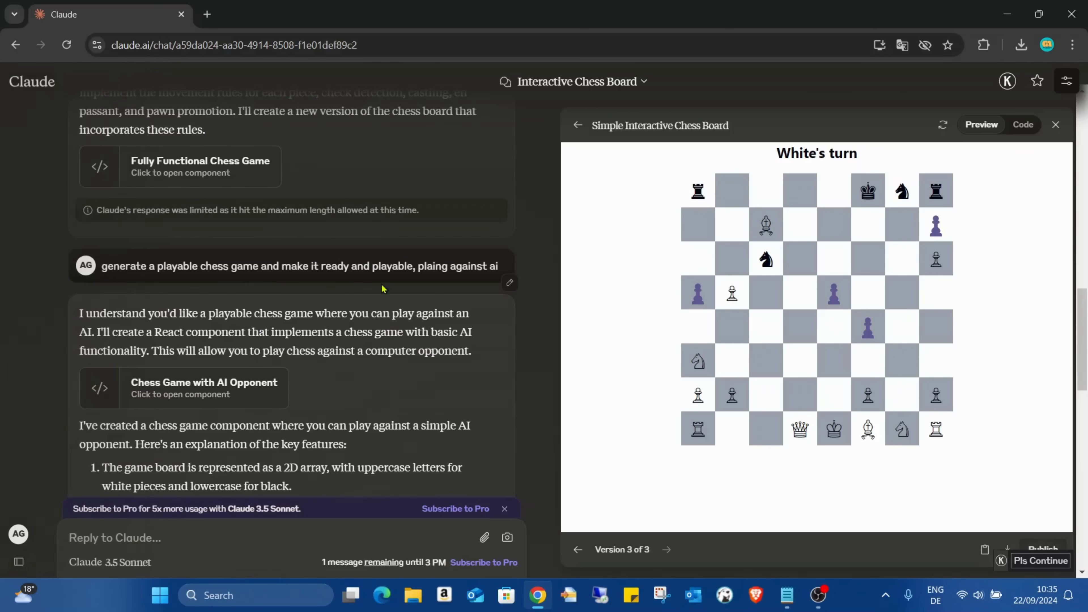
mouse_move(606, 318)
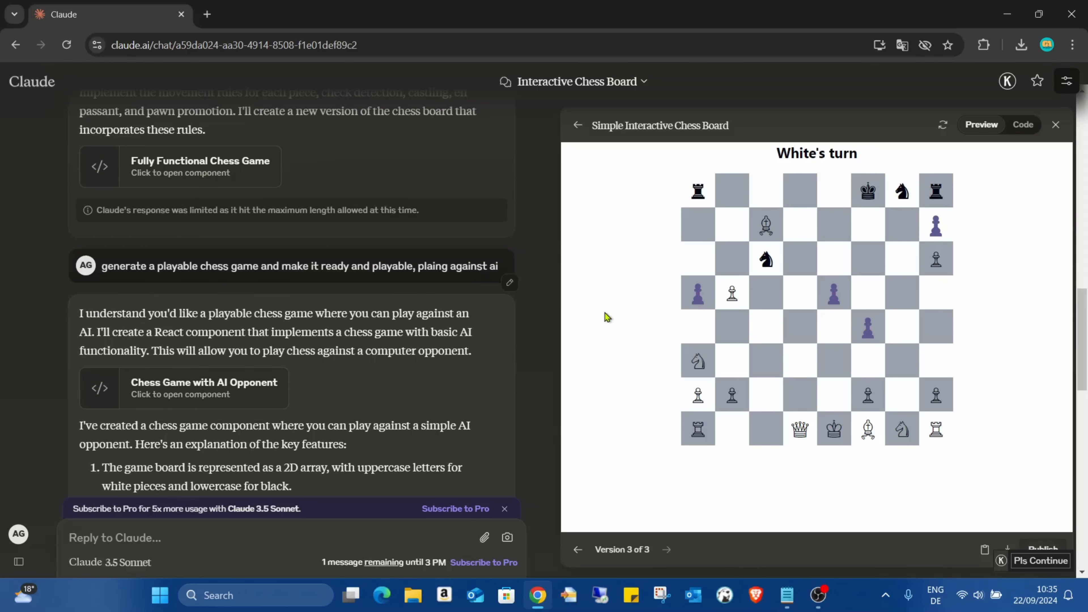